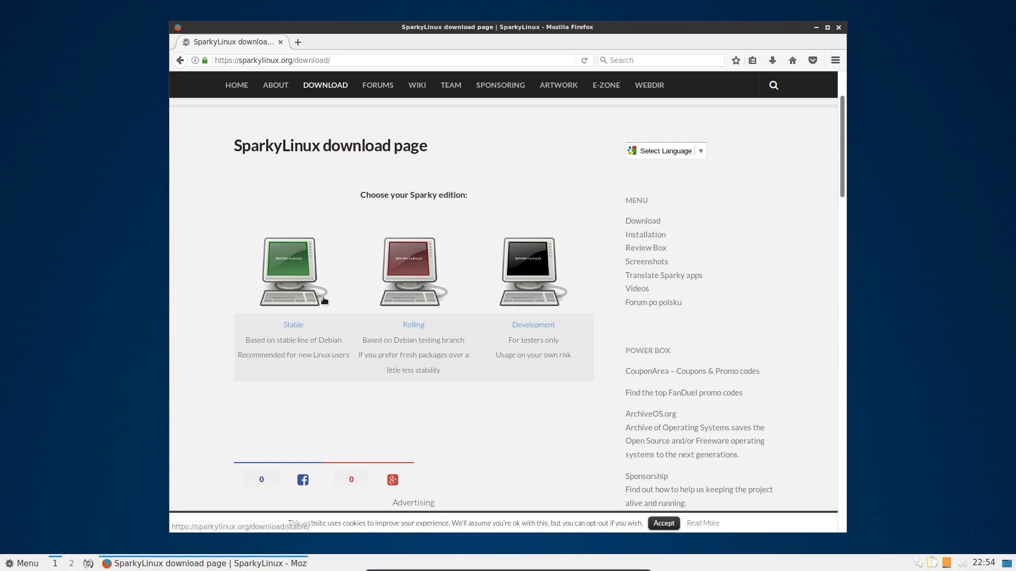
{"action": "mouse_move", "coordinate": [292, 285]}
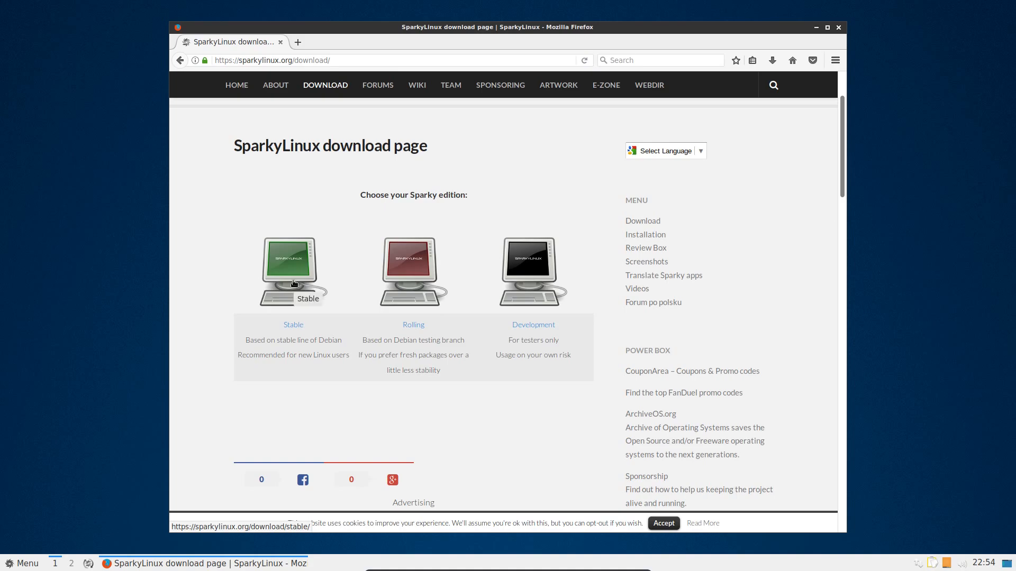
Step: Open the edition download pages in new tabs and read the stable Home and Minimal tables to the footer
{"action": "left_click", "coordinate": [413, 271]}
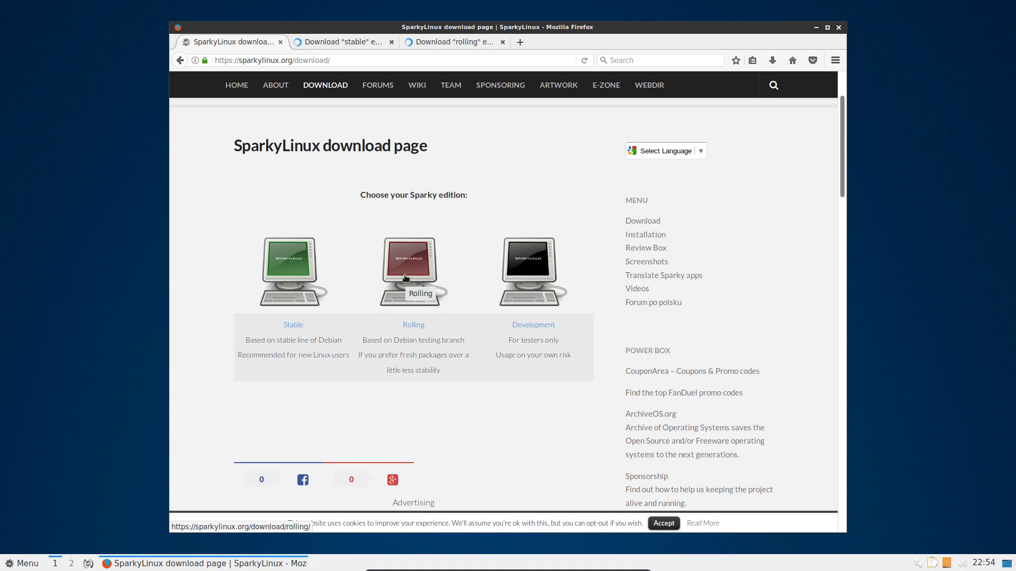
{"action": "mouse_move", "coordinate": [363, 211]}
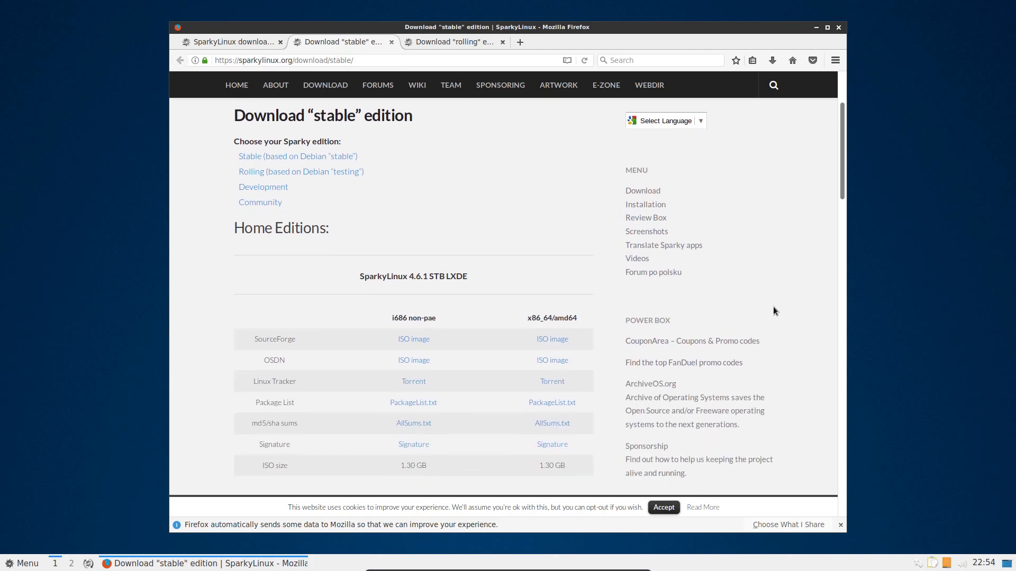
{"action": "scroll", "scroll_direction": "down", "scroll_amount": 3}
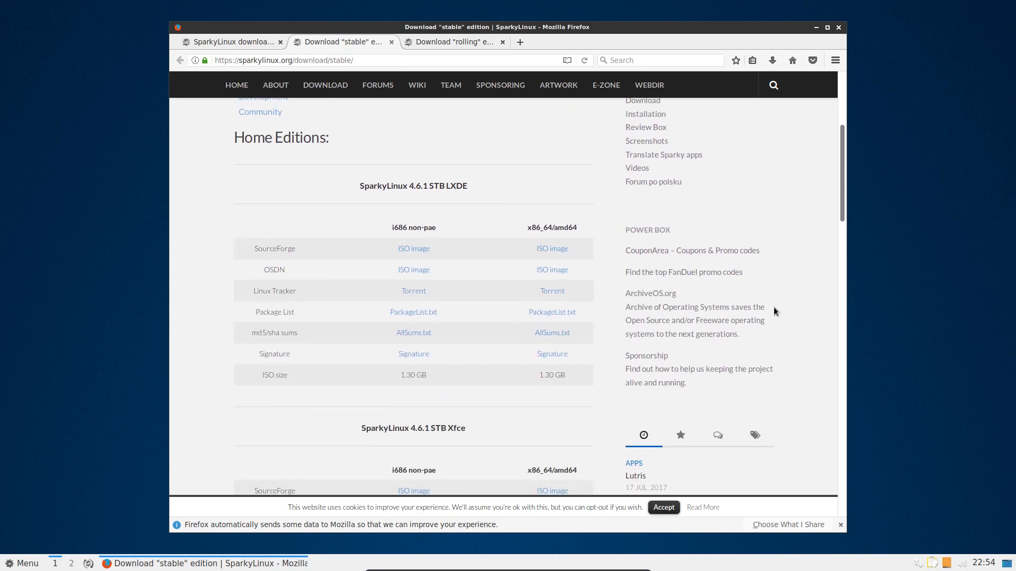
{"action": "scroll", "scroll_direction": "down", "scroll_amount": 3}
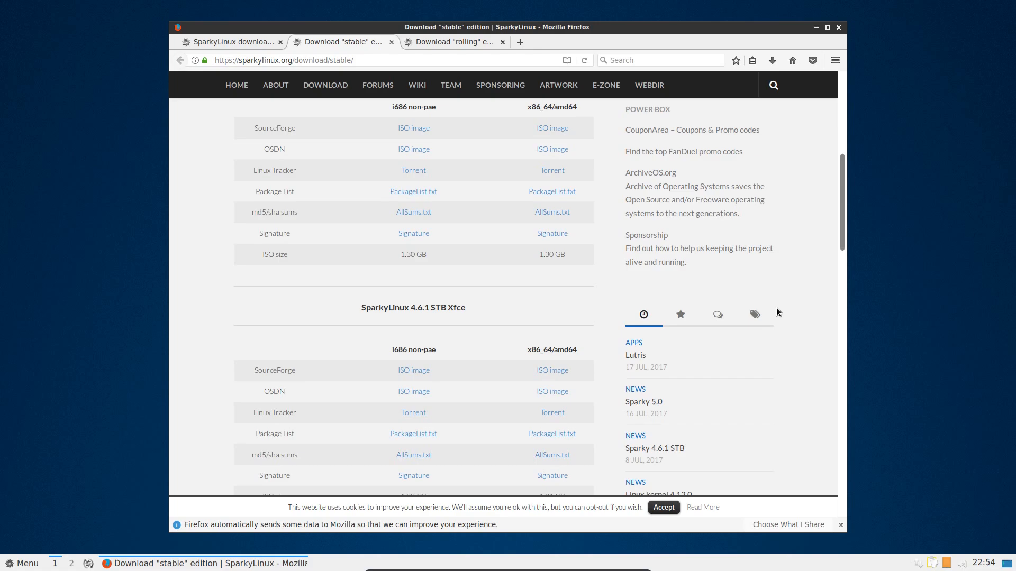
{"action": "scroll", "scroll_direction": "up", "scroll_amount": 3}
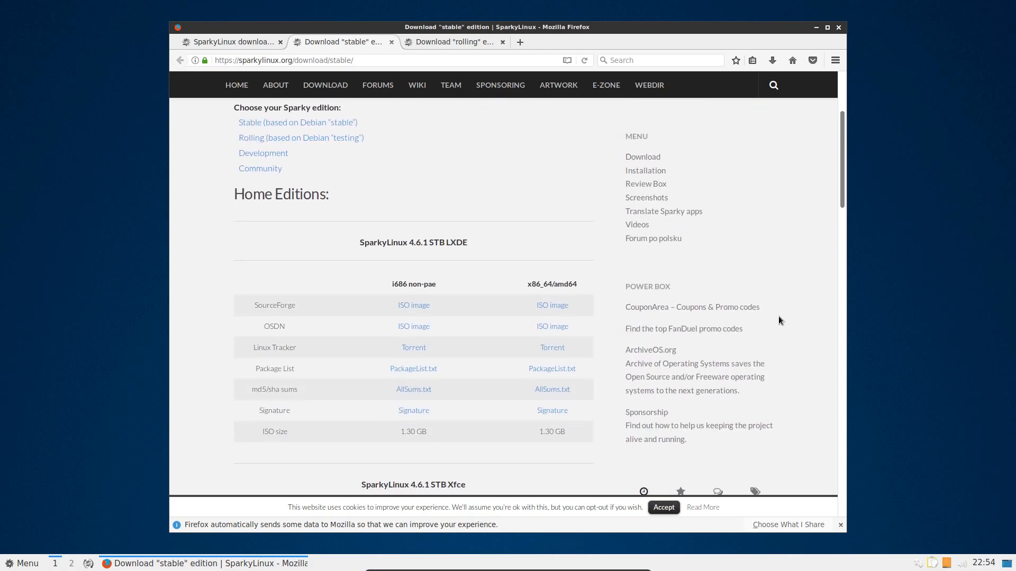
{"action": "scroll", "scroll_direction": "down", "scroll_amount": 3}
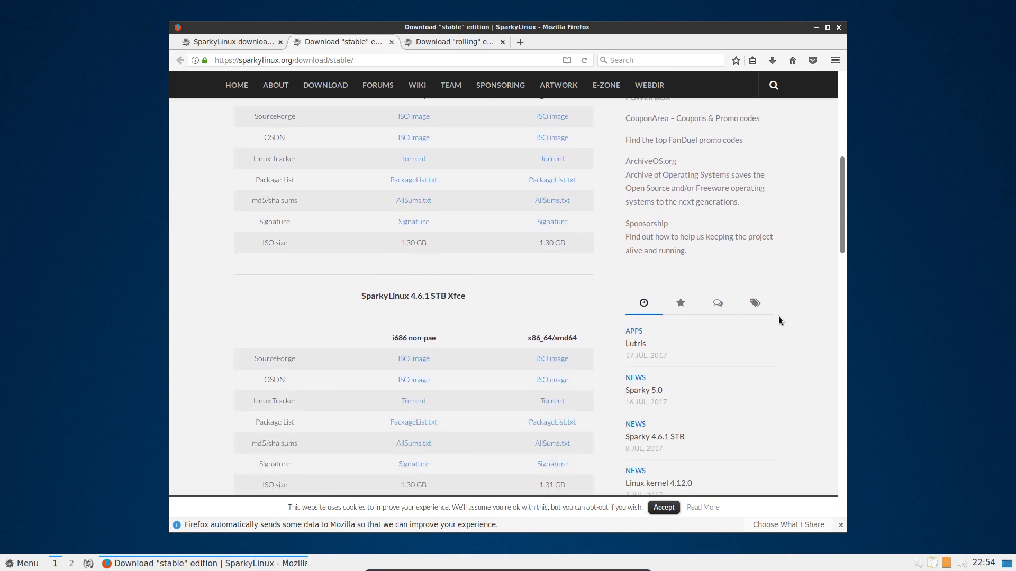
{"action": "scroll", "scroll_direction": "down", "scroll_amount": 3}
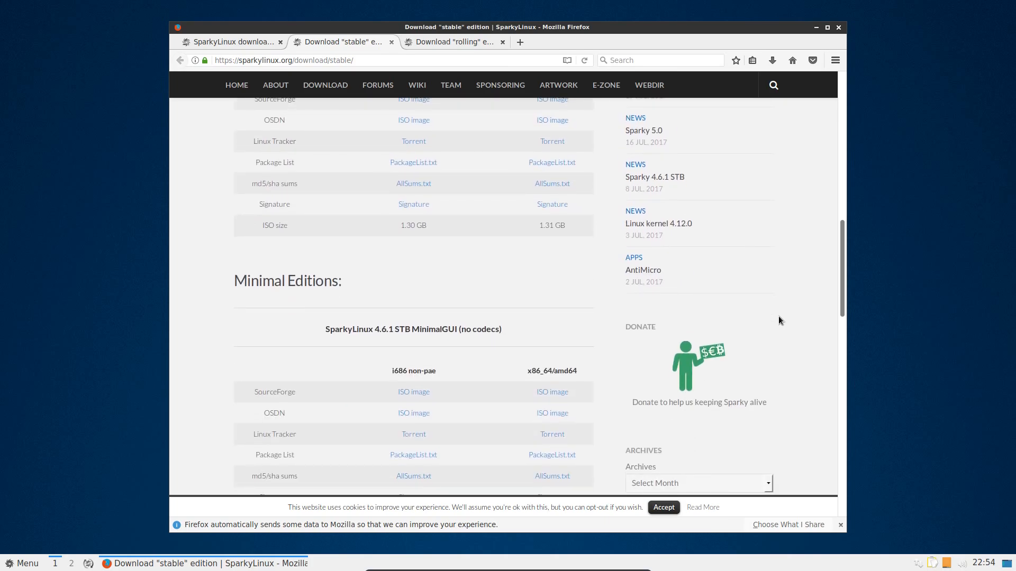
{"action": "scroll", "scroll_direction": "down", "scroll_amount": 3}
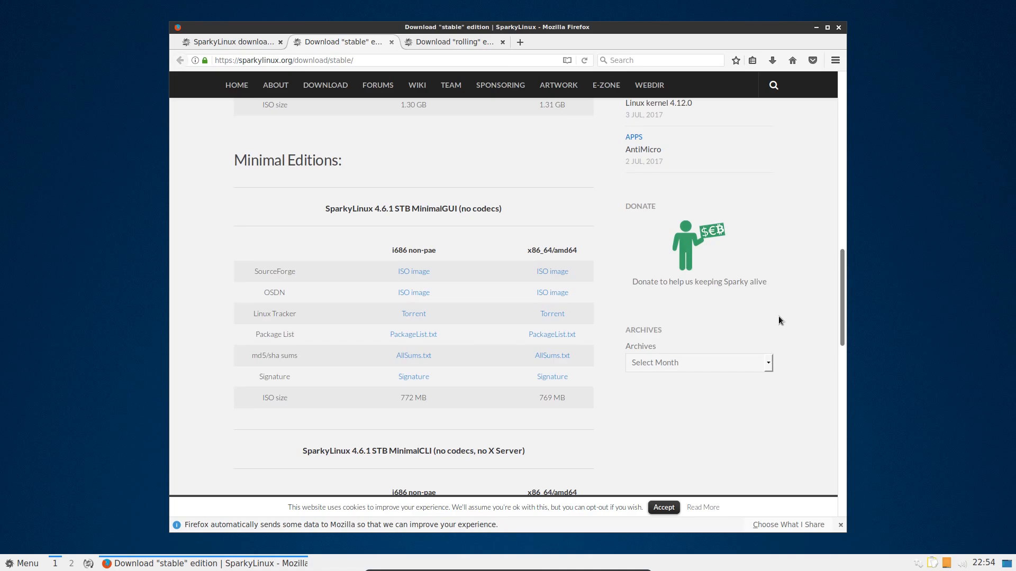
{"action": "scroll", "scroll_direction": "down", "scroll_amount": 3}
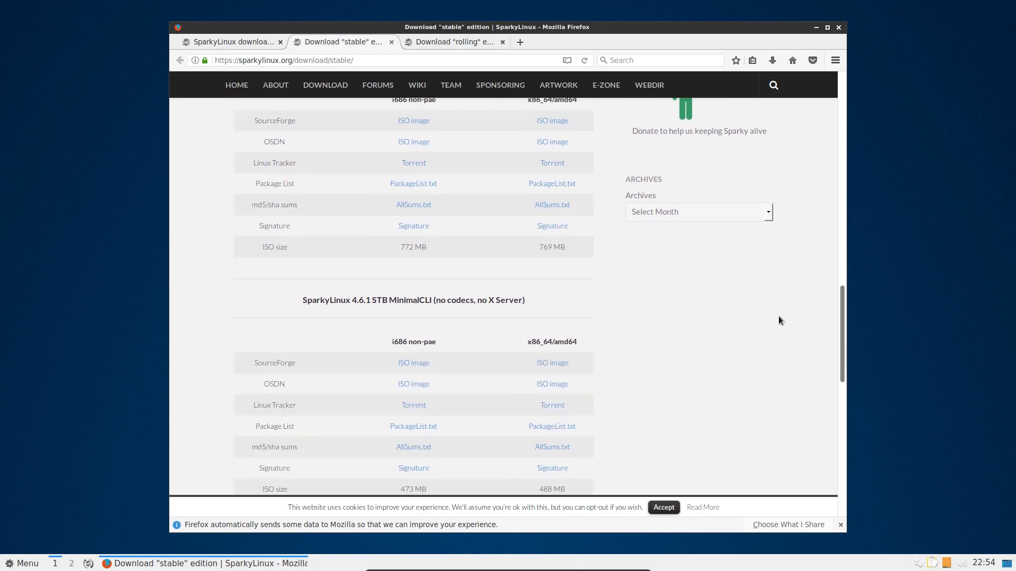
{"action": "scroll", "scroll_direction": "down", "scroll_amount": 3}
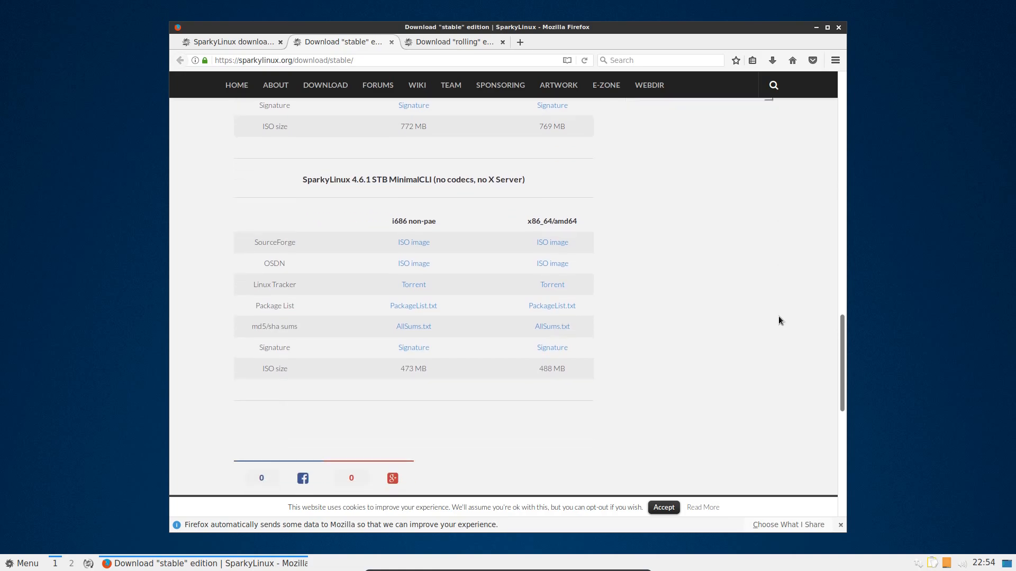
{"action": "scroll", "scroll_direction": "down", "scroll_amount": 3}
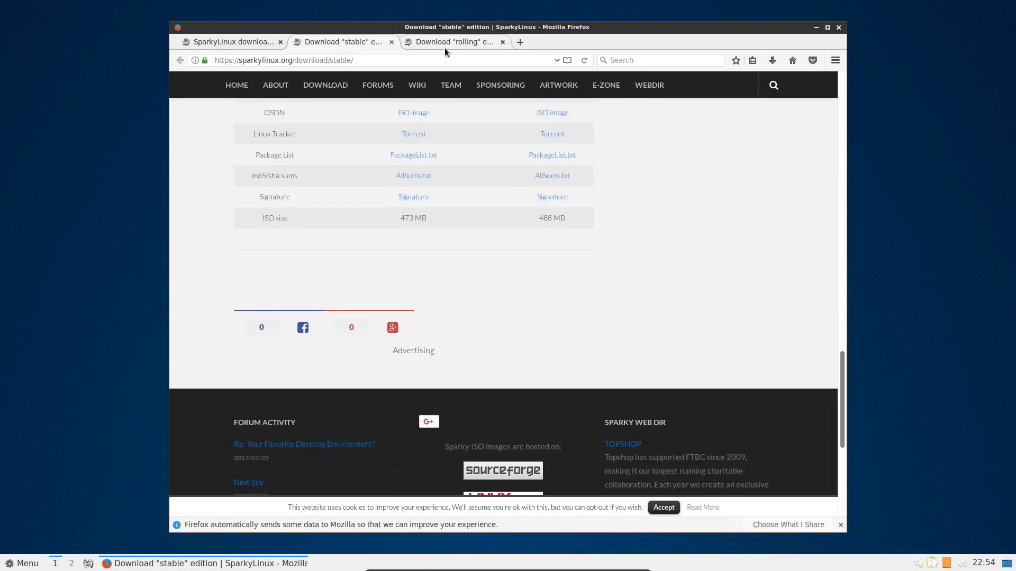
Step: Read the rolling download tab through Home, Minimal and Special editions down to Rescue
{"action": "left_click", "coordinate": [453, 41]}
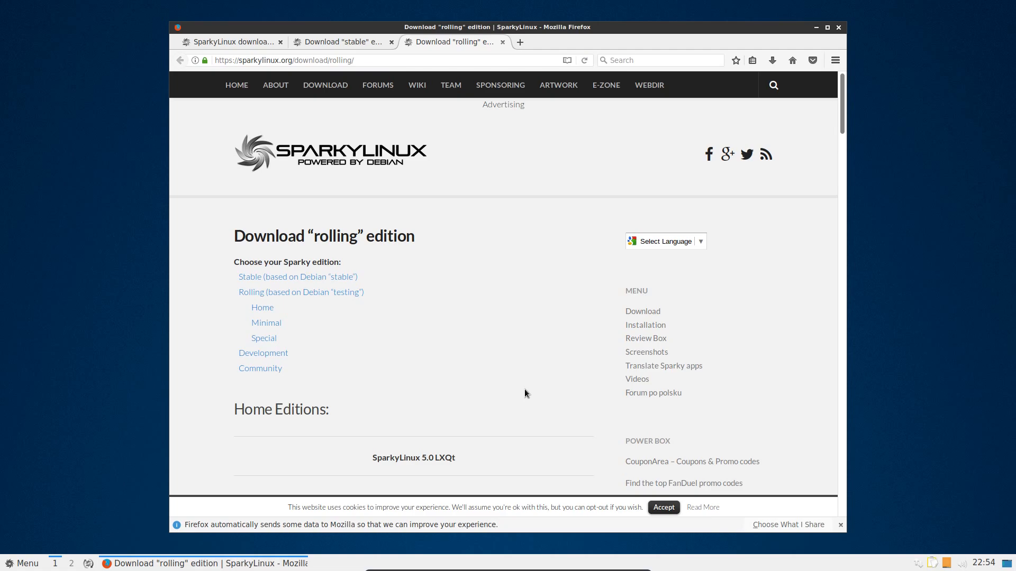
{"action": "scroll", "scroll_direction": "down", "scroll_amount": 3}
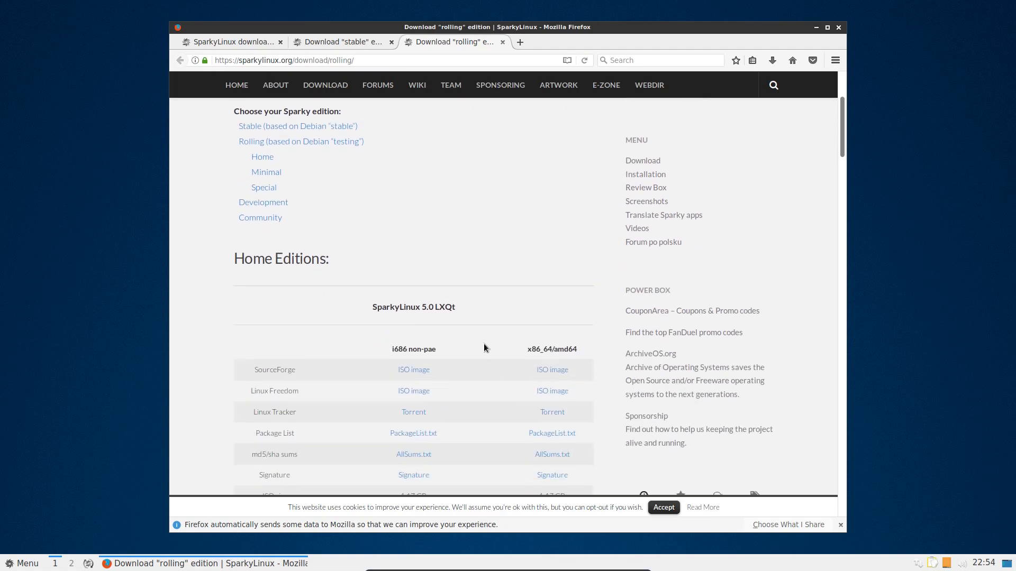
{"action": "scroll", "scroll_direction": "down", "scroll_amount": 3}
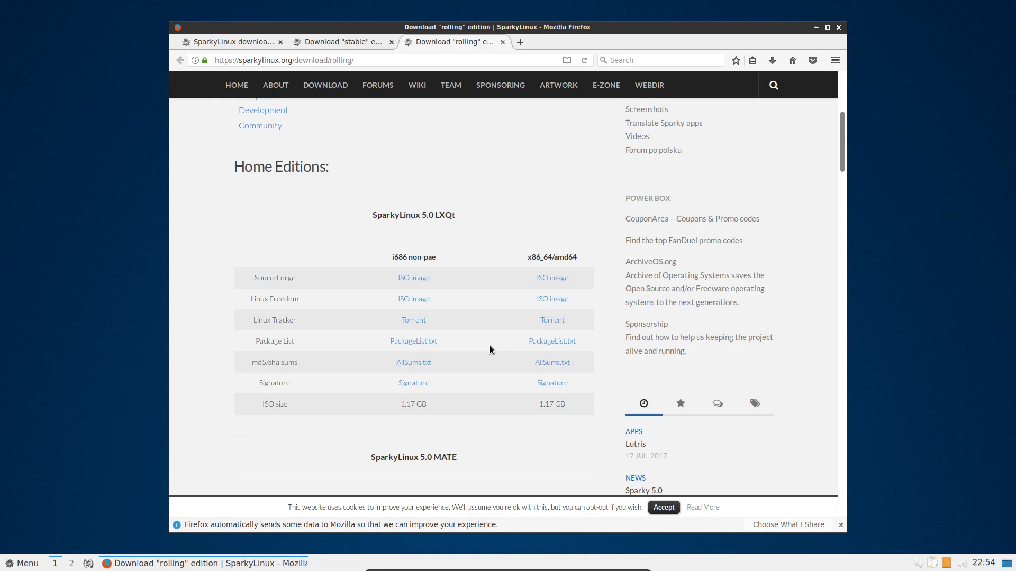
{"action": "scroll", "scroll_direction": "down", "scroll_amount": 3}
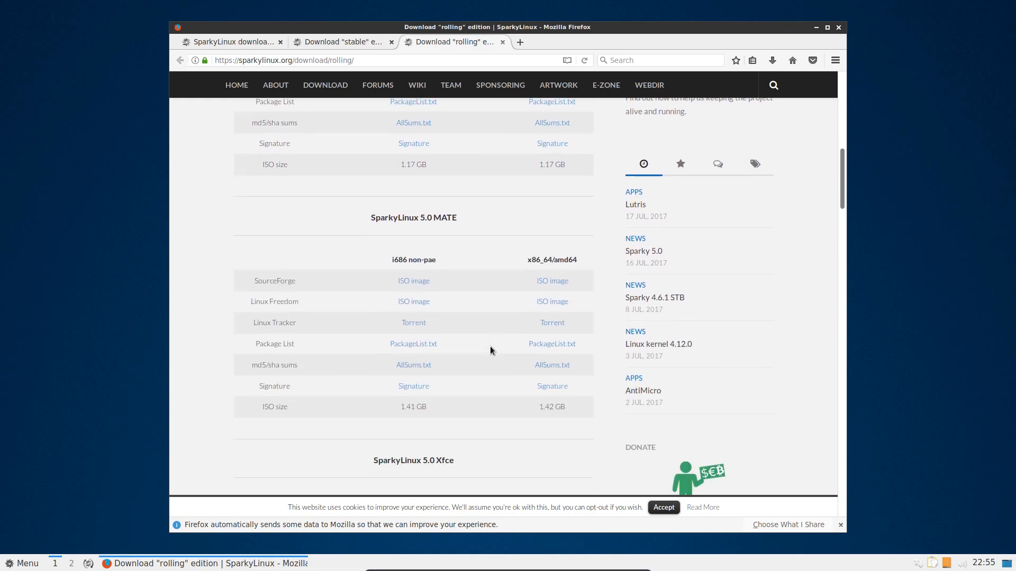
{"action": "scroll", "scroll_direction": "down", "scroll_amount": 3}
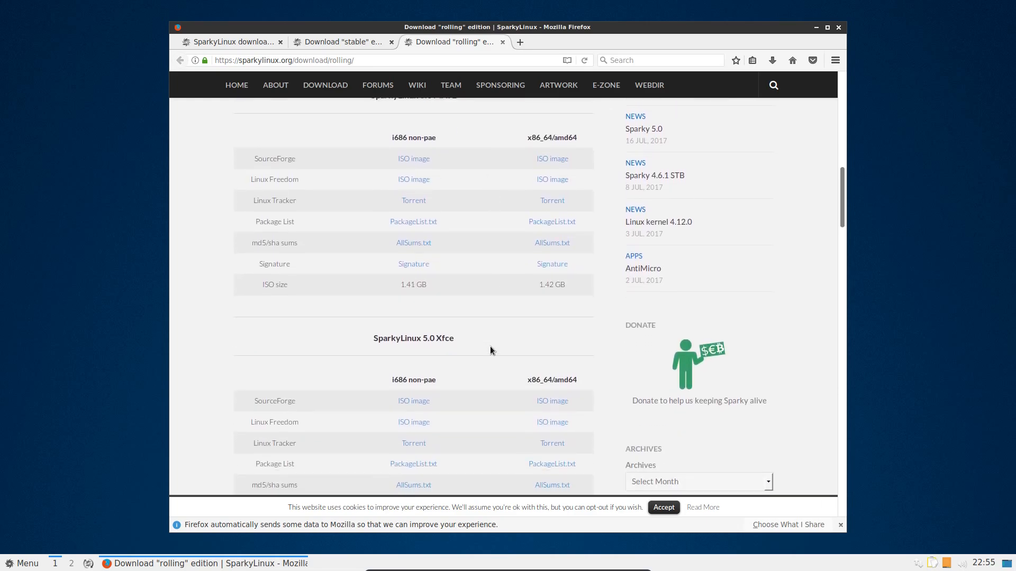
{"action": "scroll", "scroll_direction": "down", "scroll_amount": 3}
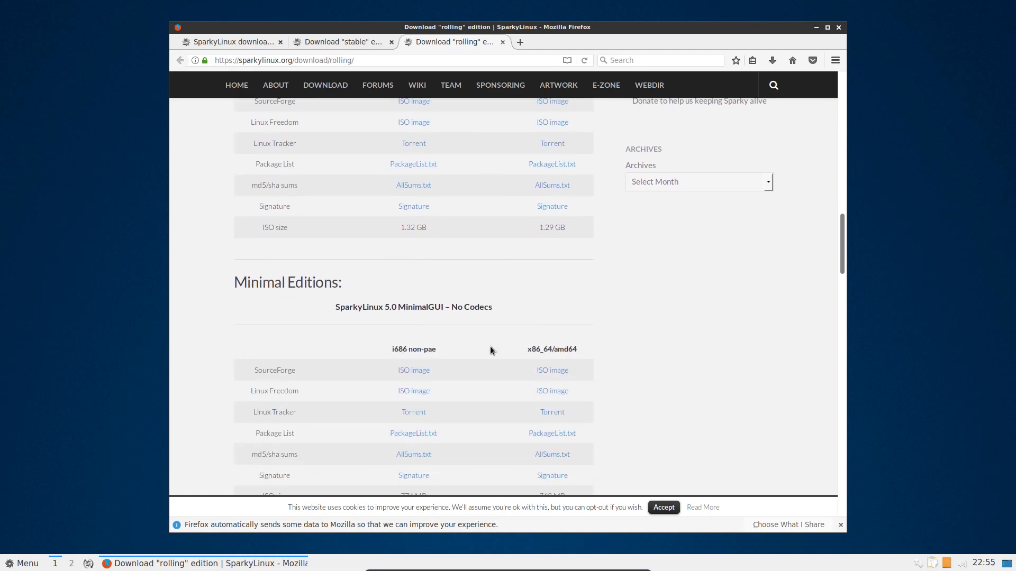
{"action": "scroll", "scroll_direction": "down", "scroll_amount": 3}
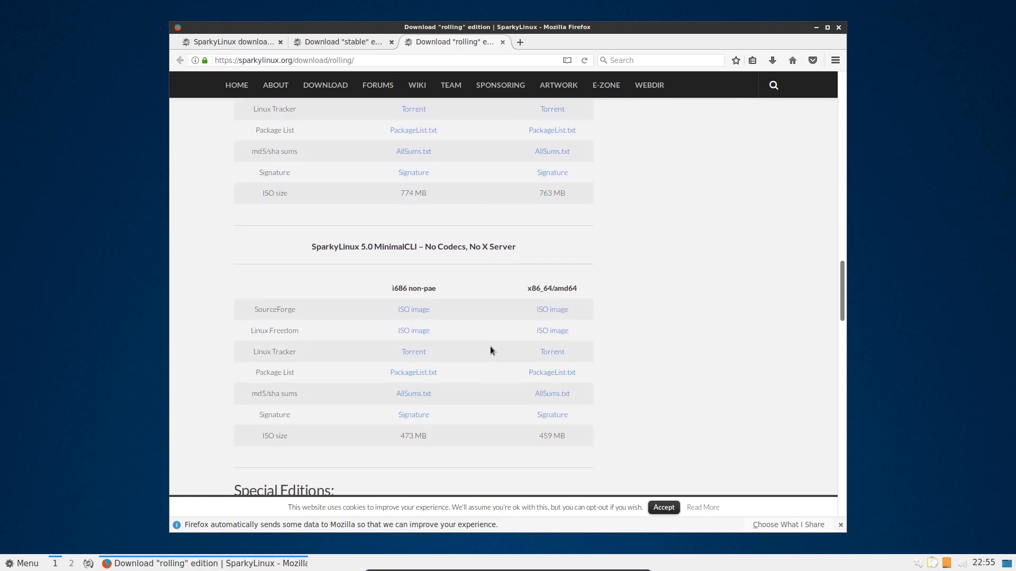
{"action": "scroll", "scroll_direction": "down", "scroll_amount": 3}
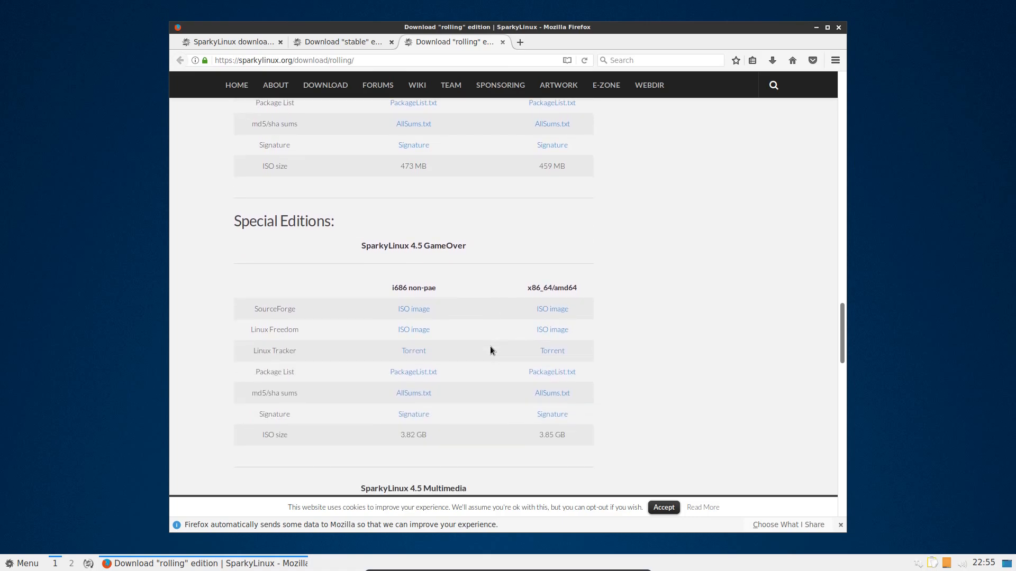
{"action": "scroll", "scroll_direction": "down", "scroll_amount": 3}
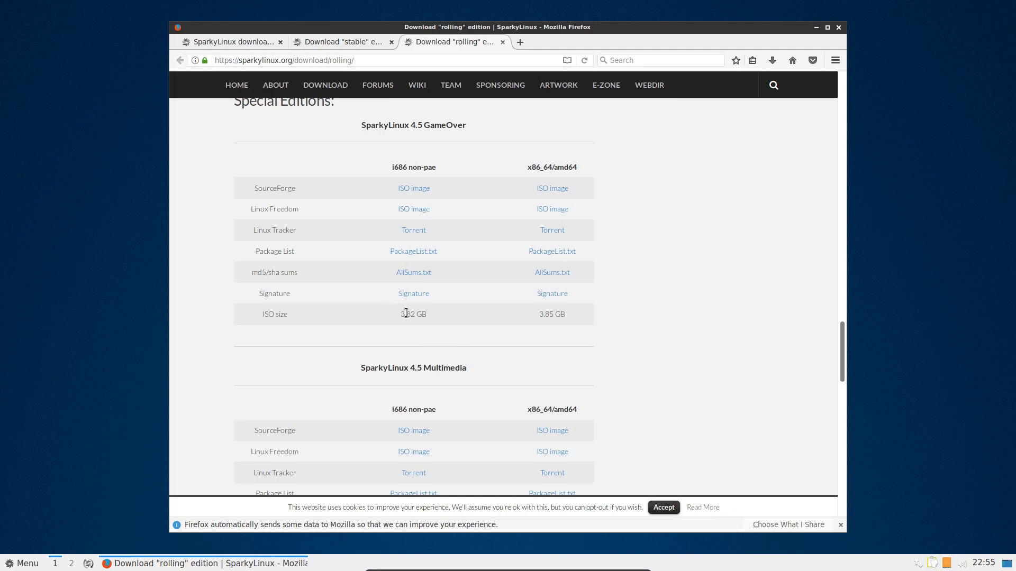
{"action": "mouse_move", "coordinate": [443, 329]}
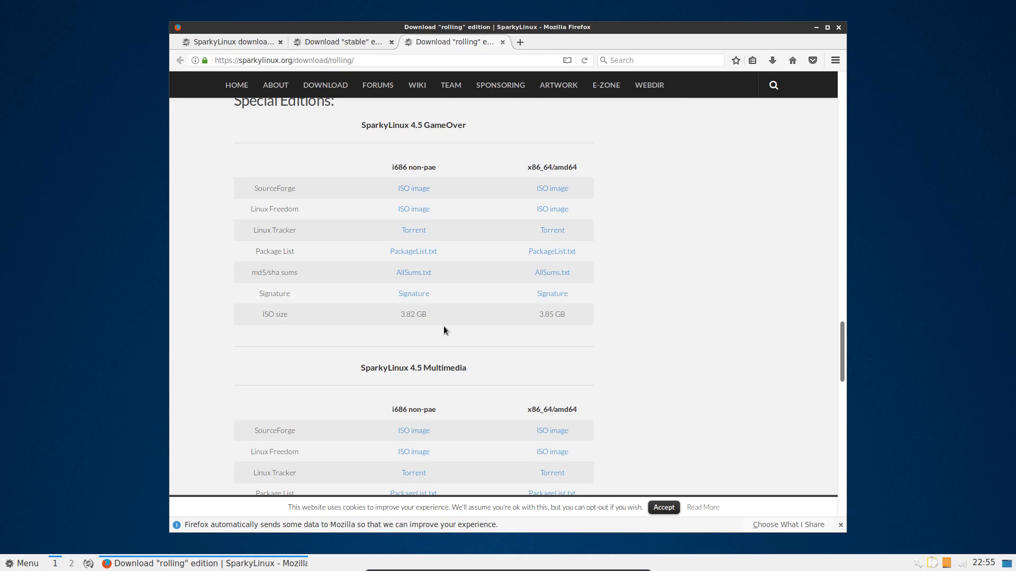
{"action": "scroll", "scroll_direction": "down", "scroll_amount": 3}
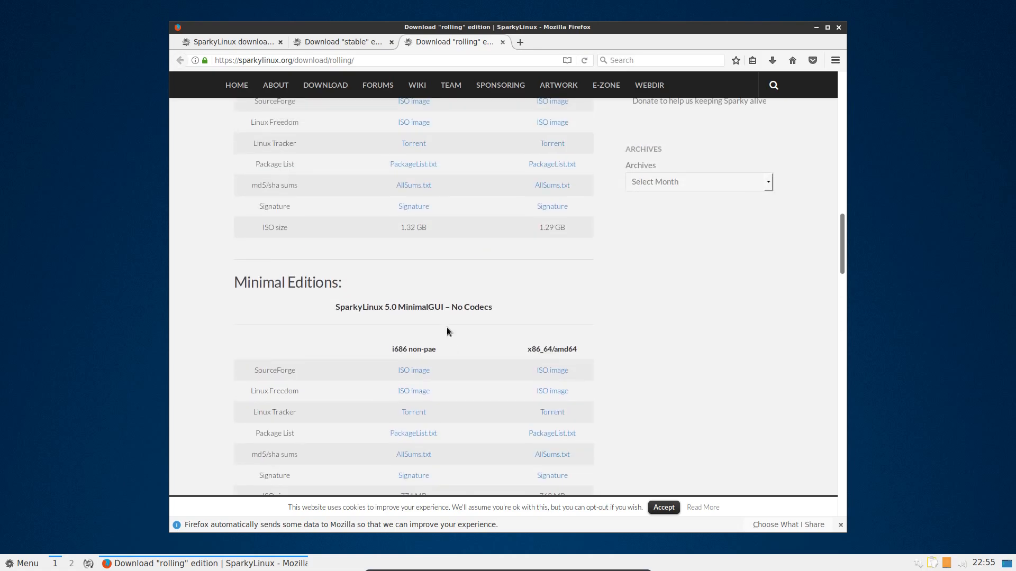
{"action": "scroll", "scroll_direction": "down", "scroll_amount": 3}
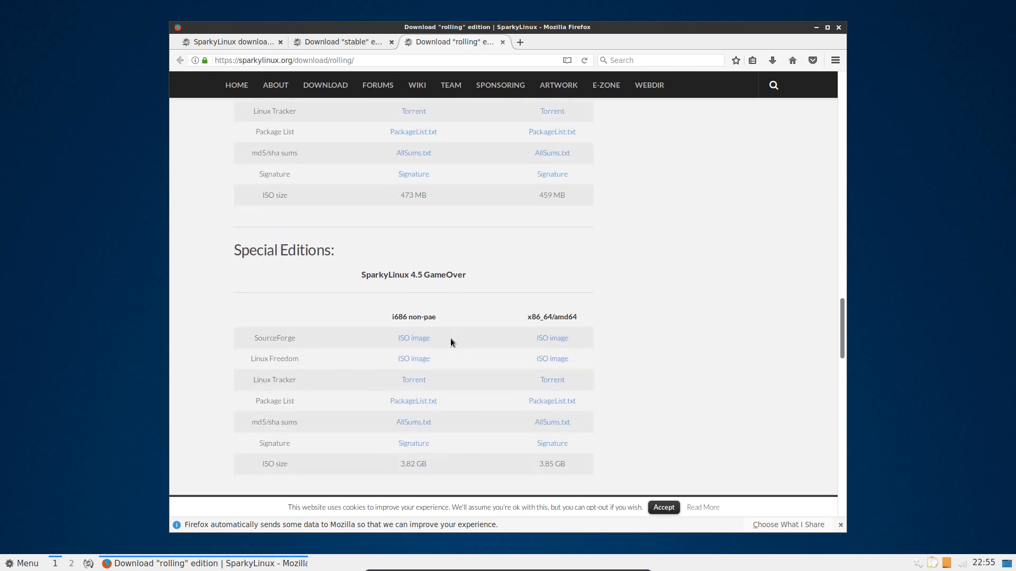
{"action": "scroll", "scroll_direction": "down", "scroll_amount": 3}
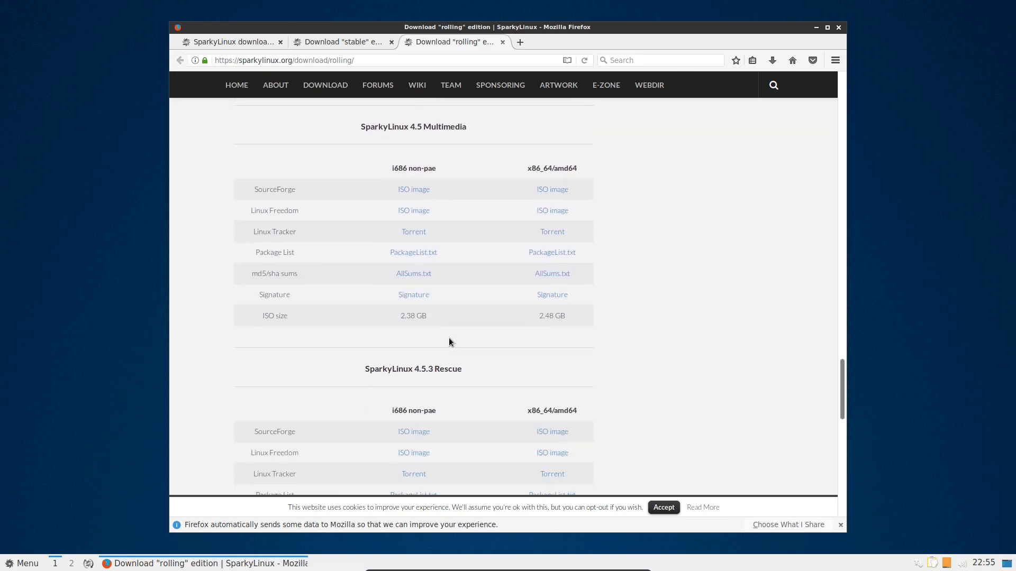
{"action": "scroll", "scroll_direction": "down", "scroll_amount": 3}
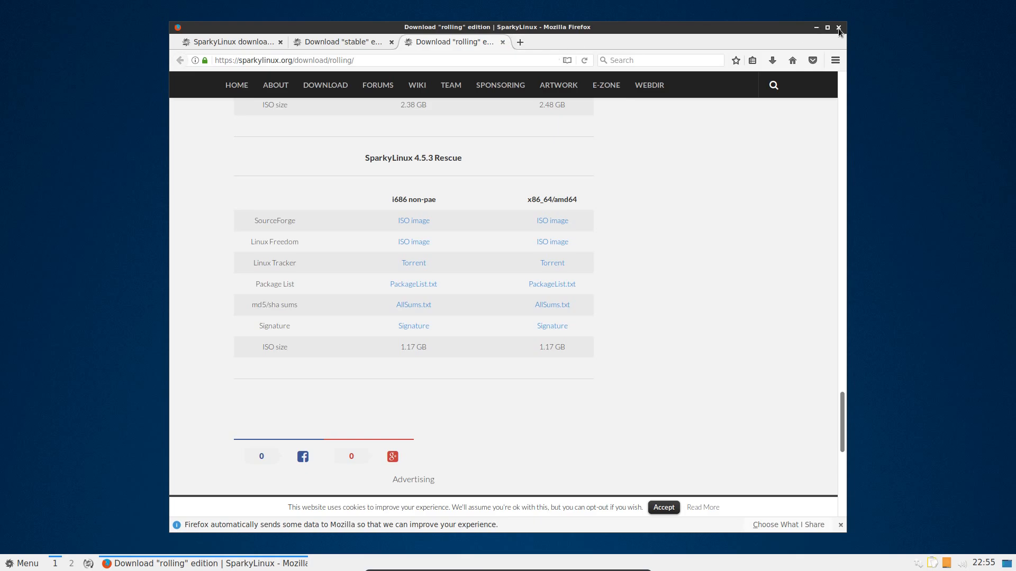
Step: Close Firefox with its three tabs and show the application menu's Preferences submenu
{"action": "left_click", "coordinate": [838, 28]}
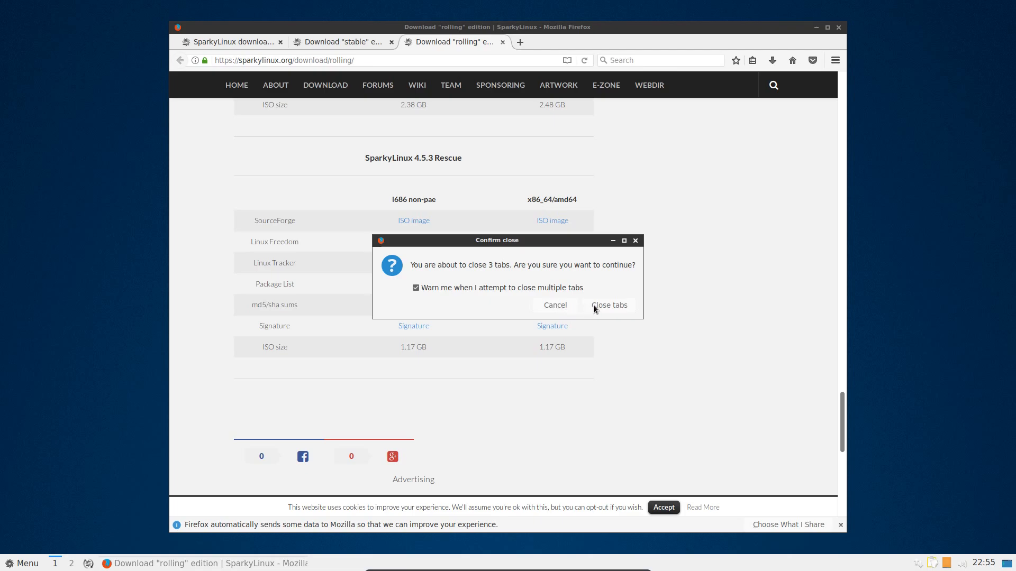
{"action": "left_click", "coordinate": [608, 305]}
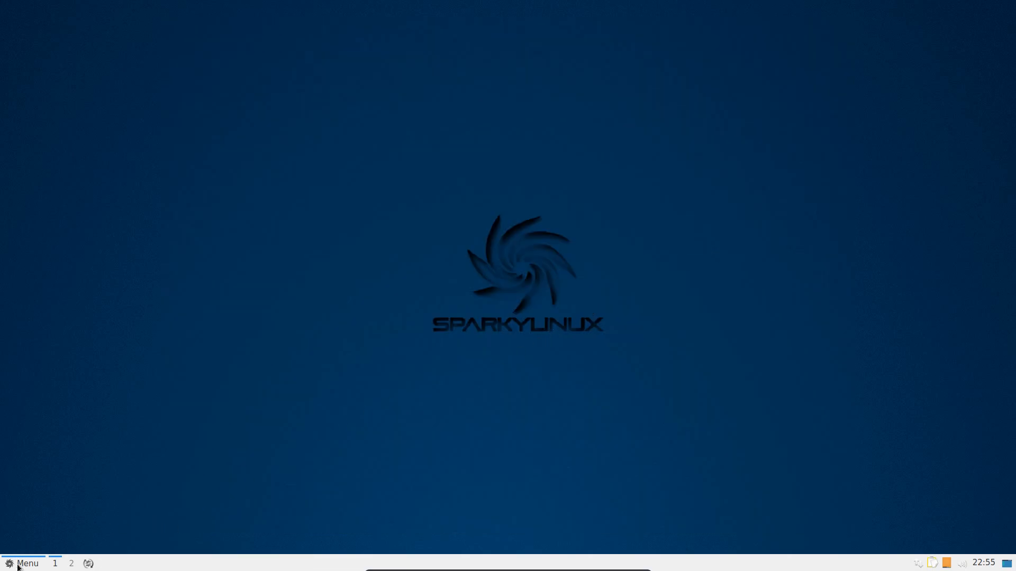
{"action": "left_click", "coordinate": [25, 563]}
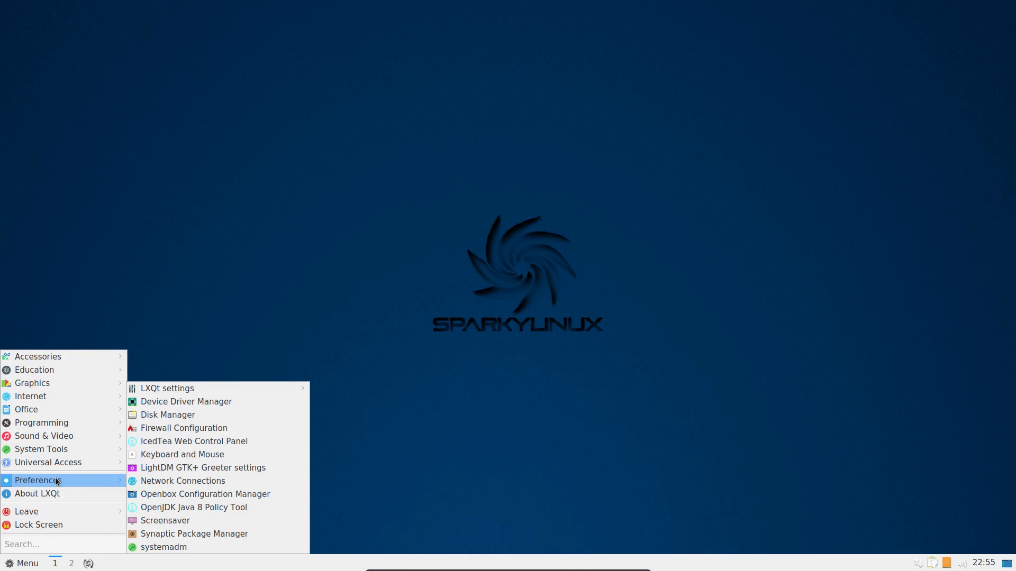
{"action": "mouse_move", "coordinate": [42, 424]}
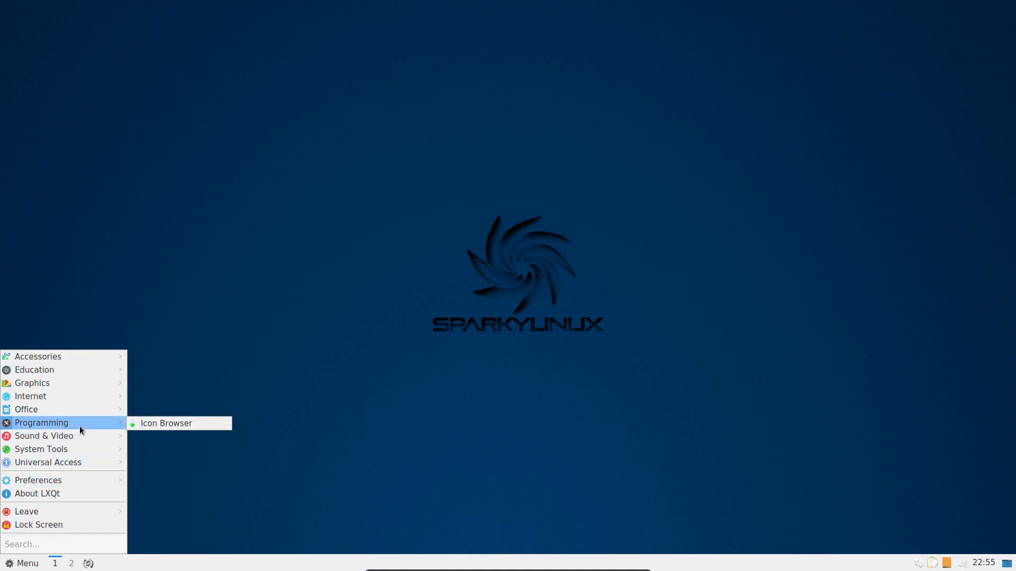
{"action": "mouse_move", "coordinate": [40, 449]}
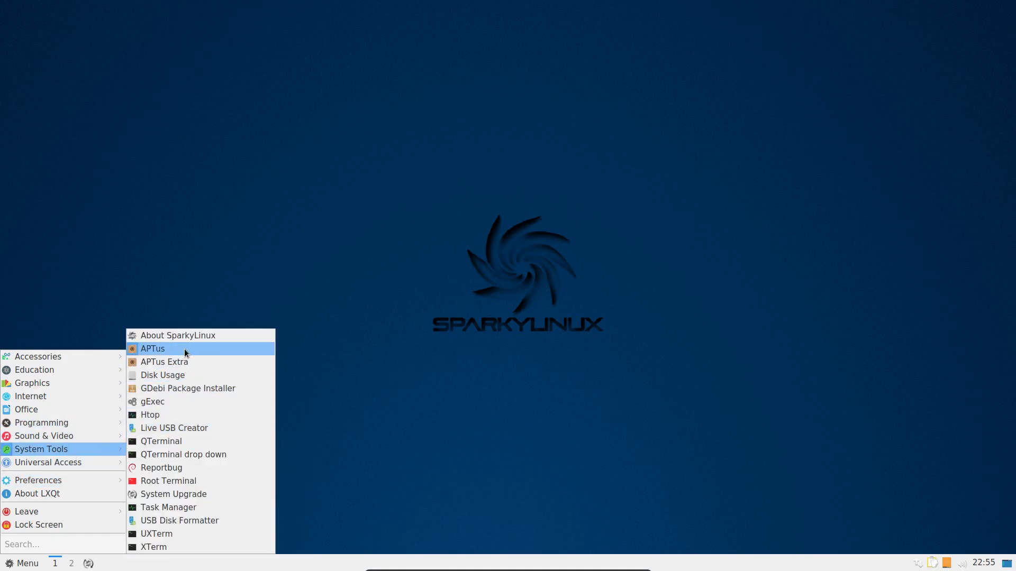
Step: Launch APTus and browse its Install, Fix Broken, Cleaning and Repository sections, ending on Install
{"action": "left_click", "coordinate": [152, 348]}
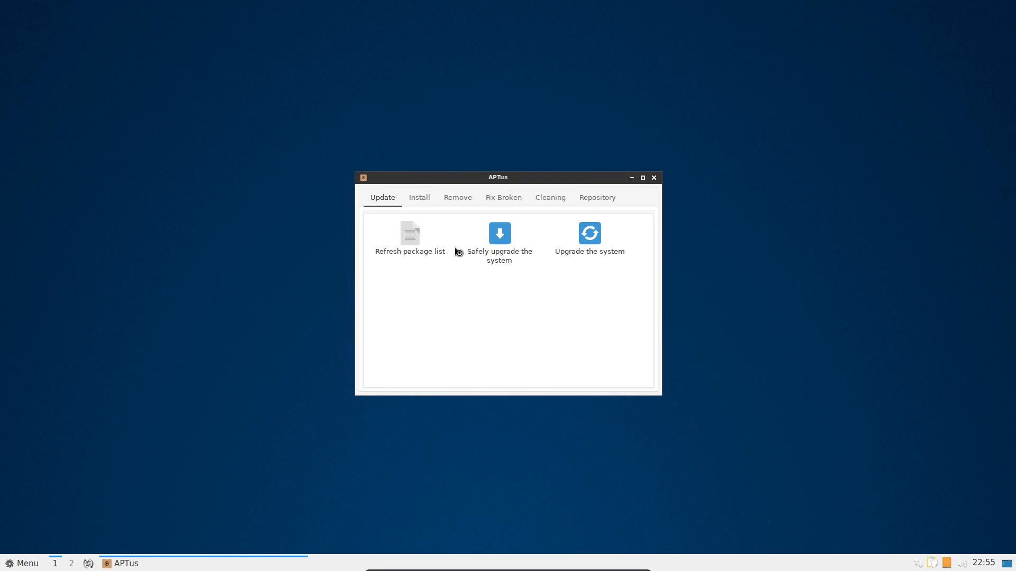
{"action": "mouse_move", "coordinate": [410, 239]}
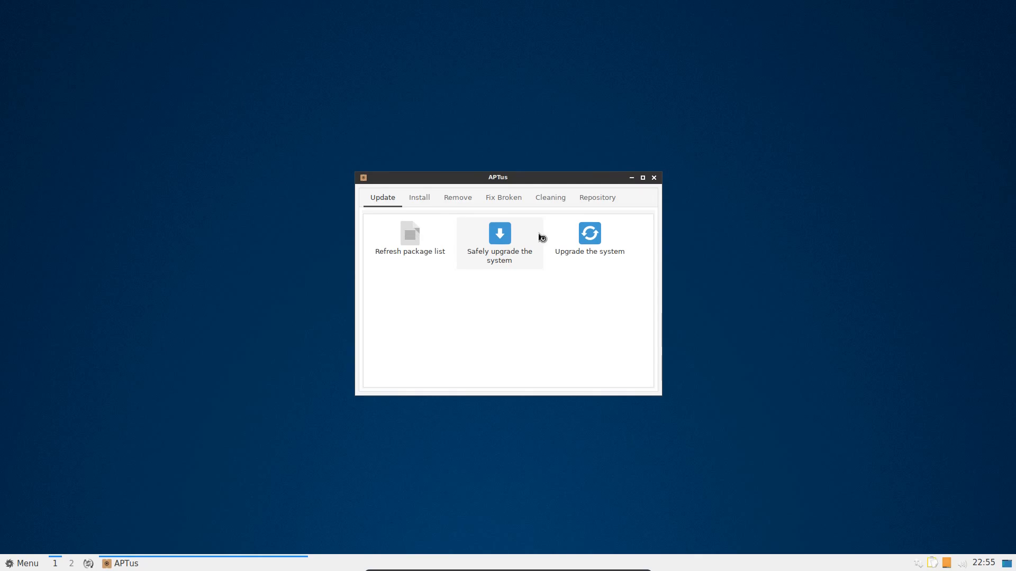
{"action": "mouse_move", "coordinate": [567, 246]}
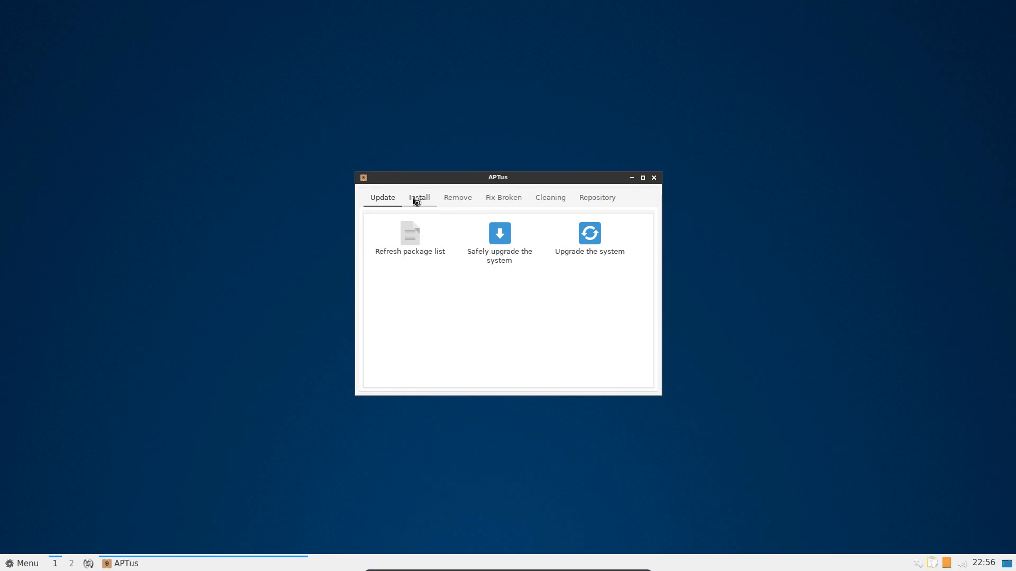
{"action": "left_click", "coordinate": [419, 197]}
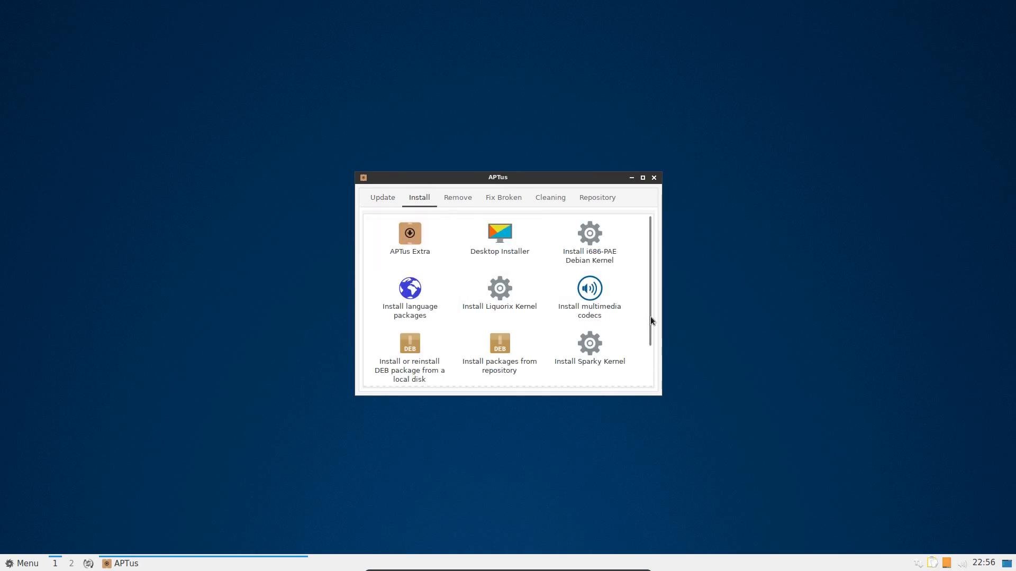
{"action": "mouse_move", "coordinate": [588, 295]}
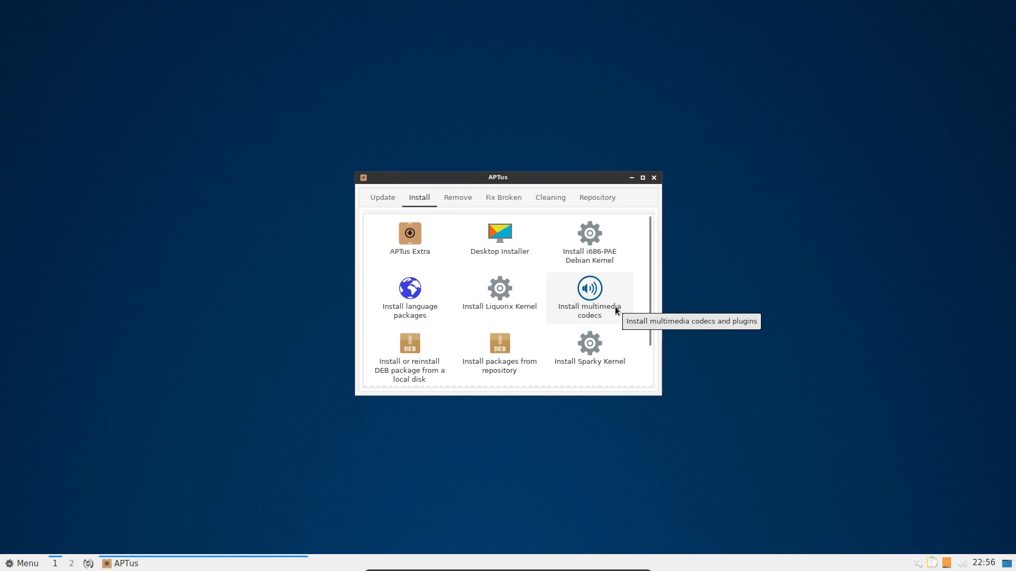
{"action": "mouse_move", "coordinate": [585, 315]}
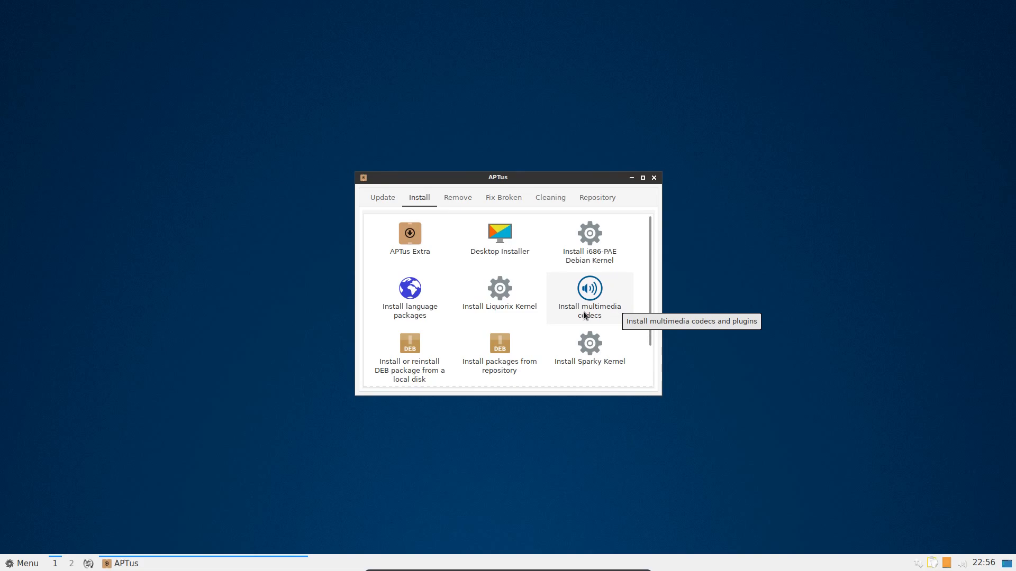
{"action": "left_click", "coordinate": [502, 196]}
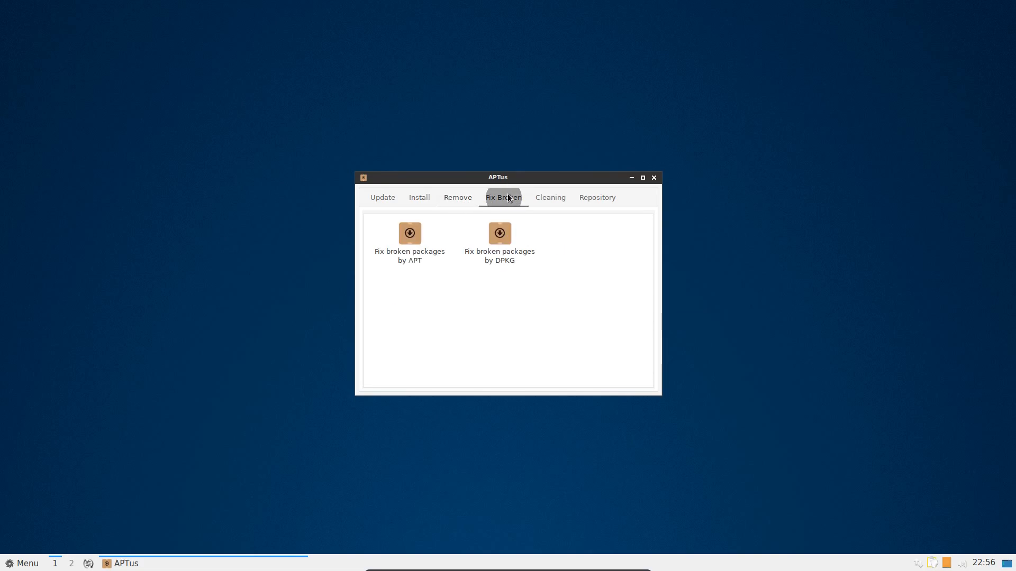
{"action": "left_click", "coordinate": [549, 196]}
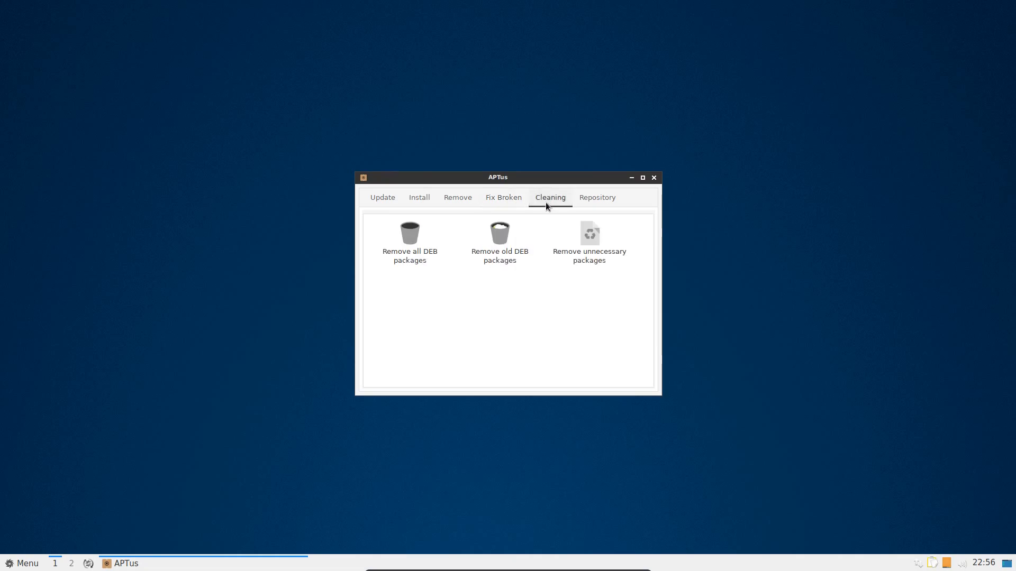
{"action": "left_click", "coordinate": [596, 198]}
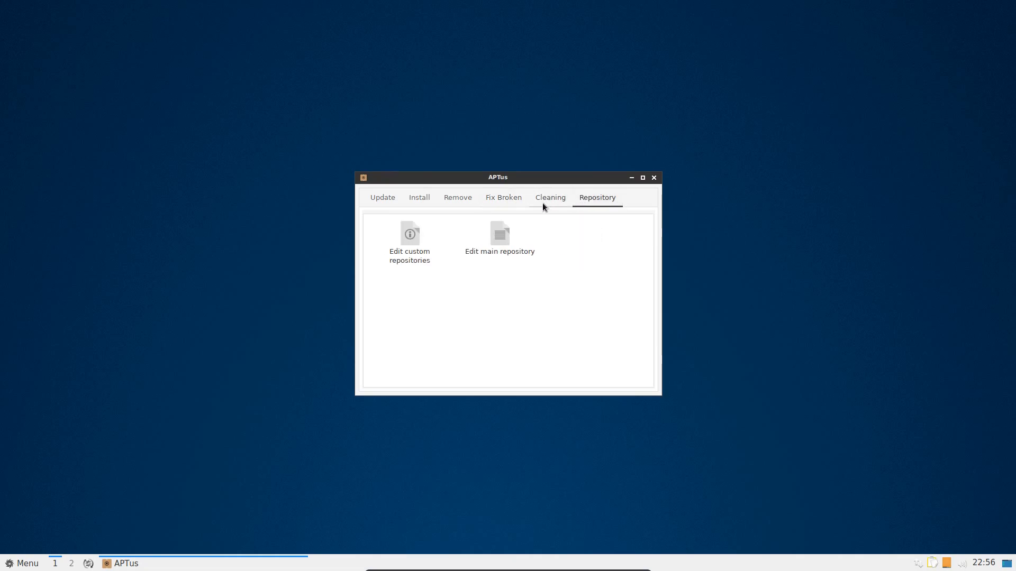
{"action": "left_click", "coordinate": [418, 197]}
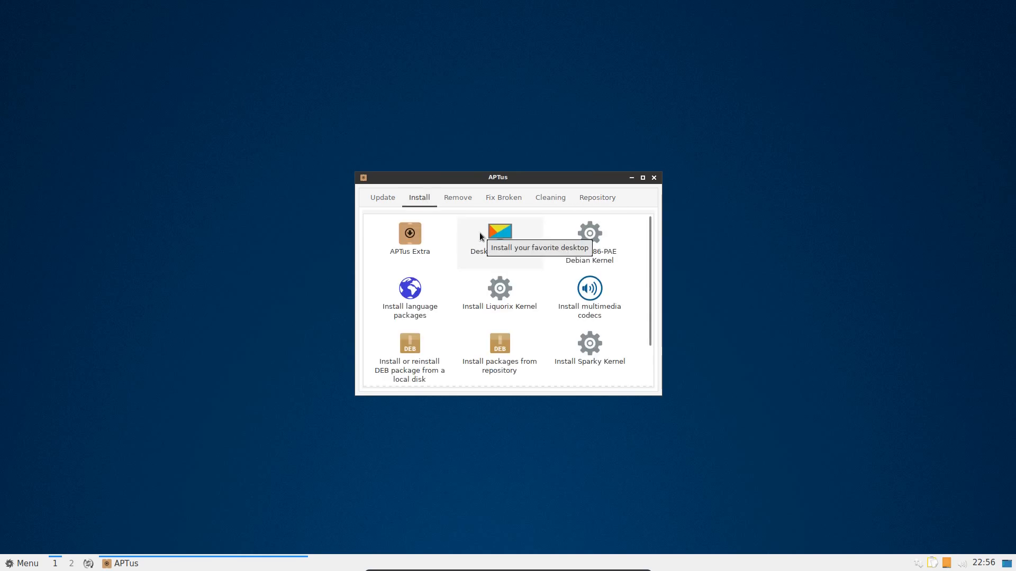
{"action": "mouse_move", "coordinate": [498, 237]}
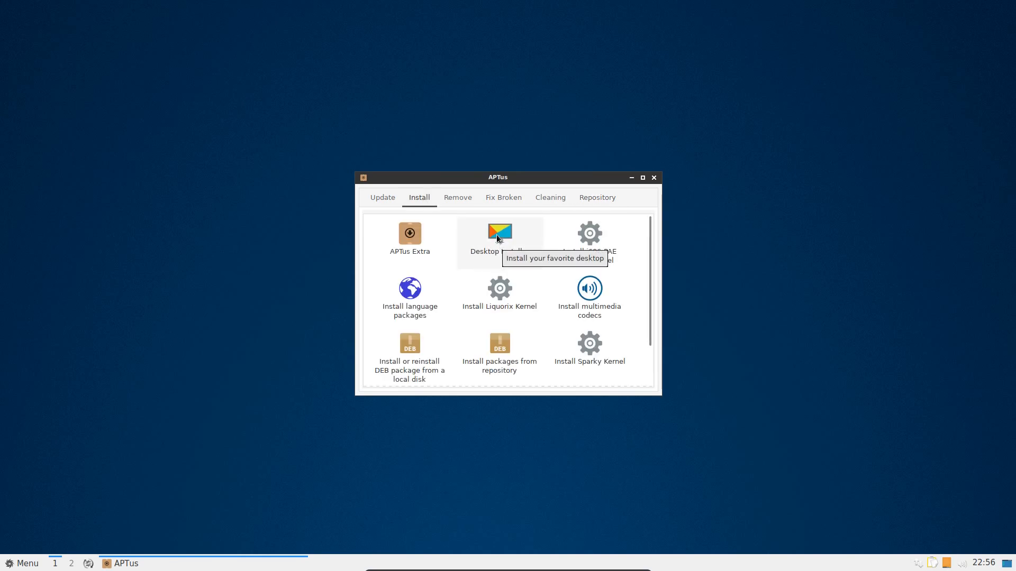
Step: Open APTus Desktop Installer and scroll its desktop list to Trinity through Xfce
{"action": "left_click", "coordinate": [499, 233]}
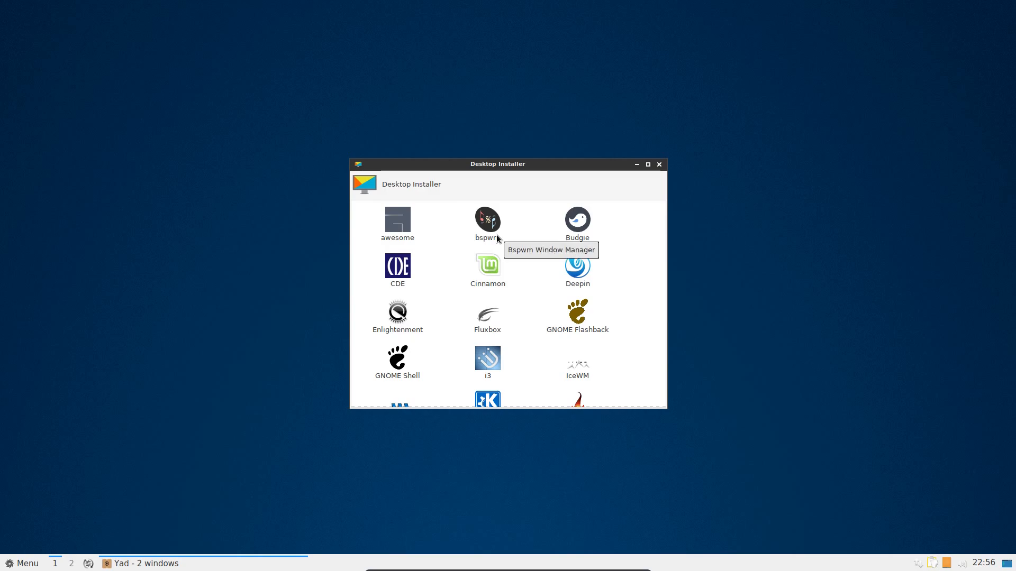
{"action": "mouse_move", "coordinate": [509, 254]}
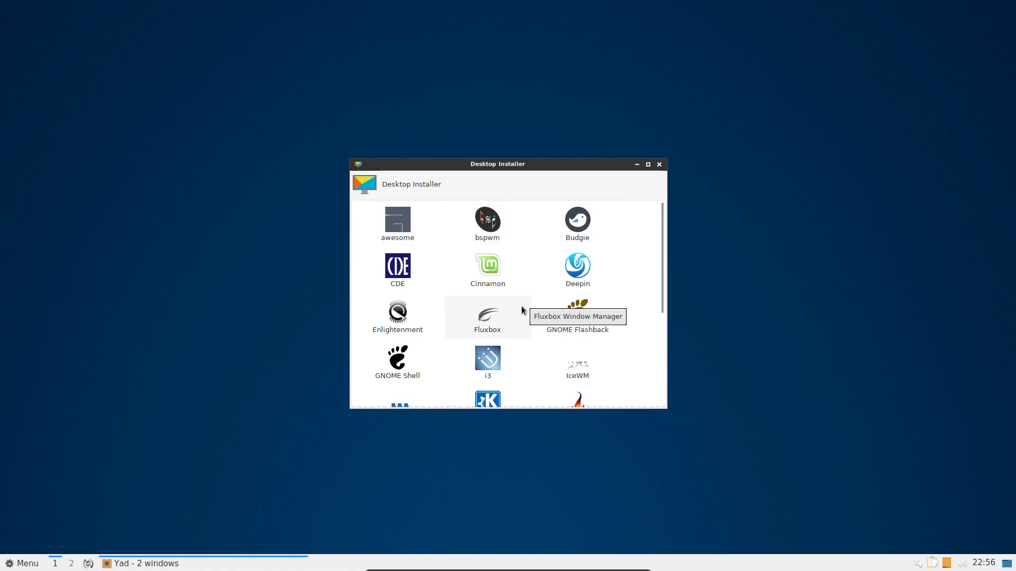
{"action": "scroll", "scroll_direction": "down", "scroll_amount": 3}
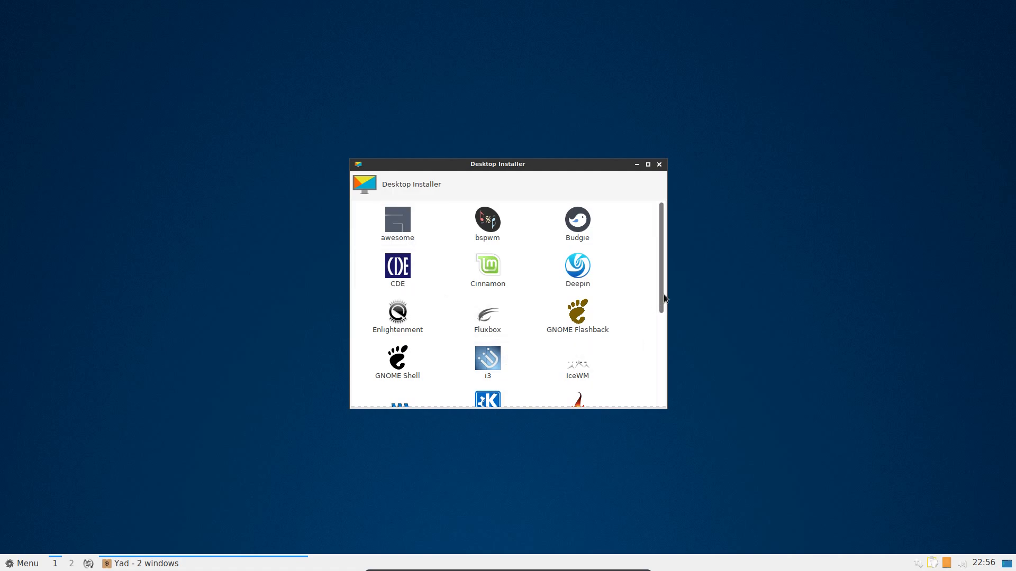
{"action": "mouse_move", "coordinate": [662, 311]}
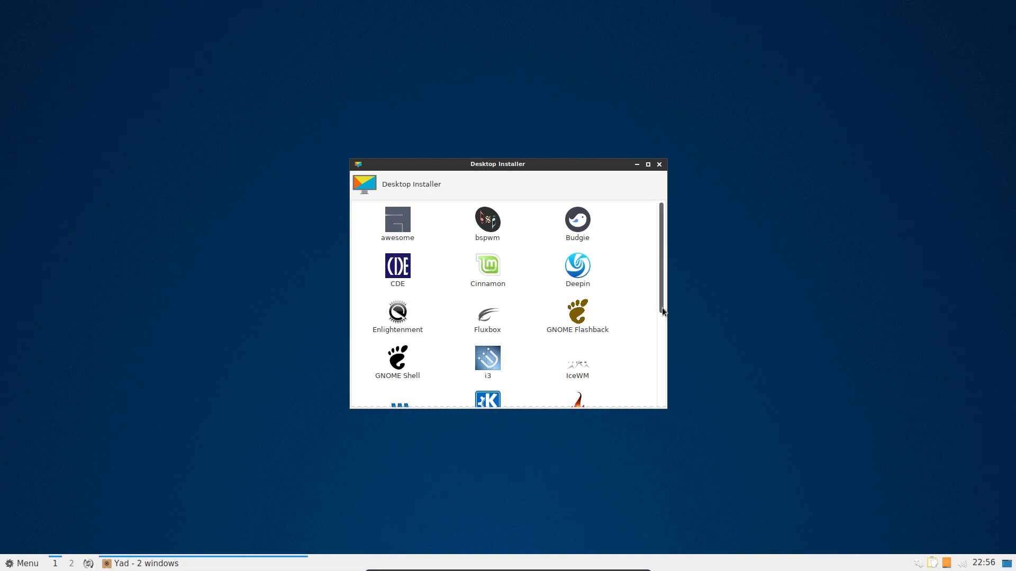
{"action": "scroll", "scroll_direction": "down", "scroll_amount": 3}
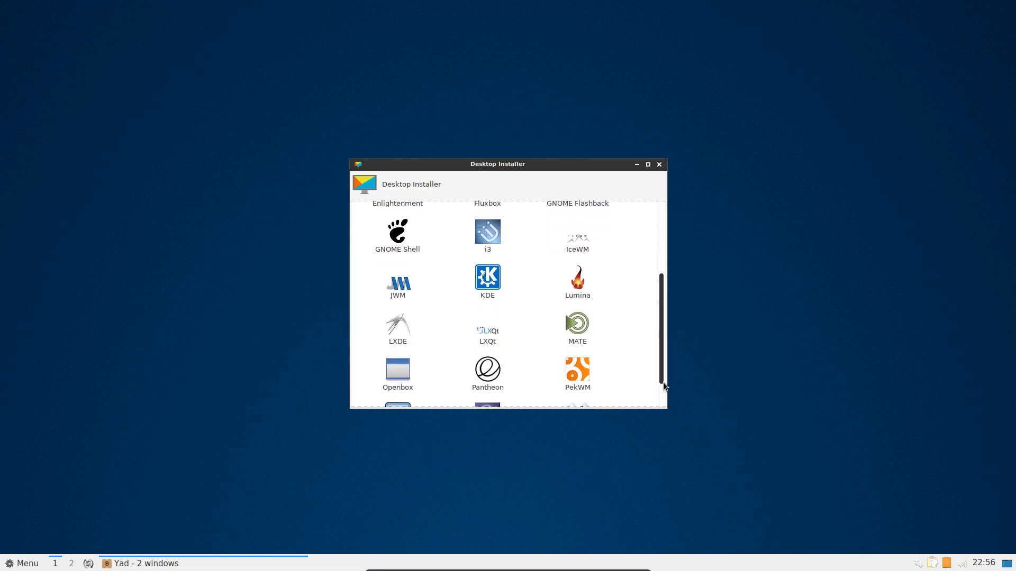
{"action": "scroll", "scroll_direction": "down", "scroll_amount": 3}
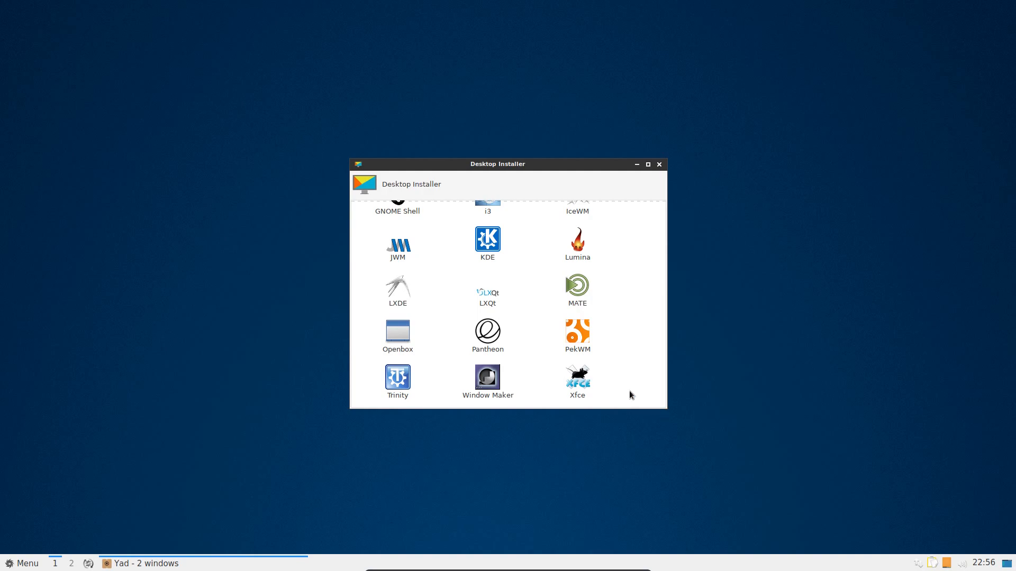
{"action": "mouse_move", "coordinate": [398, 377]}
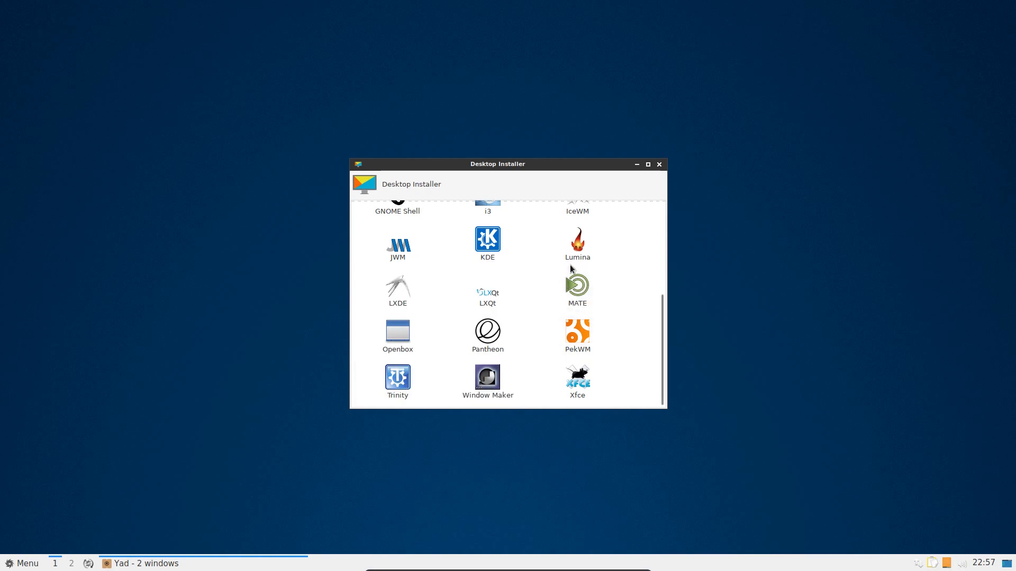
{"action": "mouse_move", "coordinate": [576, 243]}
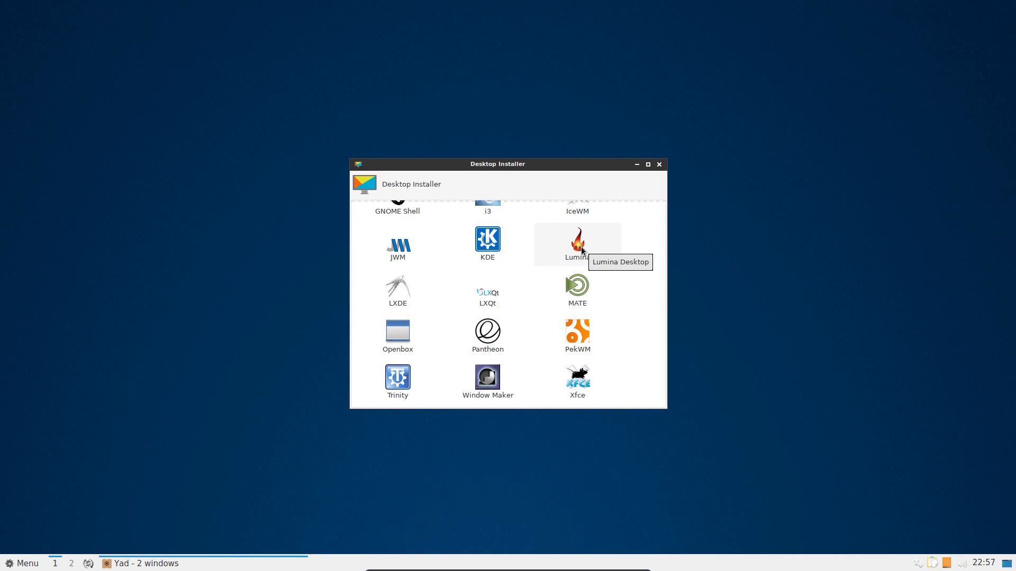
{"action": "mouse_move", "coordinate": [656, 322]}
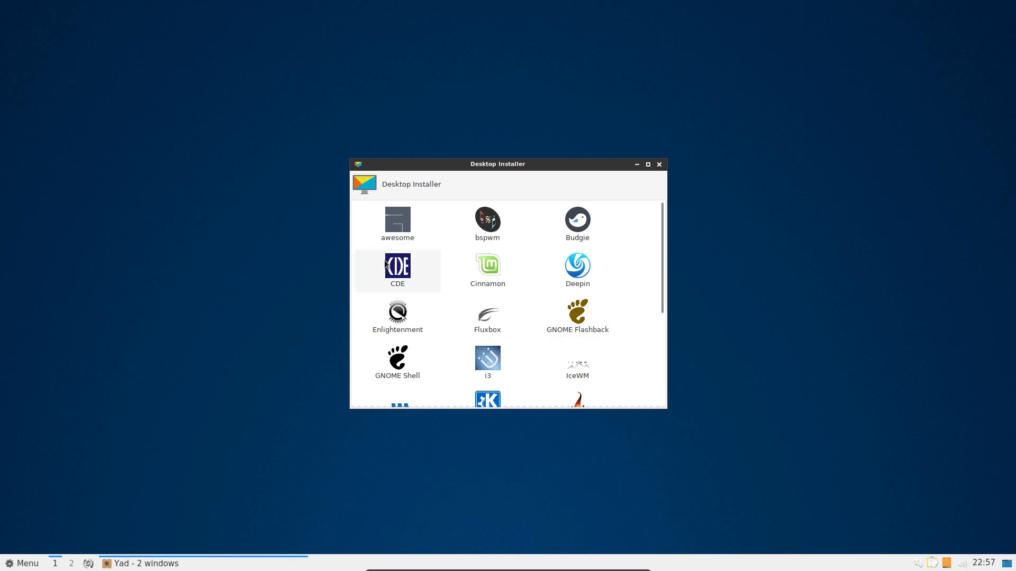
{"action": "mouse_move", "coordinate": [398, 265]}
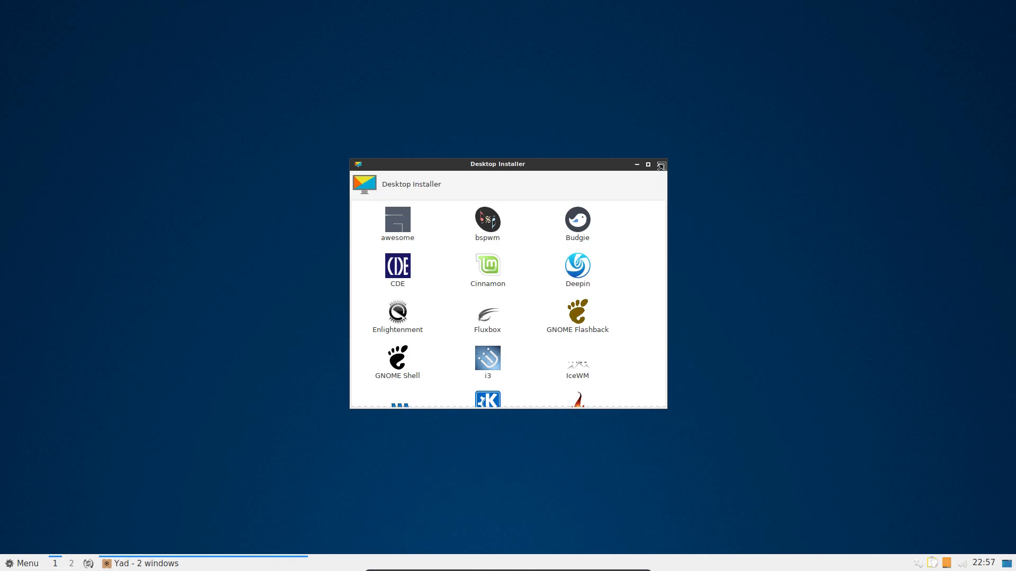
Step: Close the Desktop Installer and browse APTus Extra from BlueGriffon to Sparky_Autostart
{"action": "left_click", "coordinate": [661, 164]}
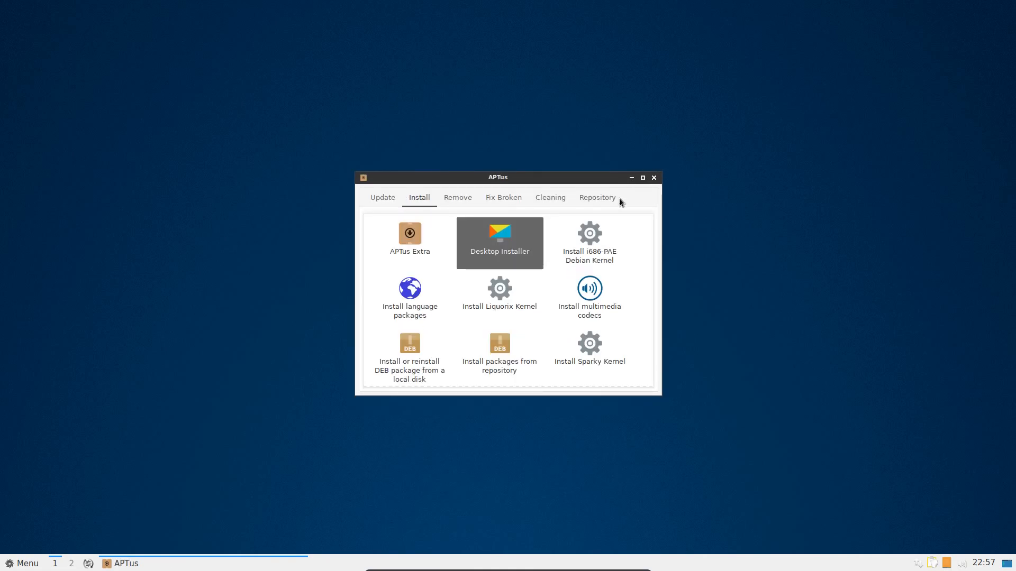
{"action": "left_click", "coordinate": [409, 233]}
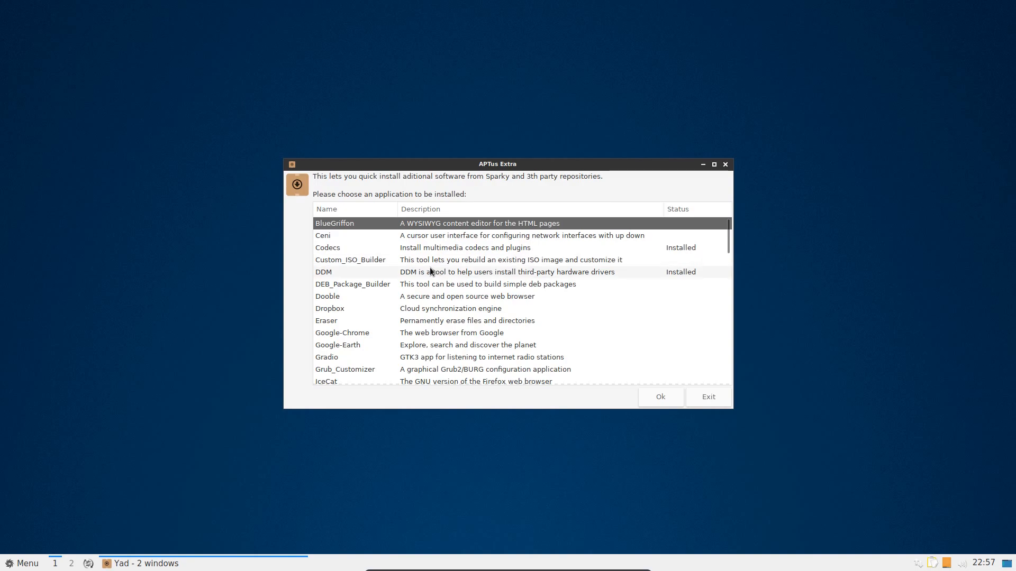
{"action": "mouse_move", "coordinate": [433, 344]}
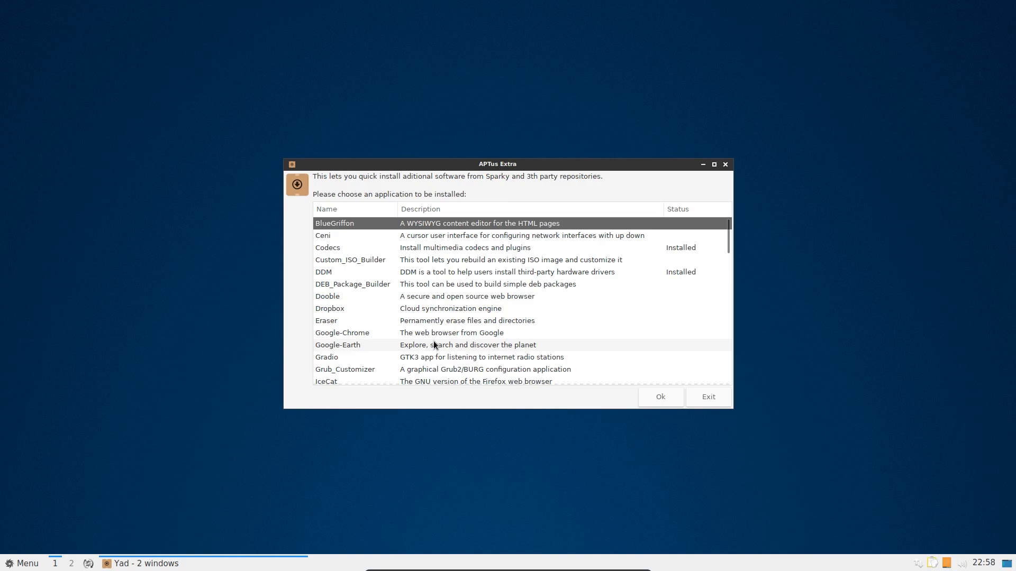
{"action": "mouse_move", "coordinate": [459, 337]}
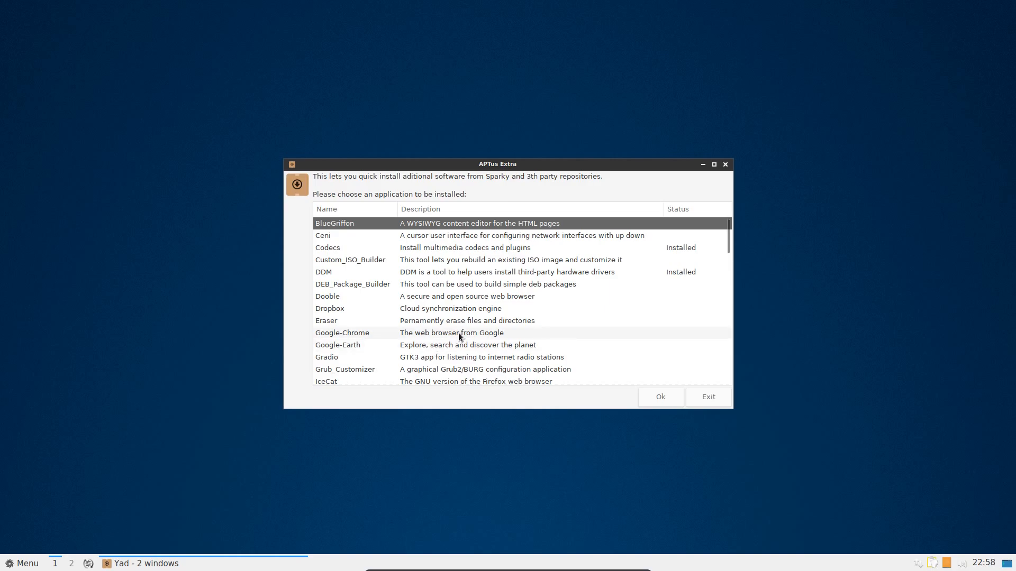
{"action": "scroll", "scroll_direction": "down", "scroll_amount": 3}
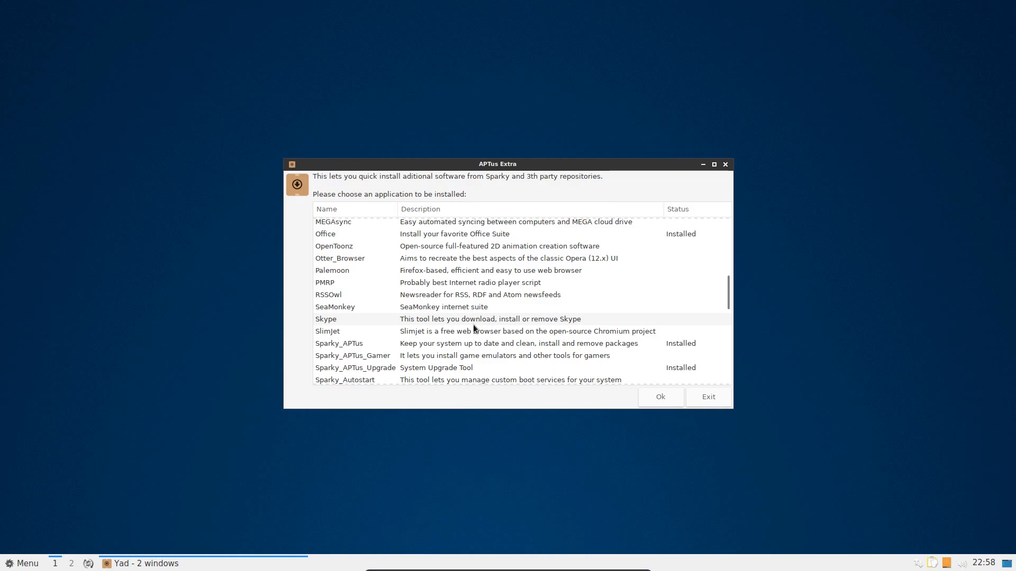
{"action": "mouse_move", "coordinate": [476, 307]}
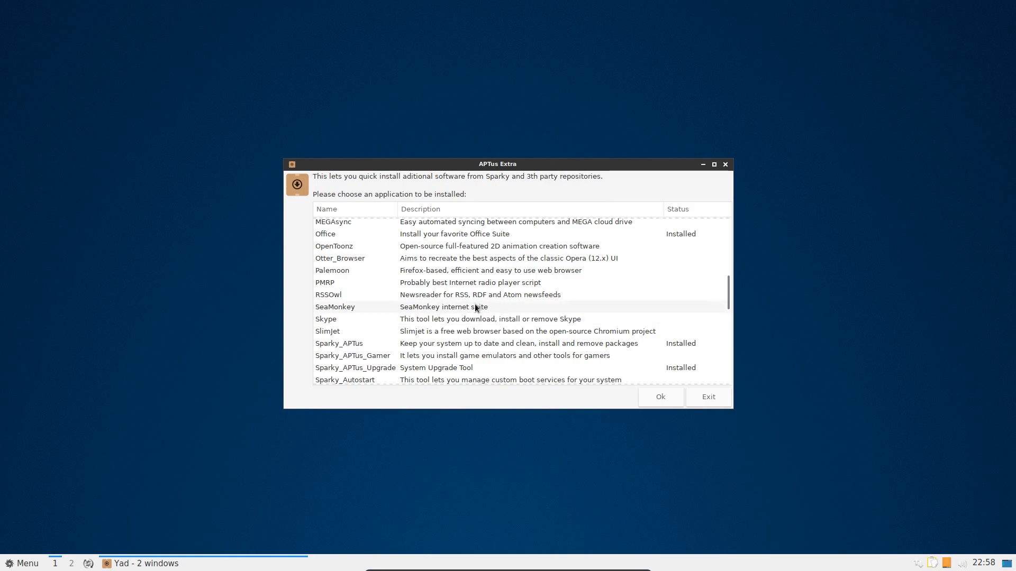
{"action": "mouse_move", "coordinate": [470, 271]}
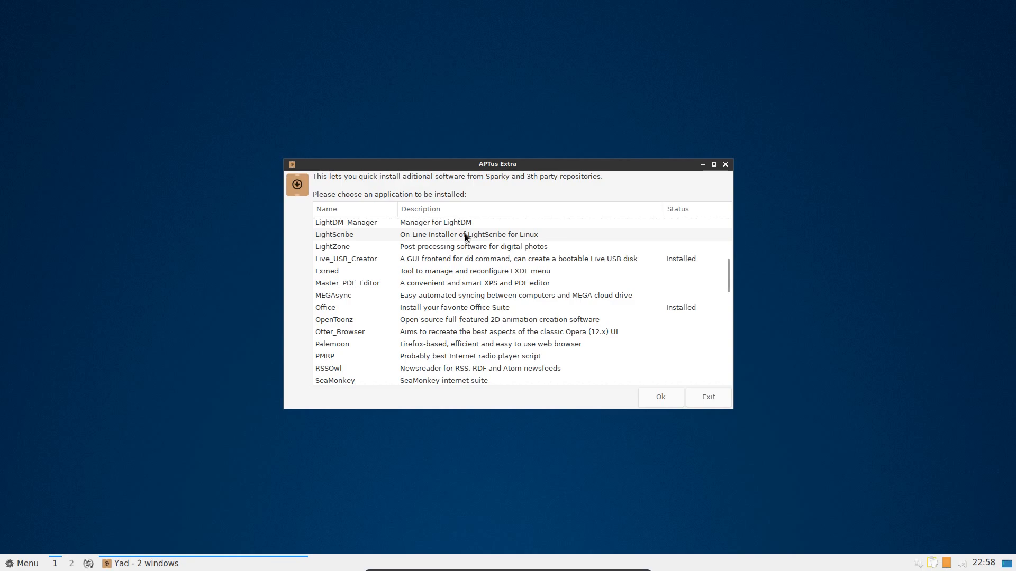
{"action": "scroll", "scroll_direction": "down", "scroll_amount": 3}
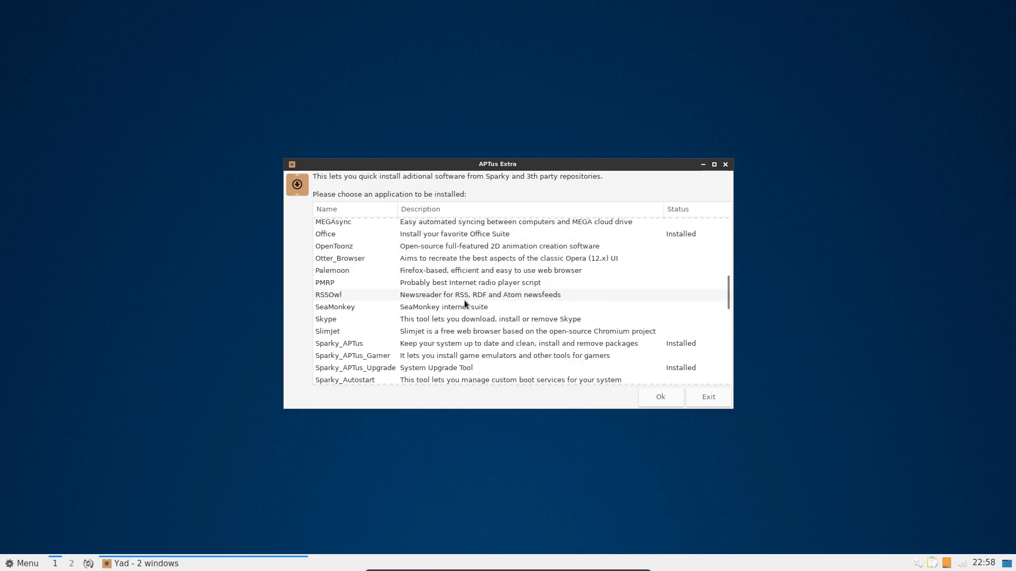
{"action": "scroll", "scroll_direction": "down", "scroll_amount": 3}
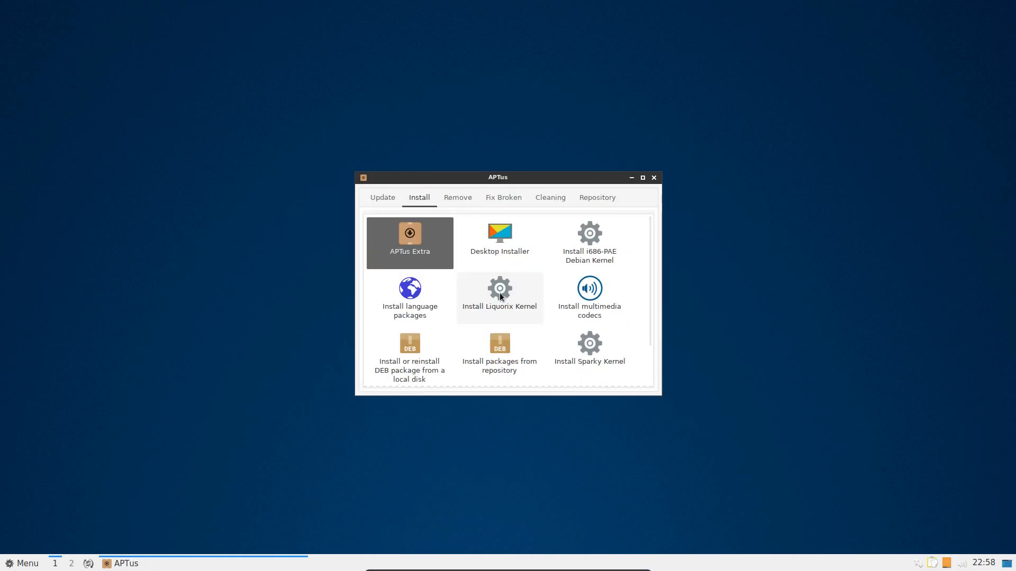
{"action": "mouse_move", "coordinate": [499, 295]}
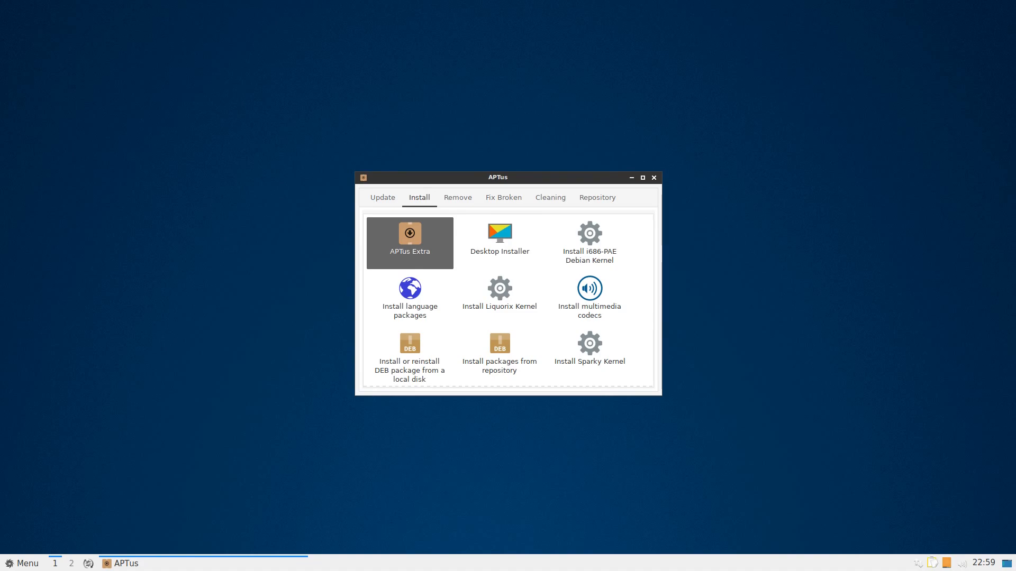
{"action": "left_click", "coordinate": [499, 343]}
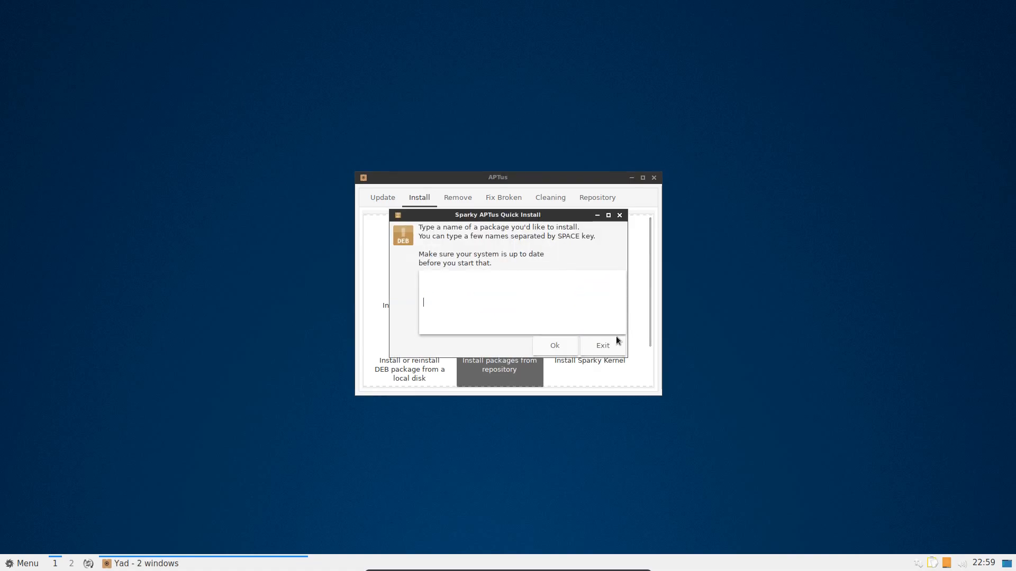
{"action": "mouse_move", "coordinate": [478, 234]}
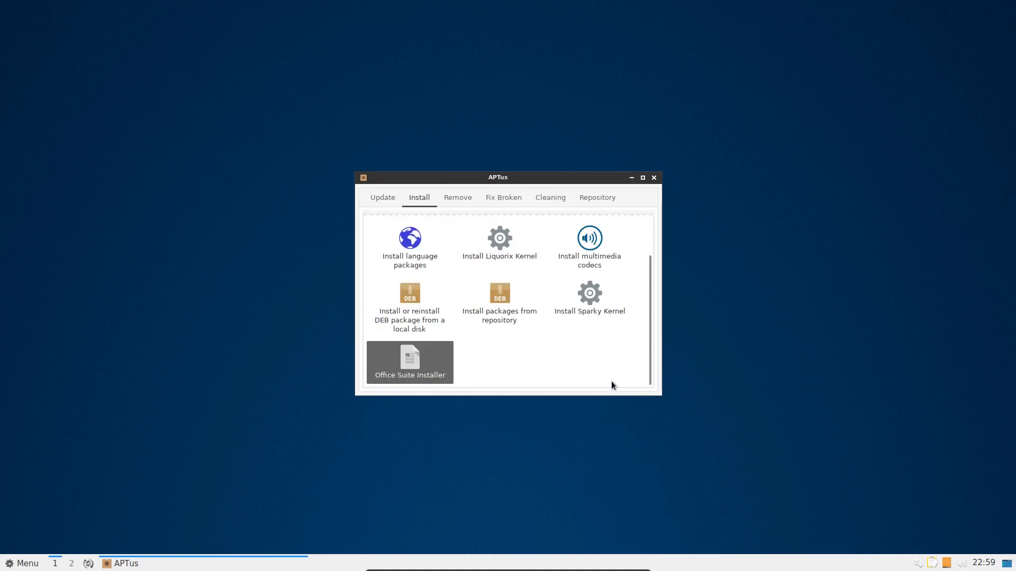
{"action": "mouse_move", "coordinate": [592, 370]}
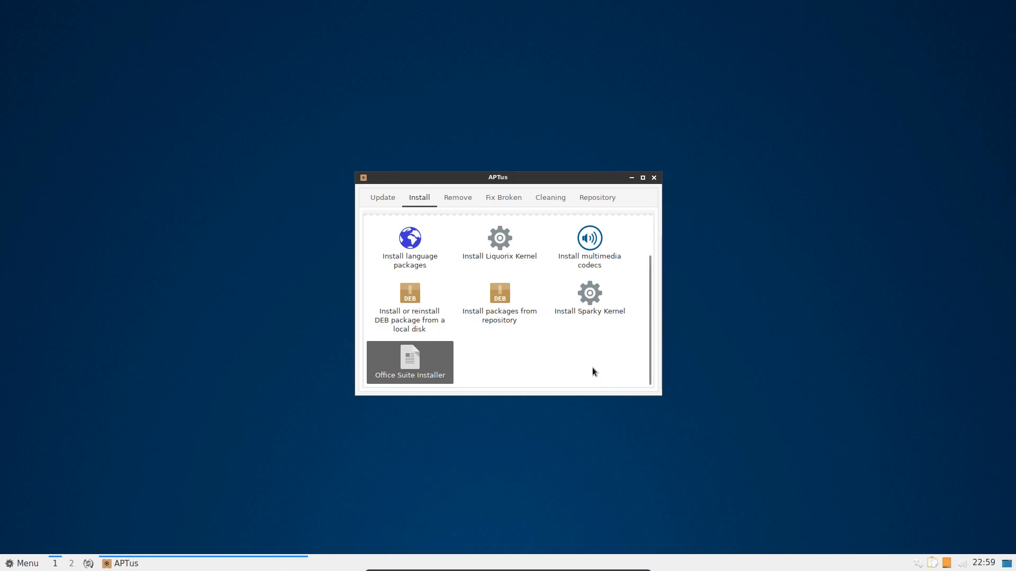
{"action": "mouse_move", "coordinate": [499, 297]}
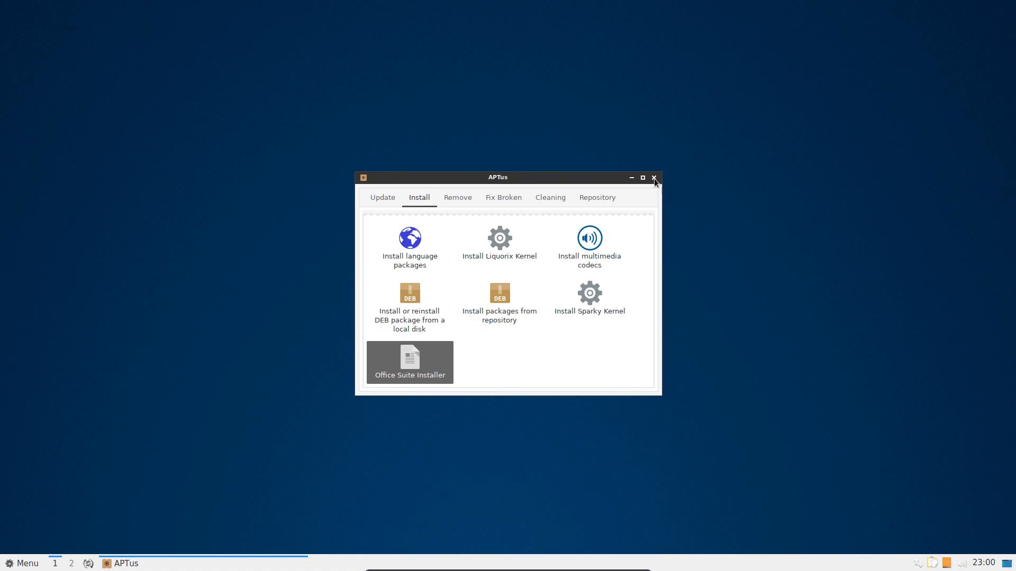
Step: Close APTus, run free -m in QTerminal for memory and swap usage, then type htop
{"action": "left_click", "coordinate": [653, 178]}
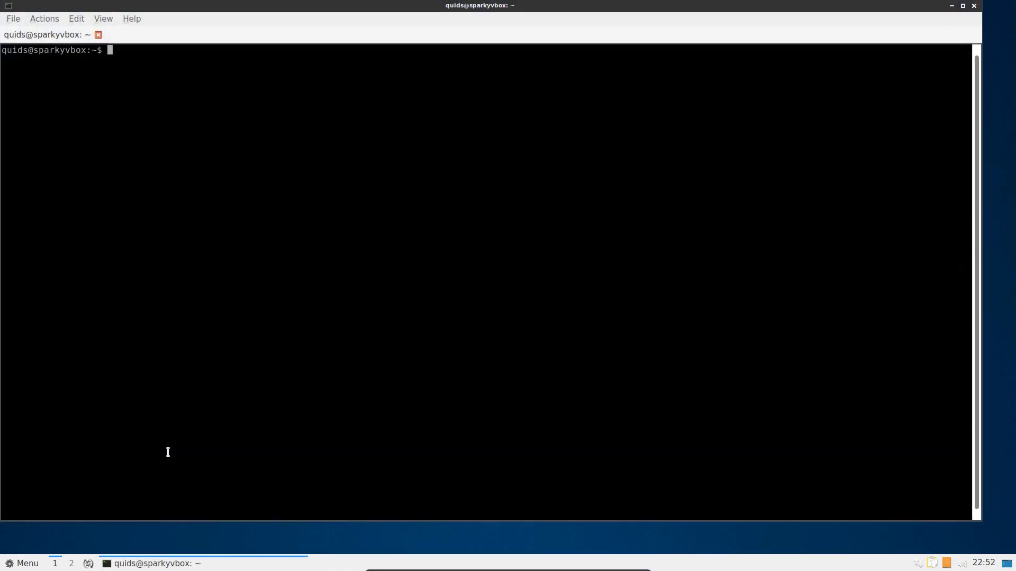
{"action": "type", "text": "f"}
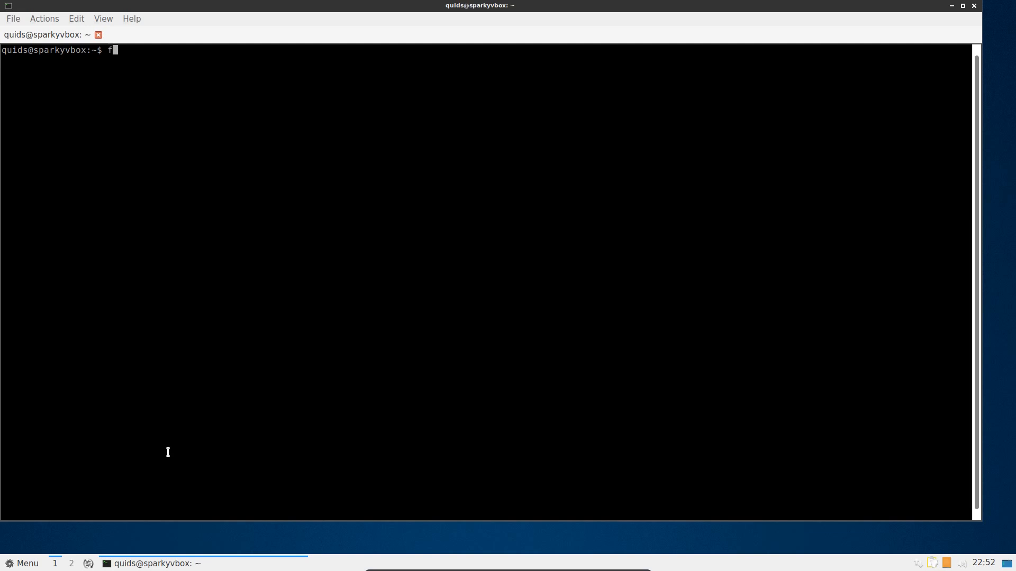
{"action": "type", "text": "ree -m"}
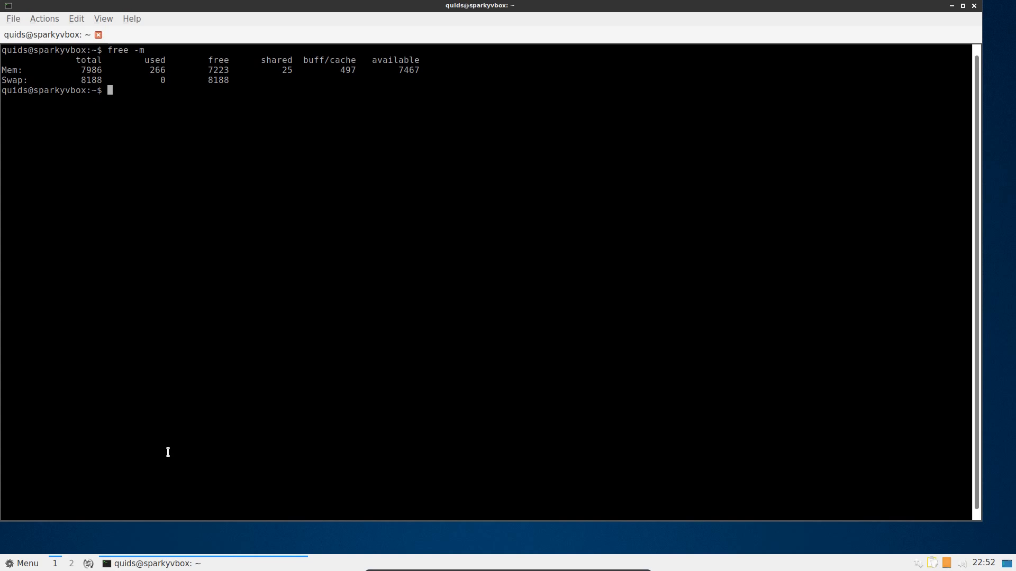
{"action": "type", "text": "htop"}
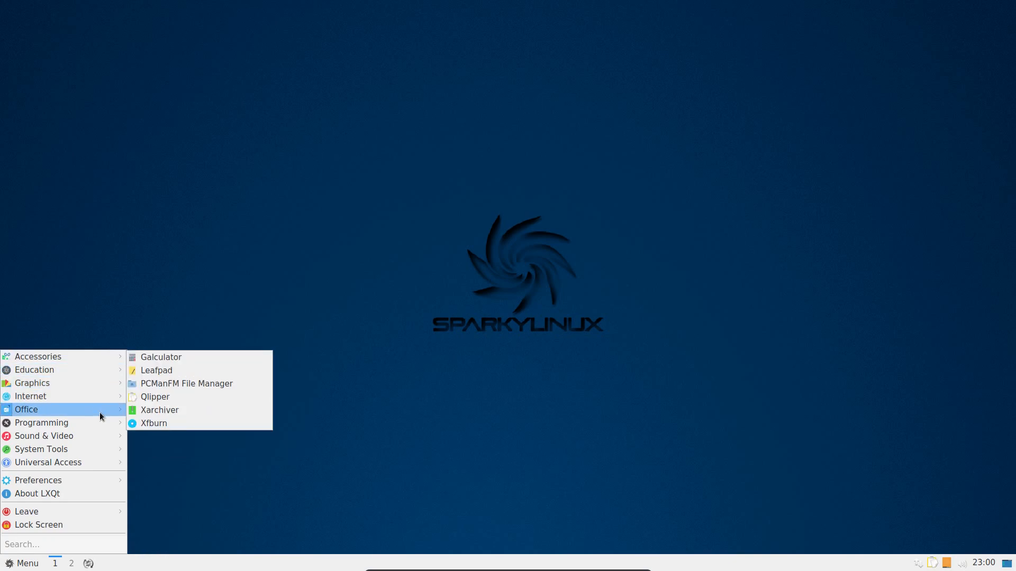
{"action": "mouse_move", "coordinate": [41, 449]}
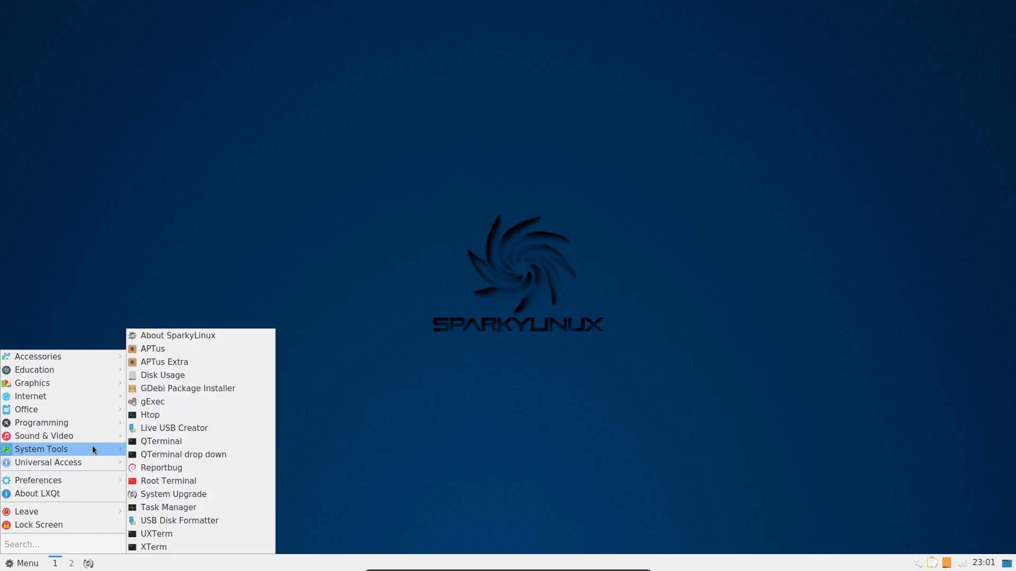
{"action": "mouse_move", "coordinate": [42, 423]}
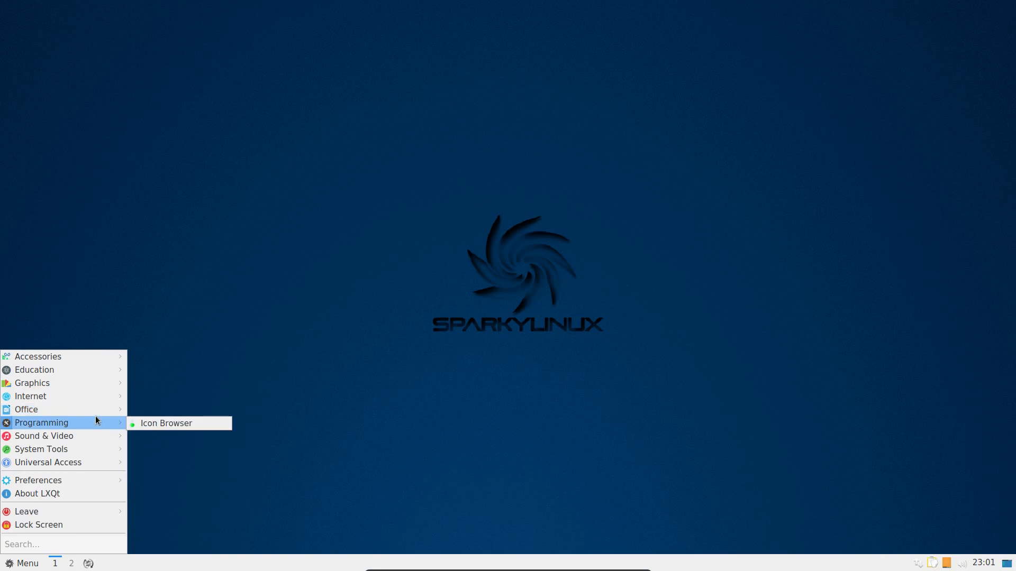
{"action": "mouse_move", "coordinate": [48, 462]}
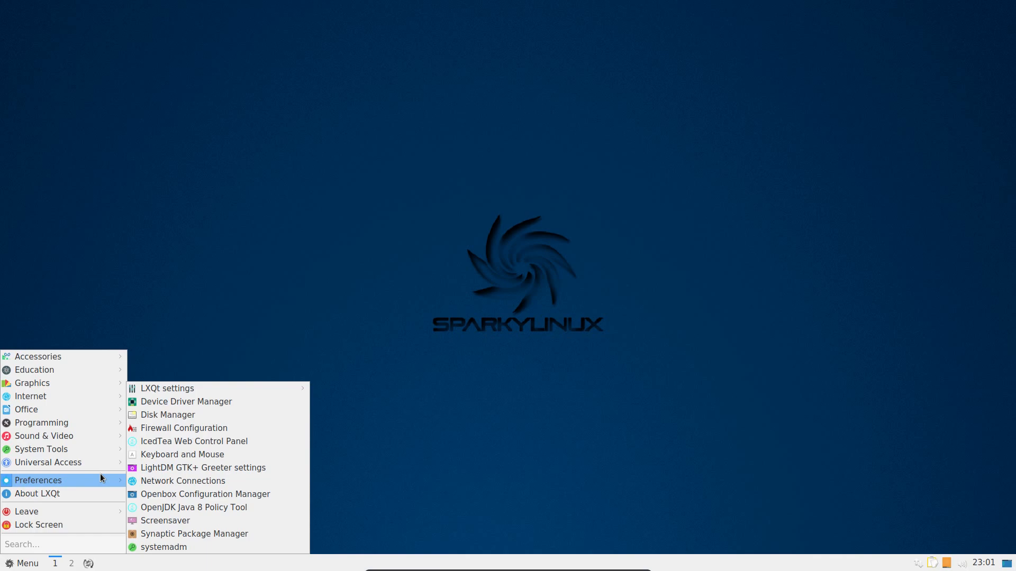
Step: Dismiss the menu, reopen it and choose About LXQt, which shows version 0.11.1
{"action": "left_click", "coordinate": [289, 273]}
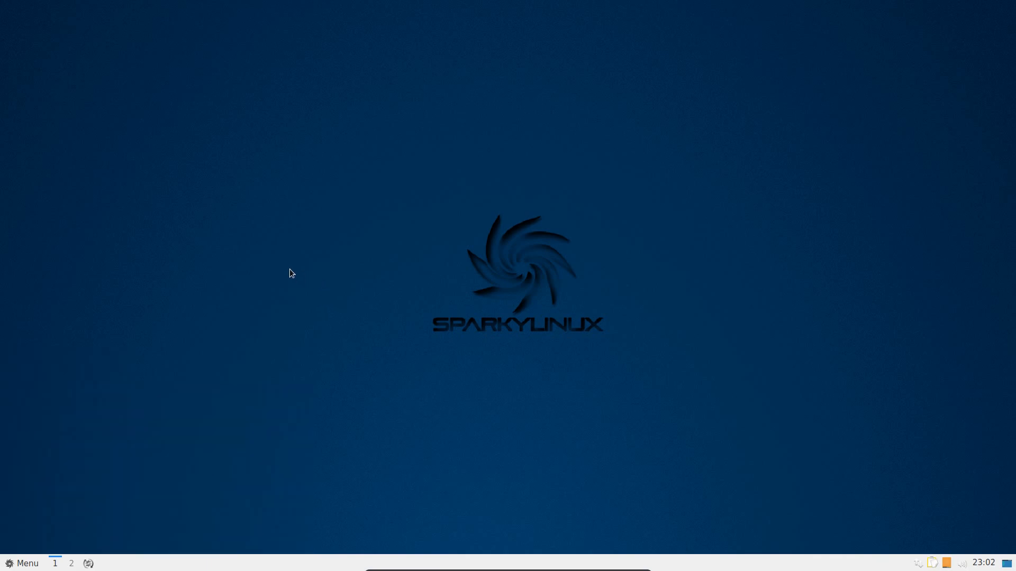
{"action": "left_click", "coordinate": [23, 562]}
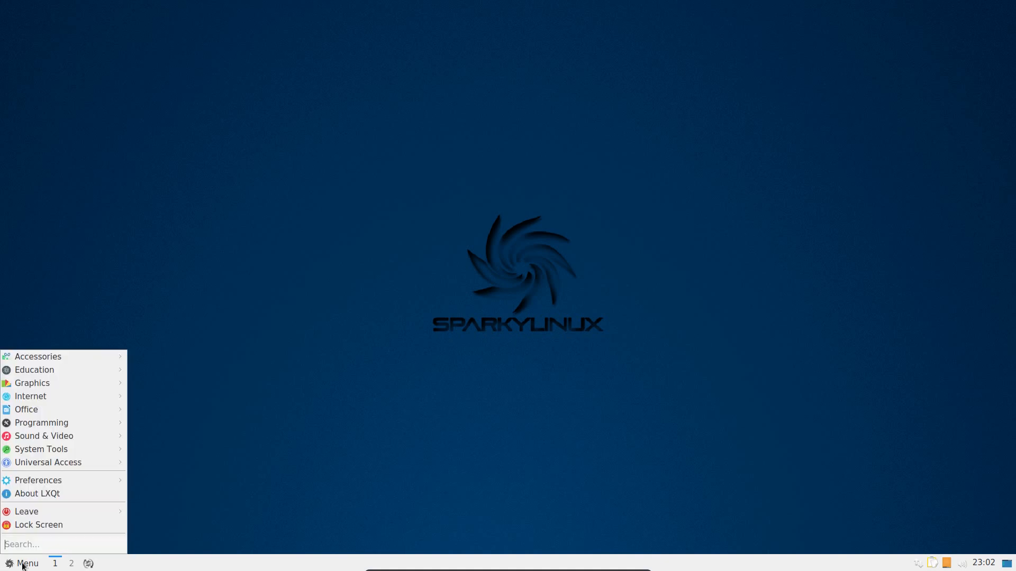
{"action": "left_click", "coordinate": [83, 495]}
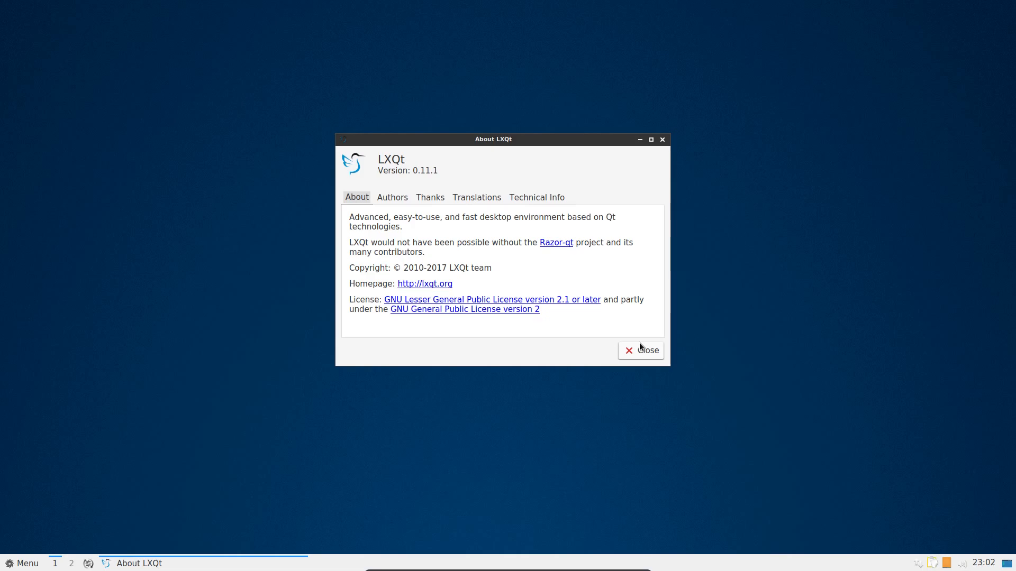
{"action": "mouse_move", "coordinate": [656, 352]}
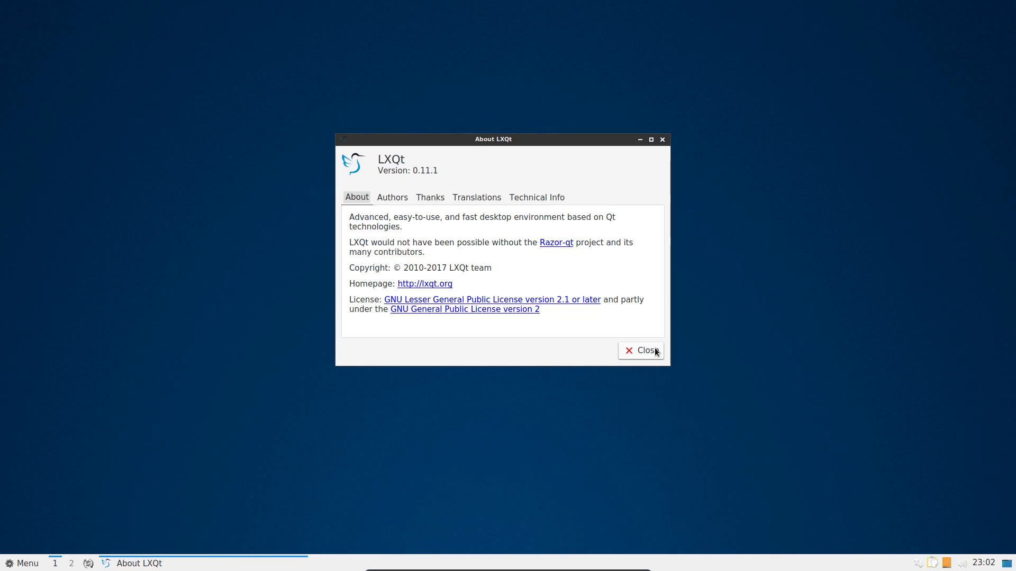
{"action": "mouse_move", "coordinate": [652, 350]}
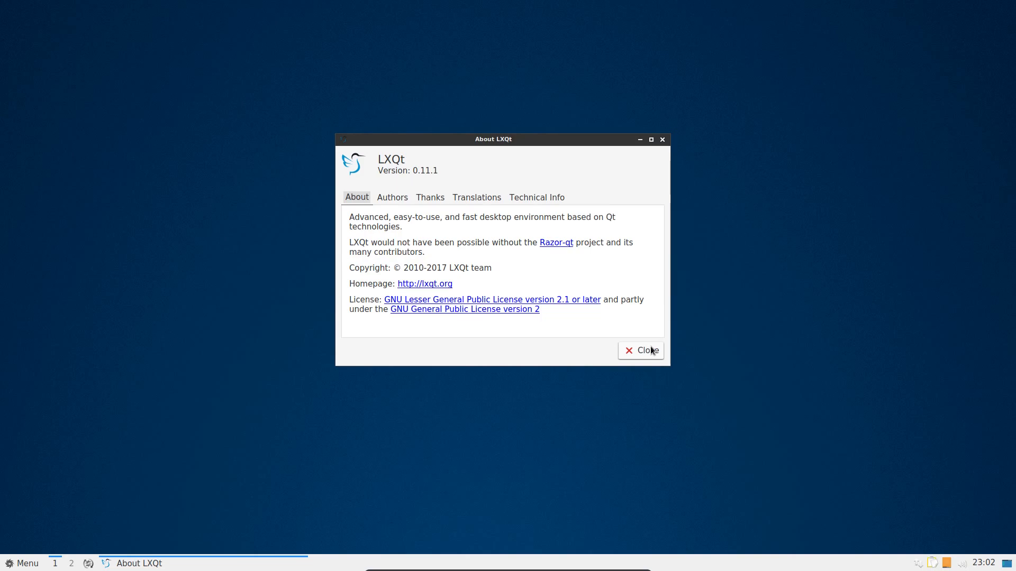
Step: Close About LXQt, search 'lea' to launch and close Leafpad, then type 'lea' again
{"action": "left_click", "coordinate": [21, 563]}
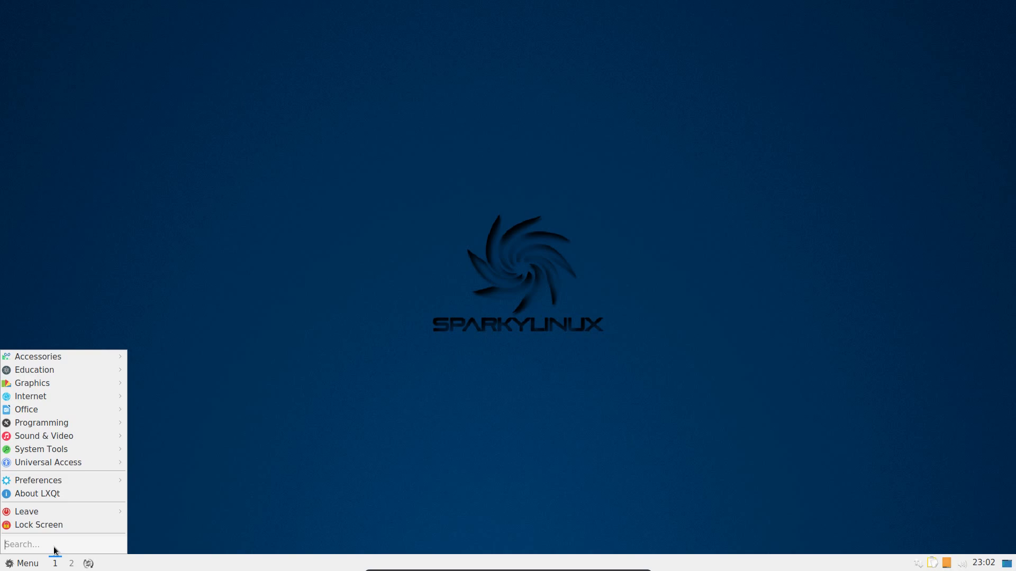
{"action": "type", "text": "lea"}
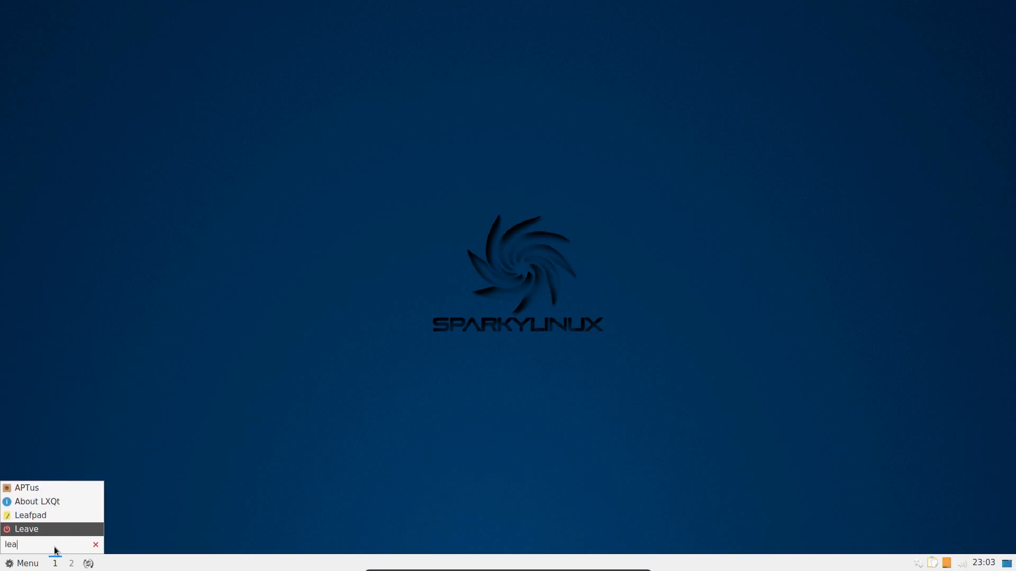
{"action": "left_click", "coordinate": [30, 515]}
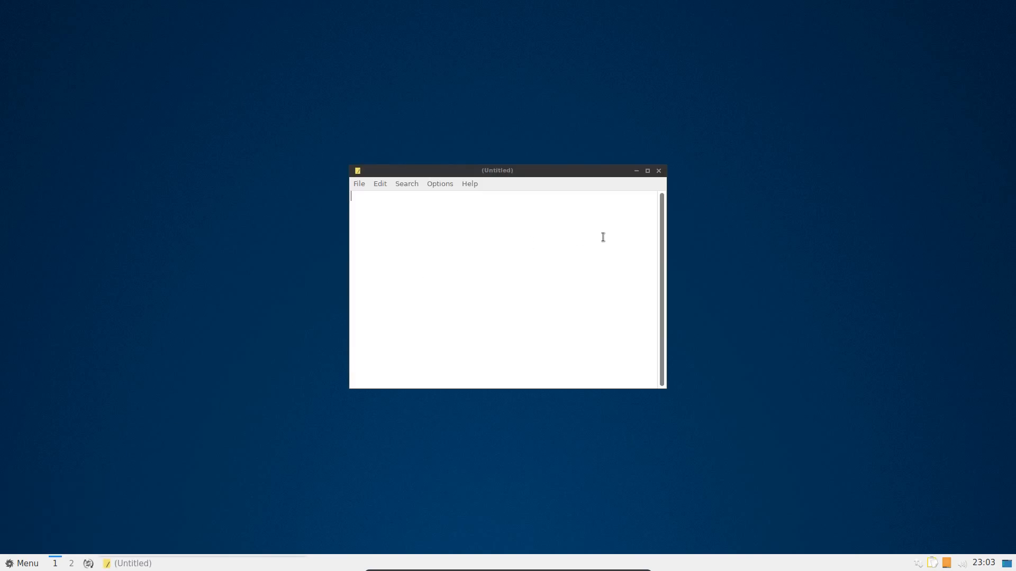
{"action": "left_click", "coordinate": [658, 170]}
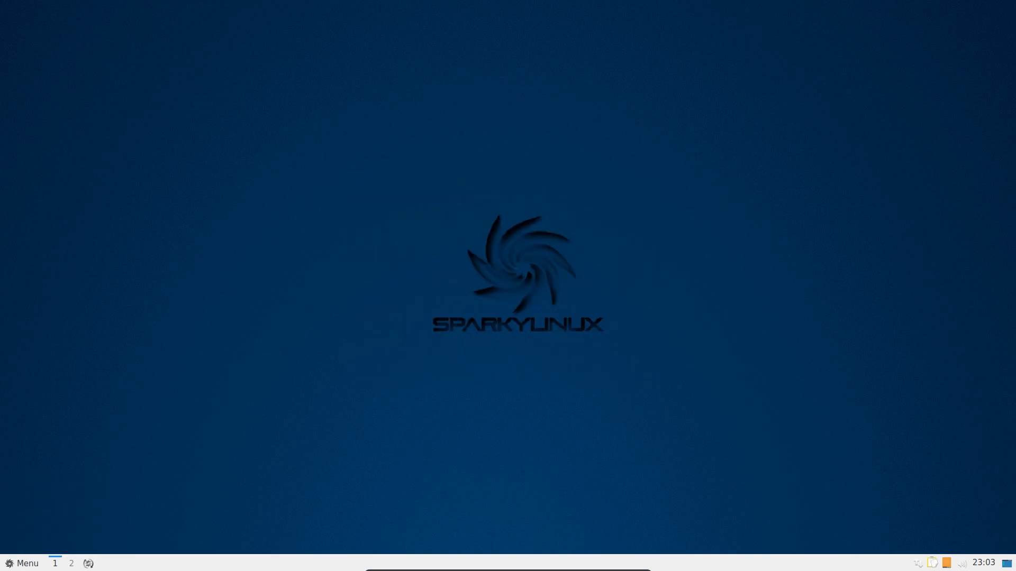
{"action": "type", "text": "lea"}
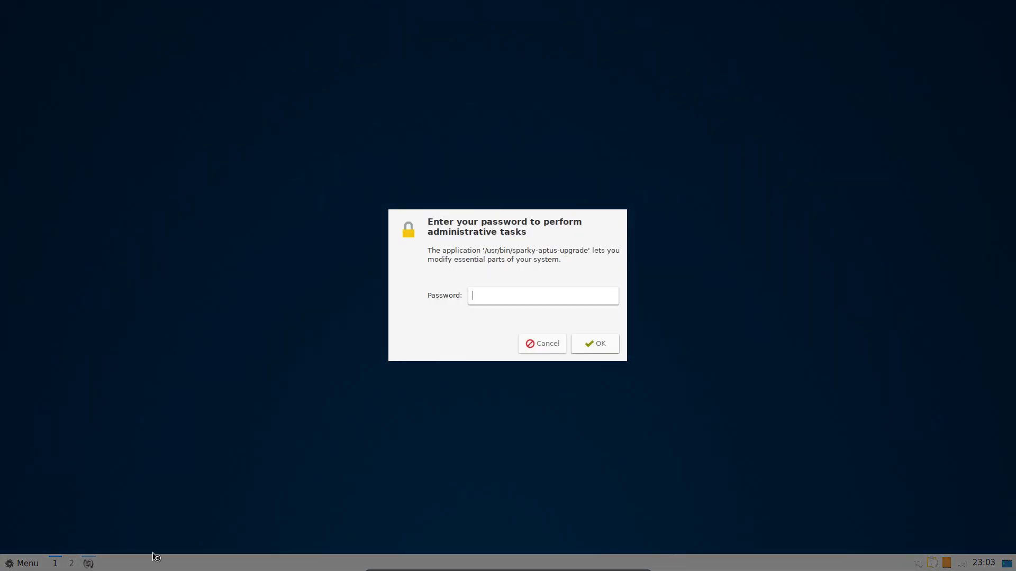
Step: Confirm the up-to-date System Upgrade notice and reopen the application menu on Accessories
{"action": "left_click", "coordinate": [594, 343]}
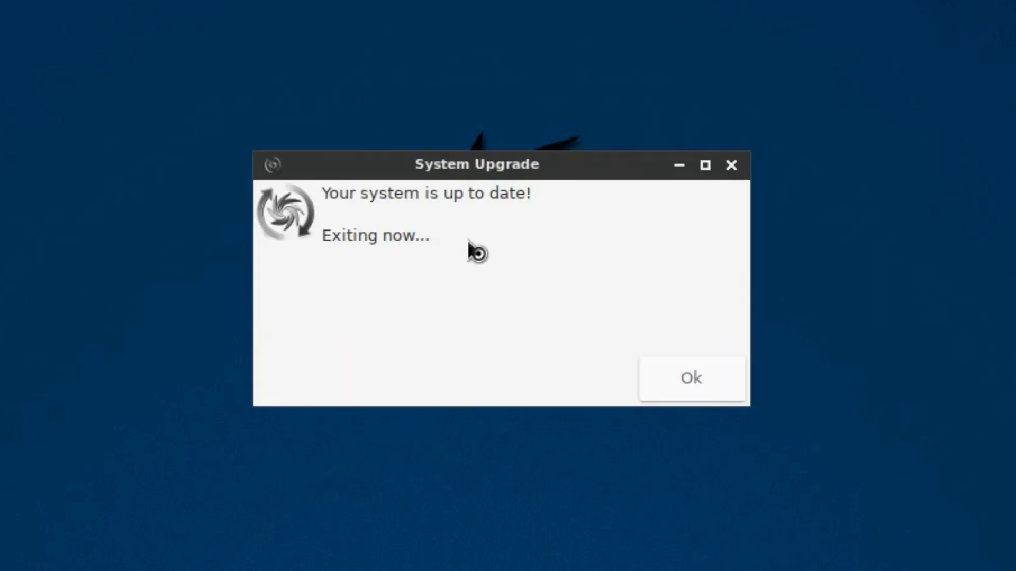
{"action": "mouse_move", "coordinate": [690, 377]}
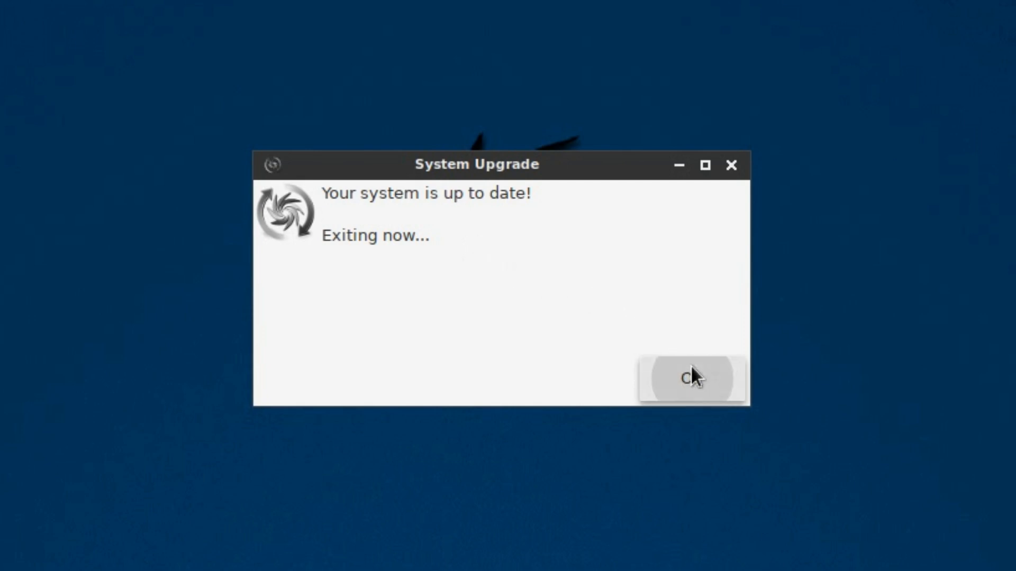
{"action": "left_click", "coordinate": [692, 378]}
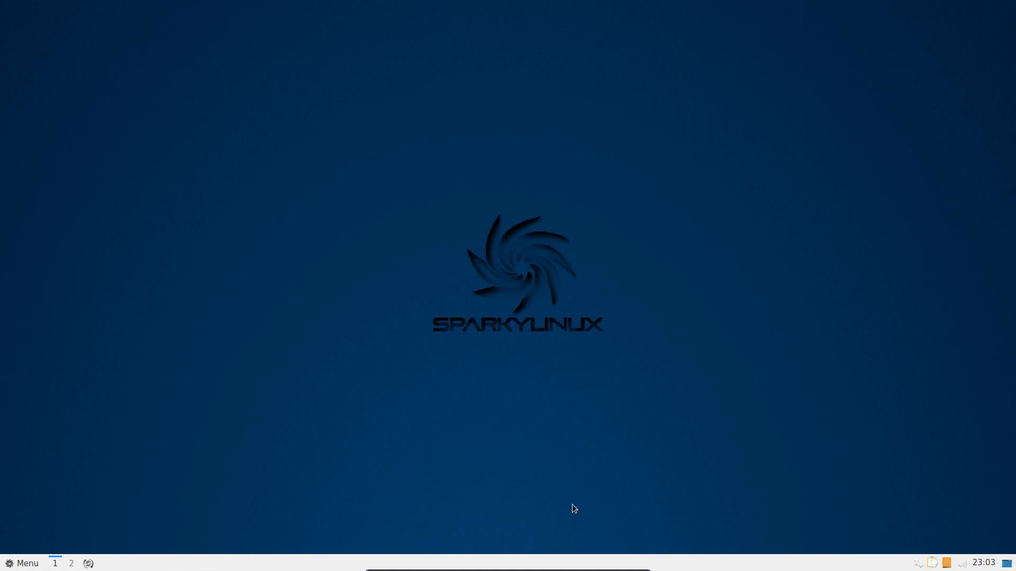
{"action": "left_click", "coordinate": [917, 563]}
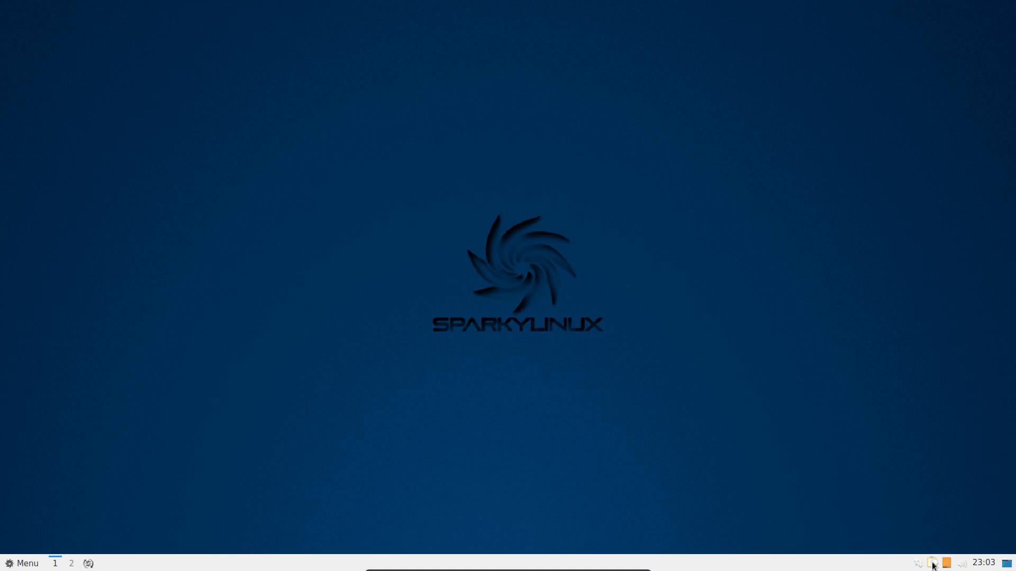
{"action": "mouse_move", "coordinate": [985, 566]}
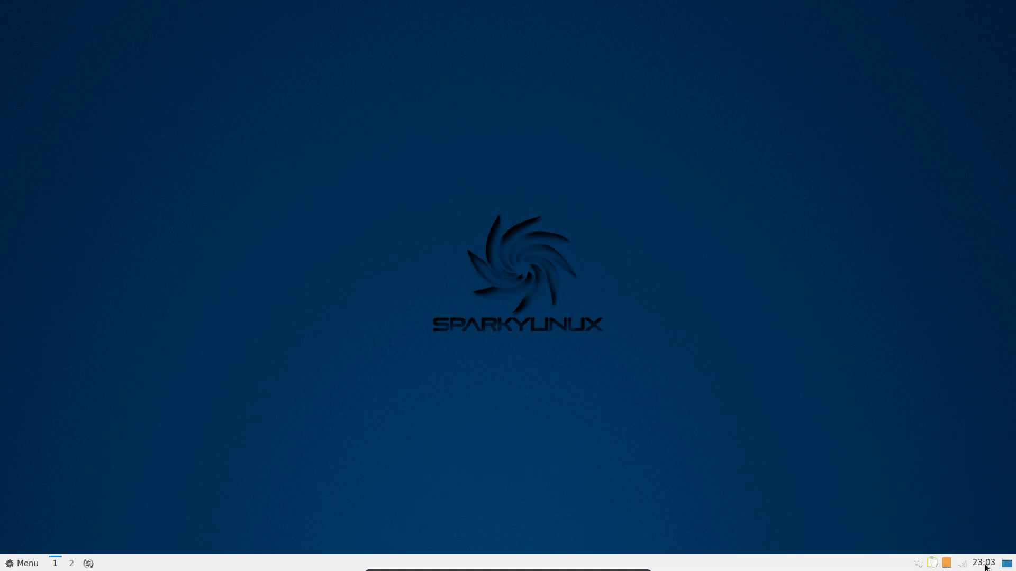
{"action": "mouse_move", "coordinate": [455, 487]}
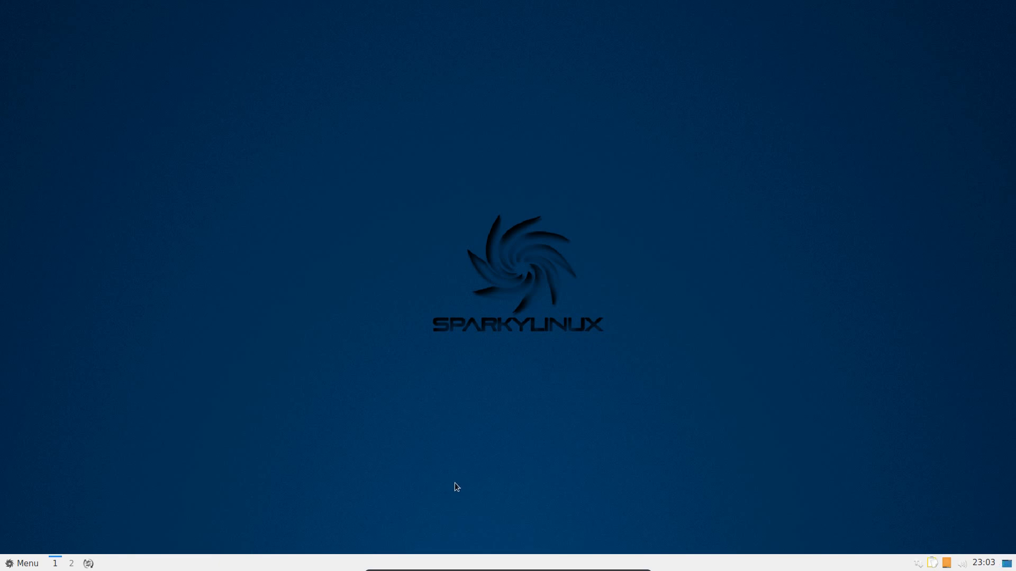
{"action": "left_click", "coordinate": [25, 562]}
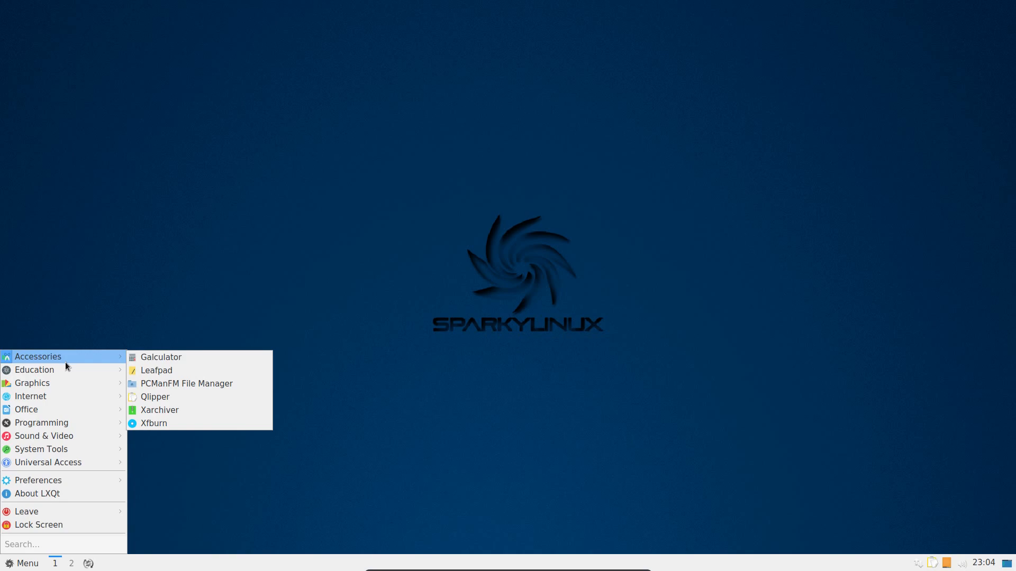
{"action": "mouse_move", "coordinate": [35, 369]}
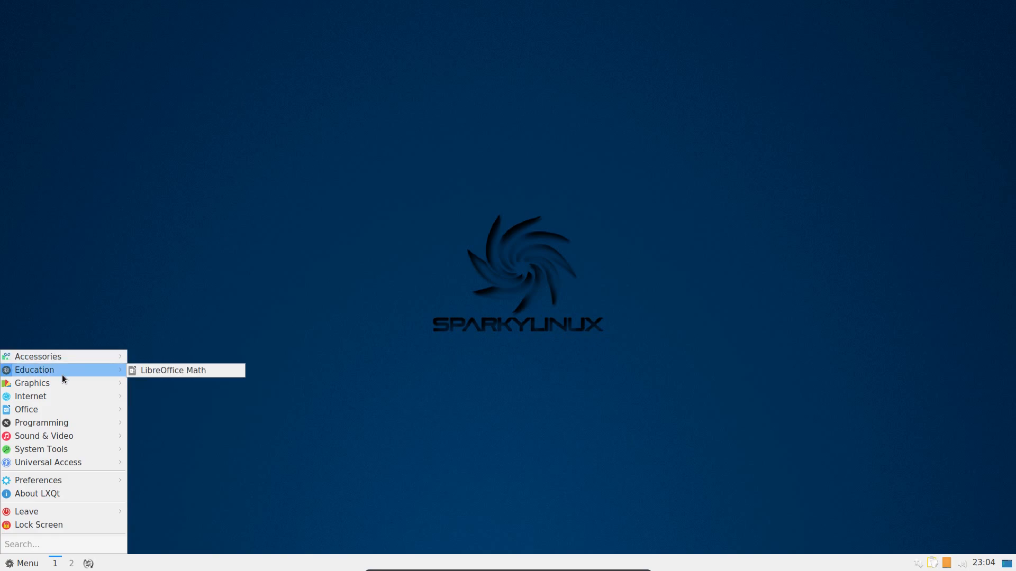
{"action": "mouse_move", "coordinate": [31, 396]}
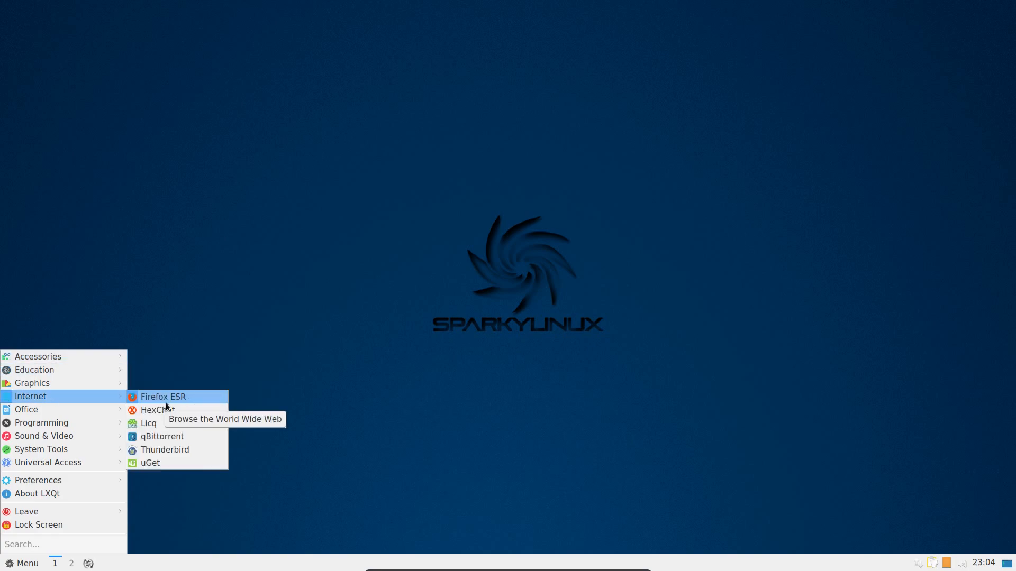
{"action": "mouse_move", "coordinate": [178, 453]}
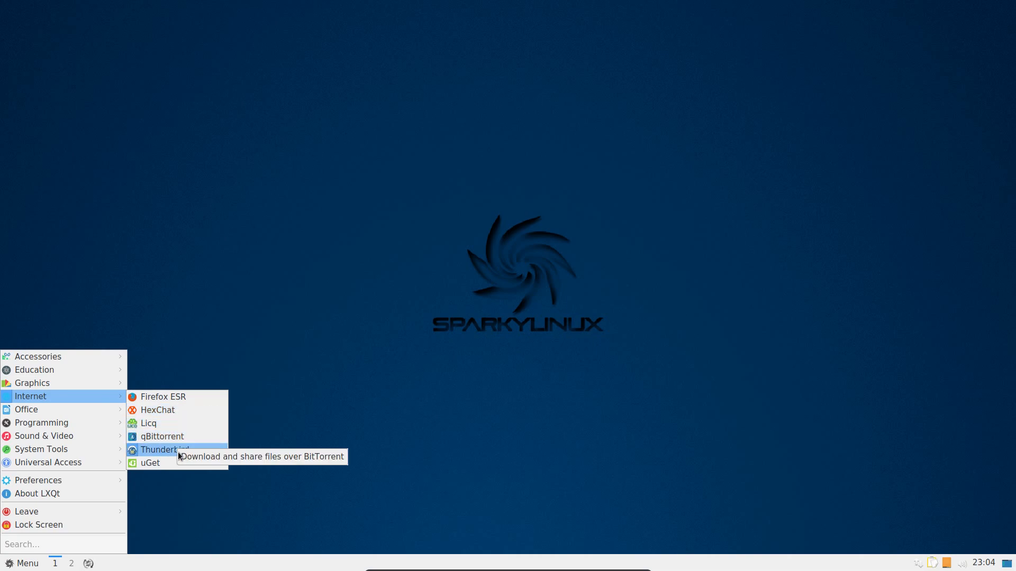
{"action": "mouse_move", "coordinate": [161, 435]}
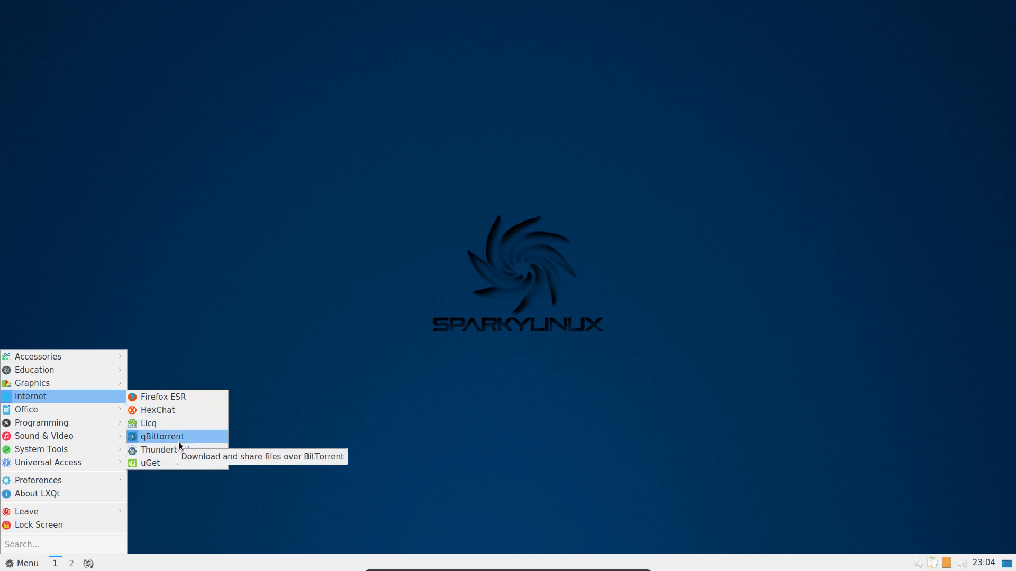
{"action": "mouse_move", "coordinate": [165, 450]}
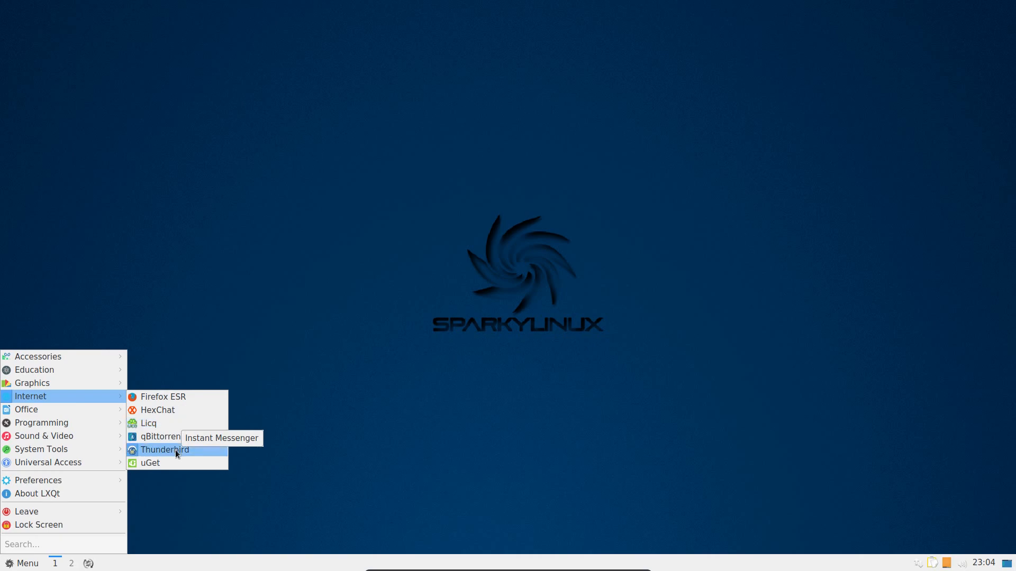
{"action": "mouse_move", "coordinate": [148, 423]}
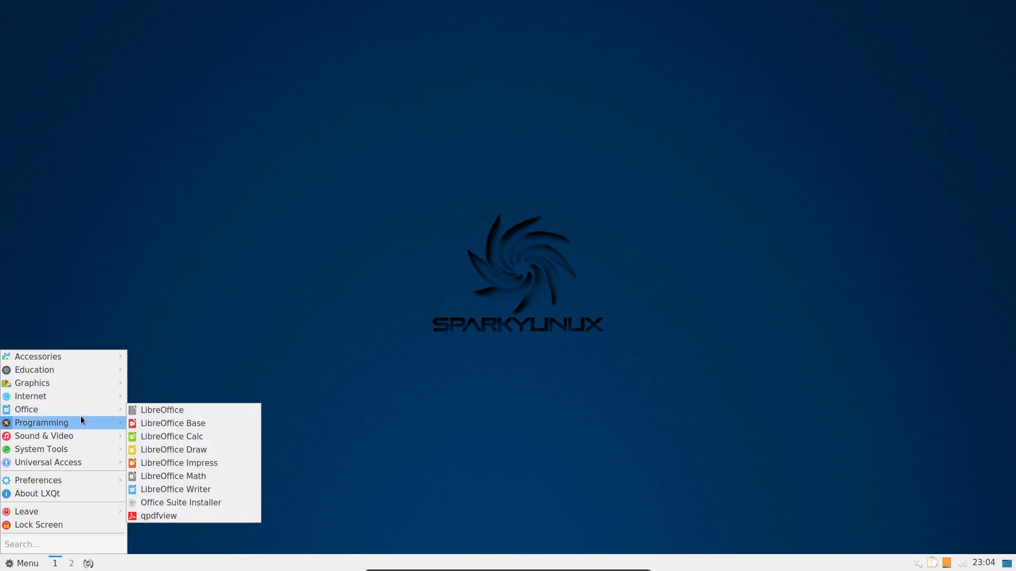
{"action": "mouse_move", "coordinate": [43, 435]}
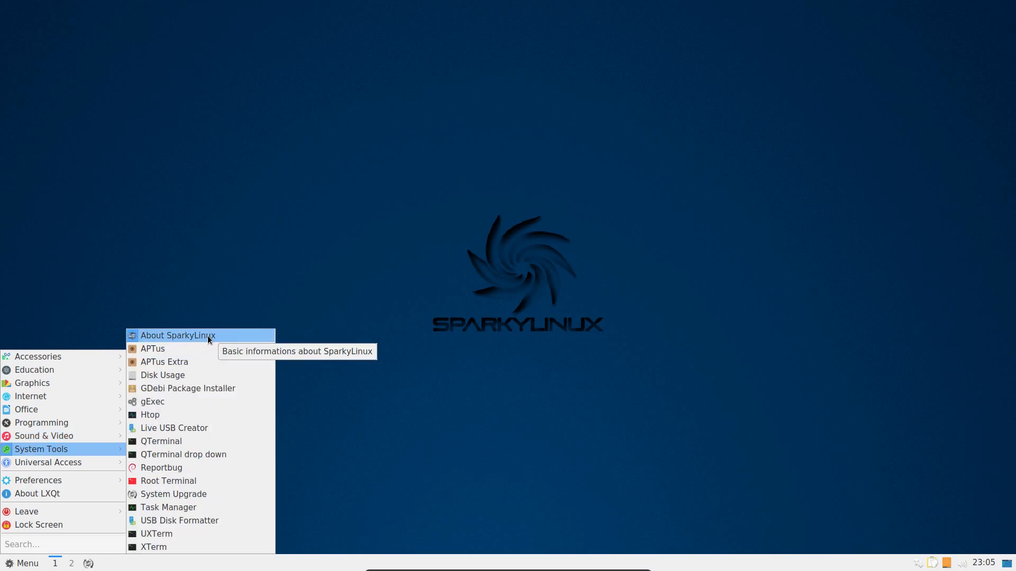
Step: Show About SparkyLinux (5 Nibiru, kernel 4.11.0-1-amd64), then open the Sparky Wiki in Firefox
{"action": "left_click", "coordinate": [178, 335]}
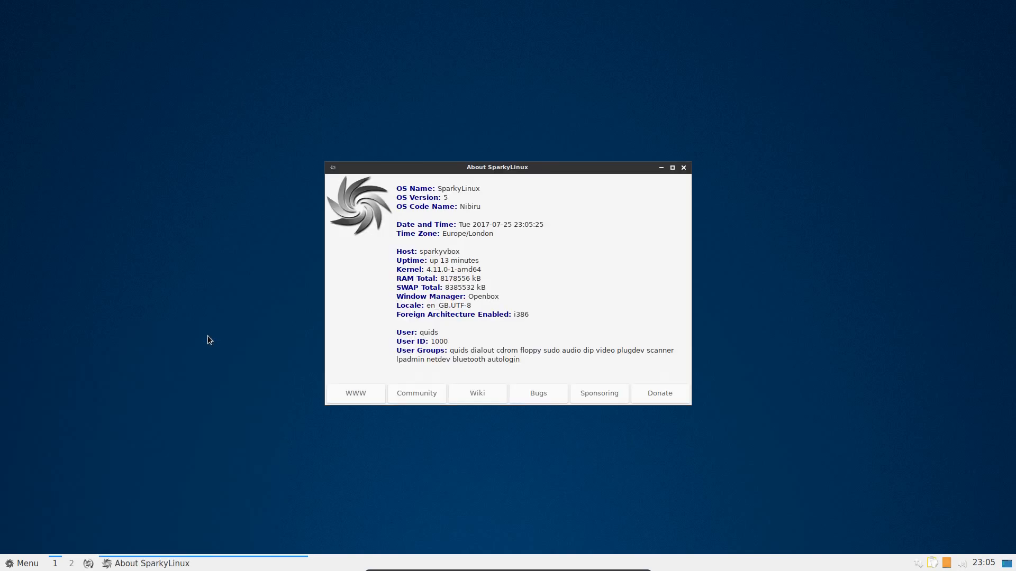
{"action": "mouse_move", "coordinate": [531, 368]}
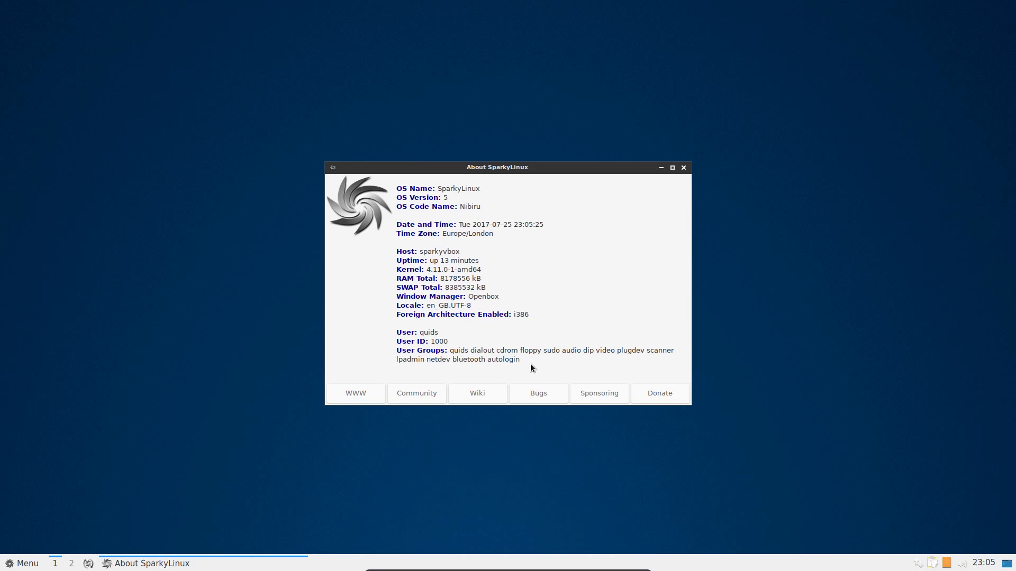
{"action": "mouse_move", "coordinate": [421, 348]}
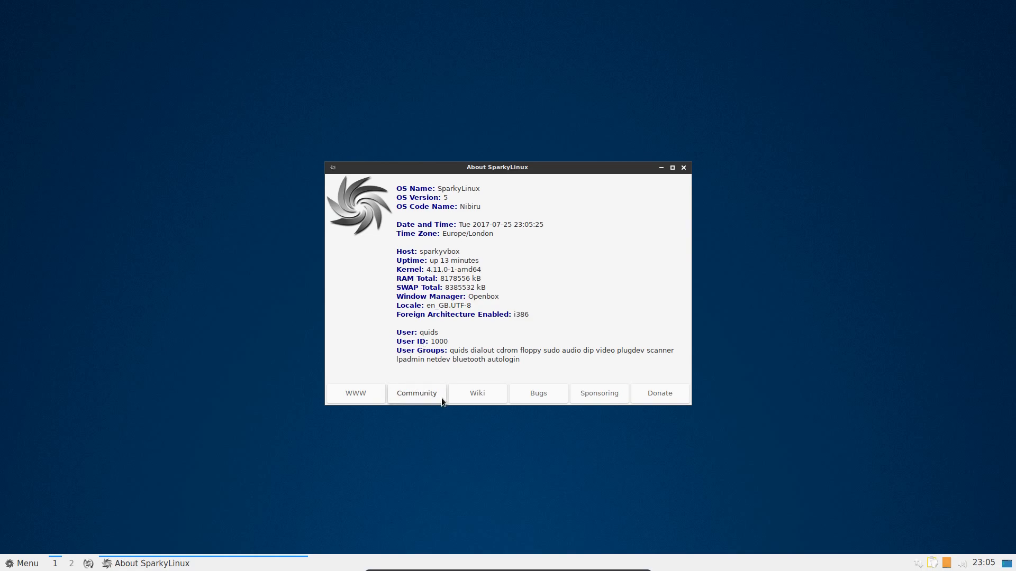
{"action": "left_click", "coordinate": [682, 167]}
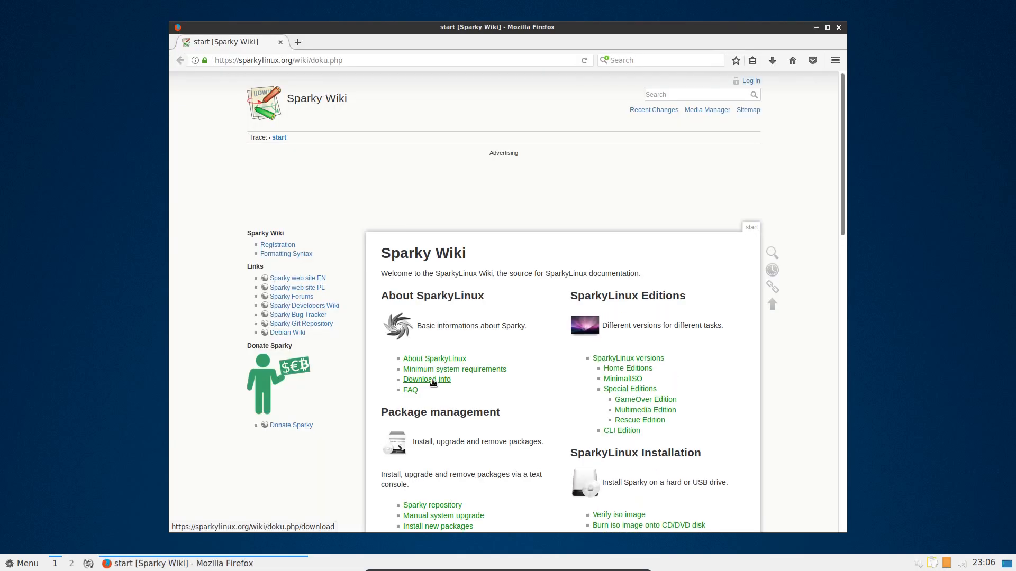
Step: Scroll the Sparky Wiki start page and open the Sparky backlight article
{"action": "scroll", "scroll_direction": "down", "scroll_amount": 3}
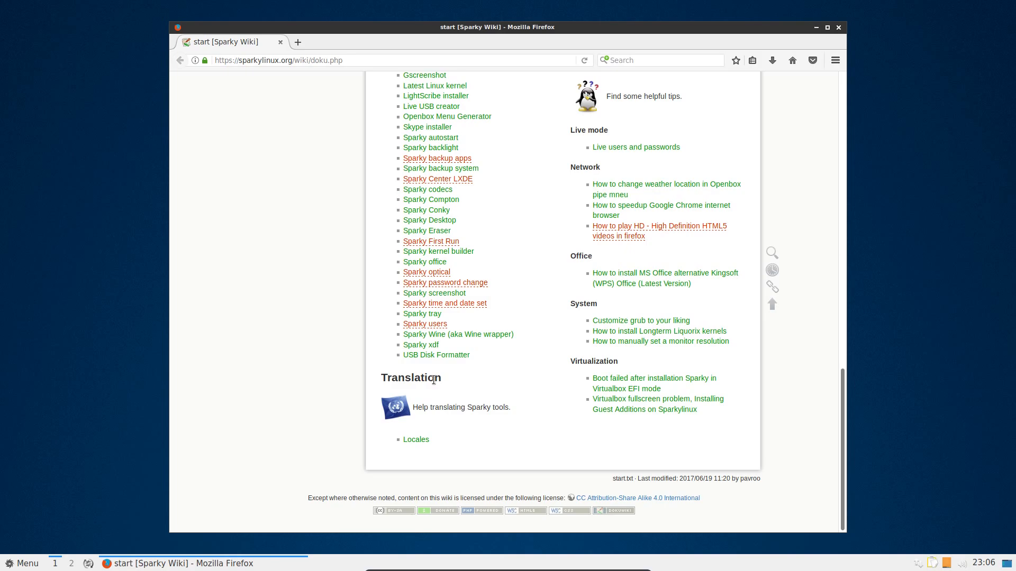
{"action": "left_click", "coordinate": [430, 147]}
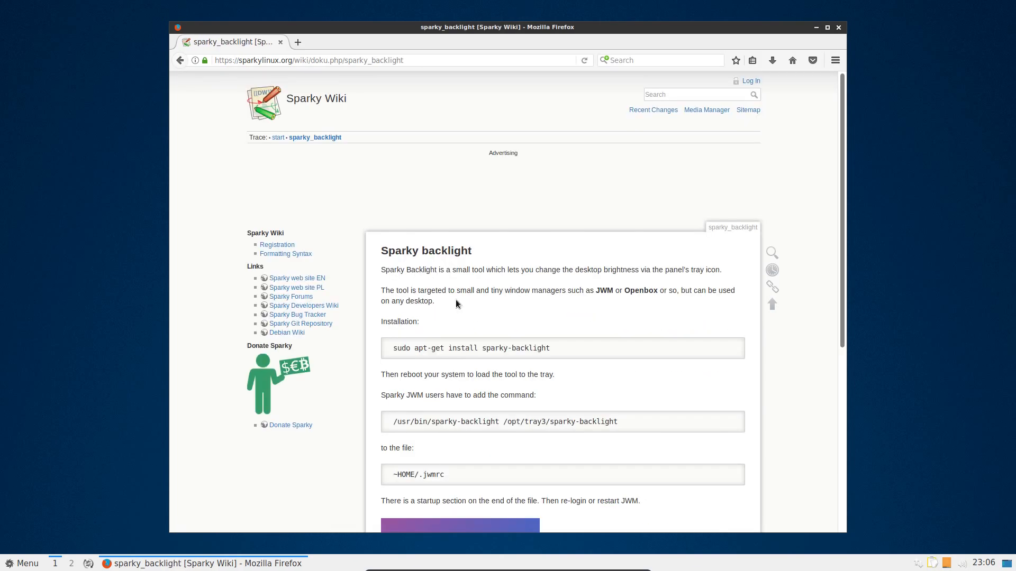
{"action": "mouse_move", "coordinate": [618, 280]}
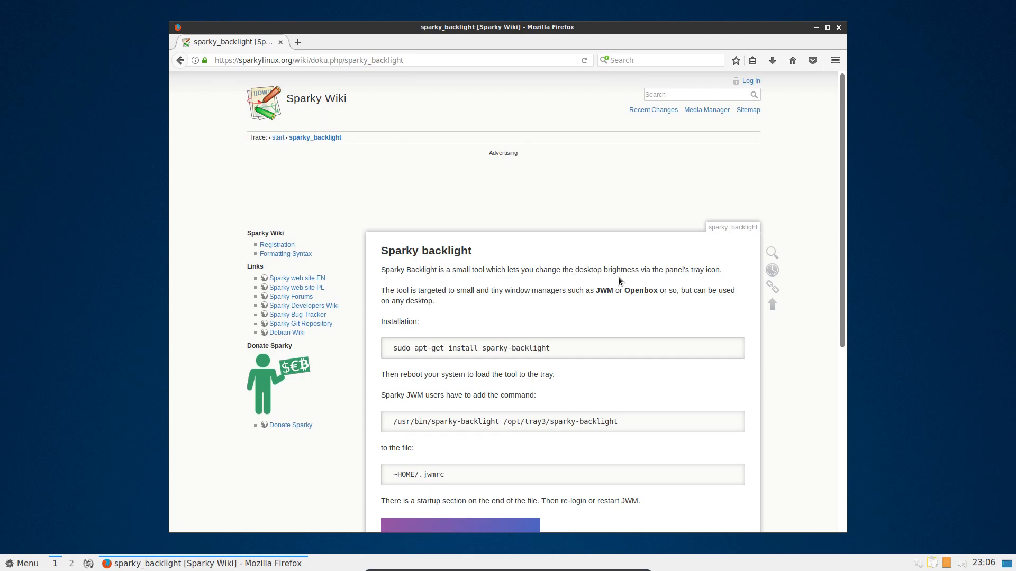
{"action": "mouse_move", "coordinate": [711, 285]}
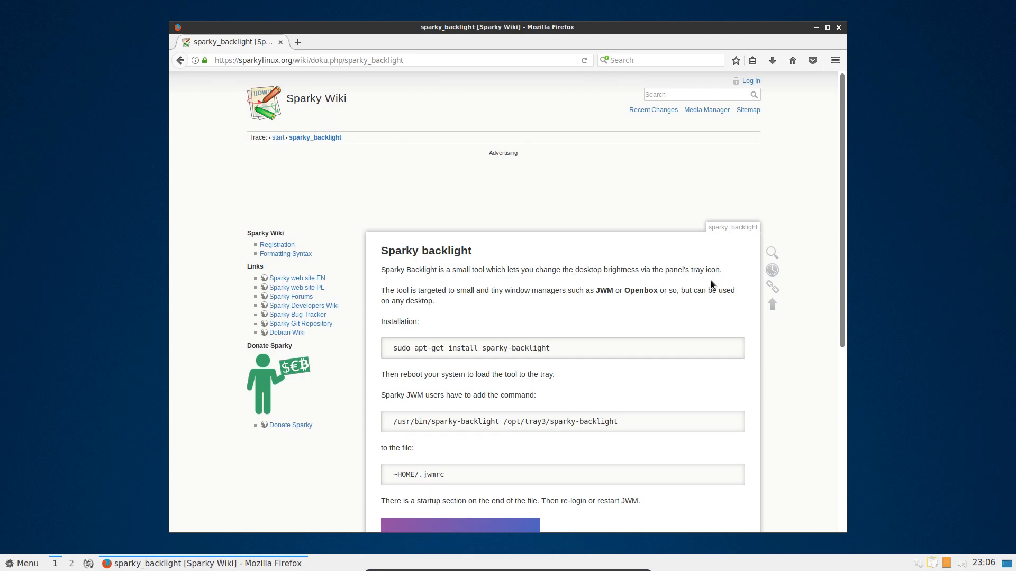
{"action": "mouse_move", "coordinate": [577, 349]}
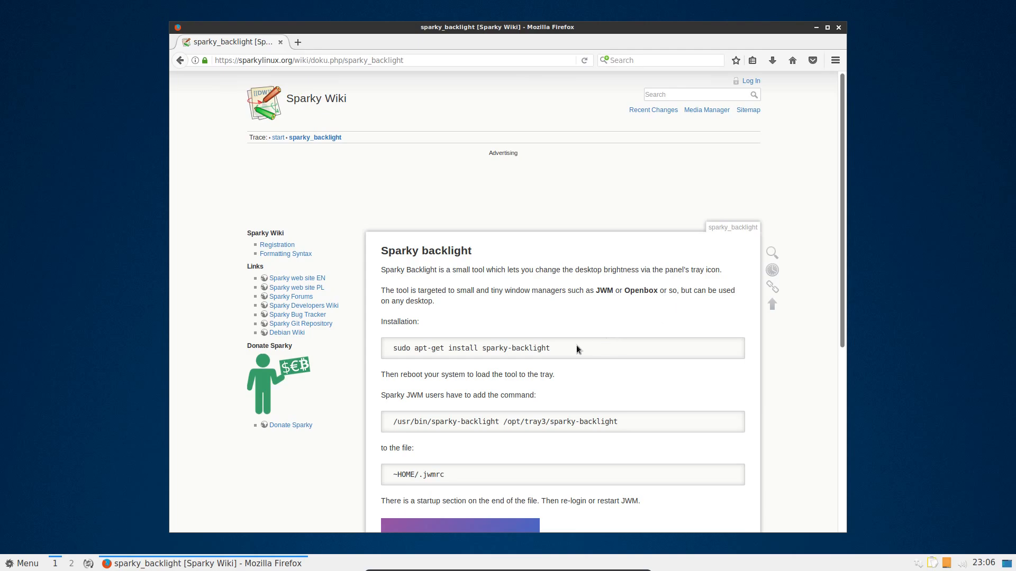
{"action": "mouse_move", "coordinate": [573, 350]}
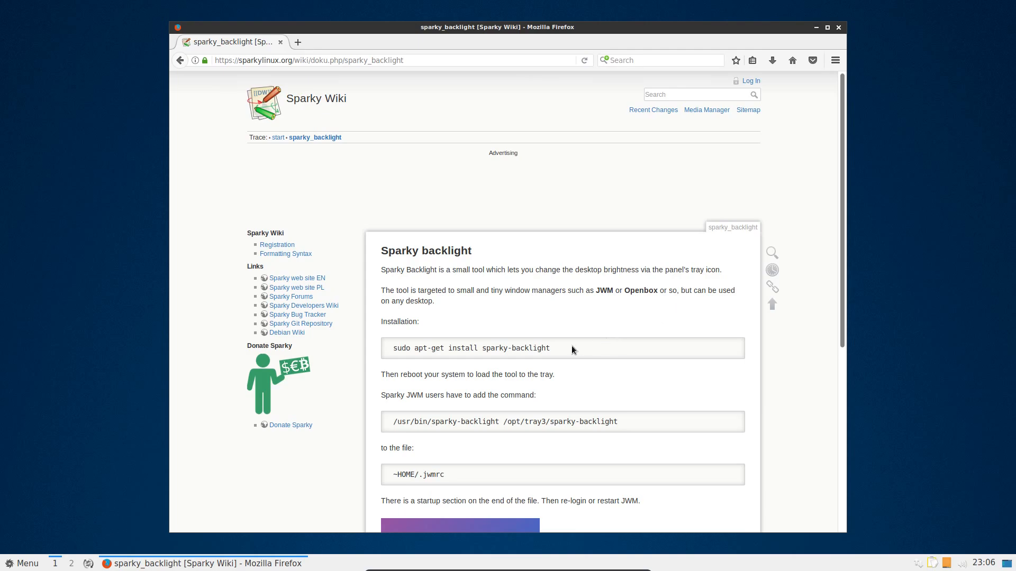
{"action": "mouse_move", "coordinate": [552, 354]}
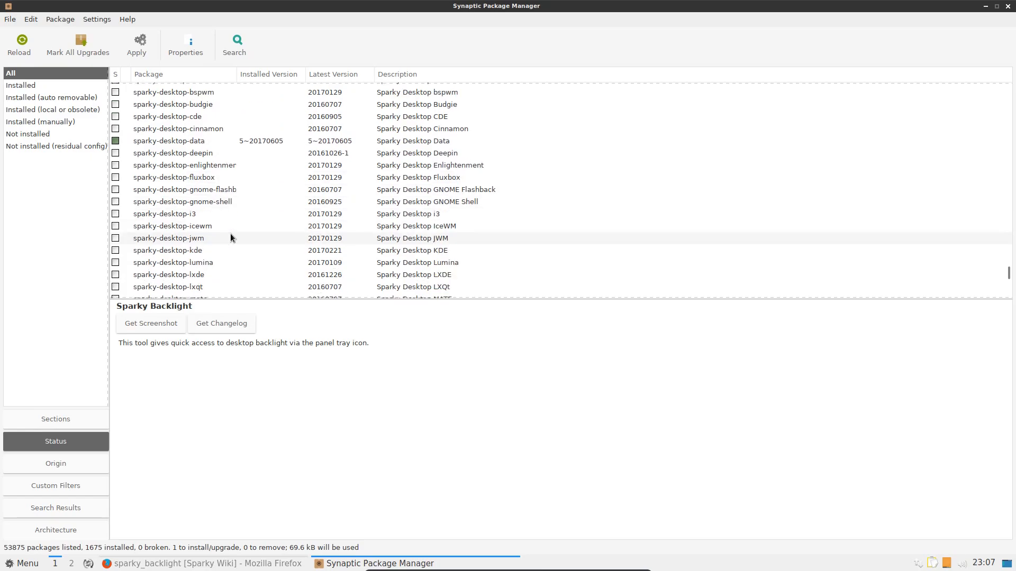
Step: Scroll through Synaptic's sparky-desktop packages to the Sparky Backlight description
{"action": "scroll", "scroll_direction": "down", "scroll_amount": 3}
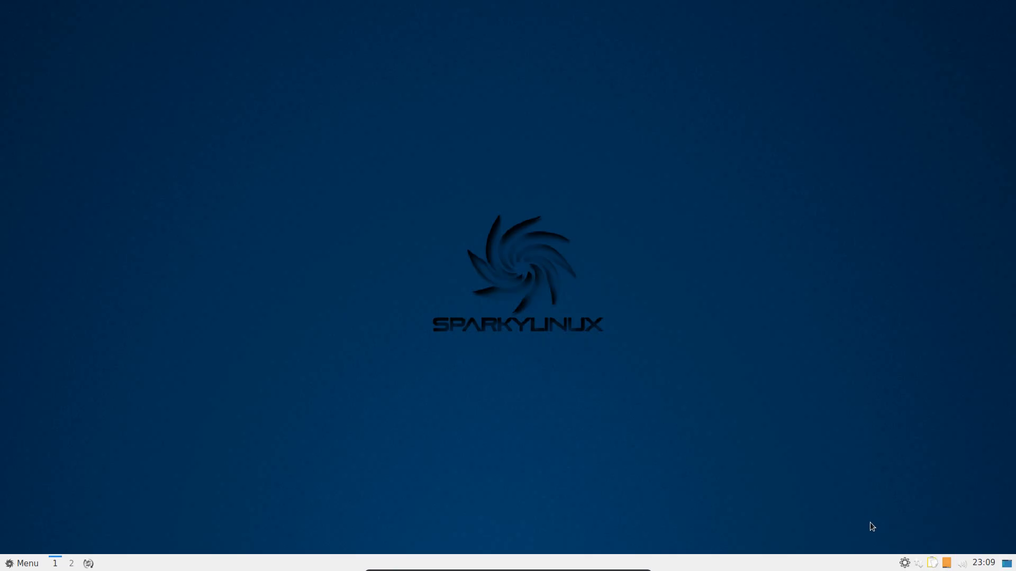
{"action": "mouse_move", "coordinate": [800, 557]}
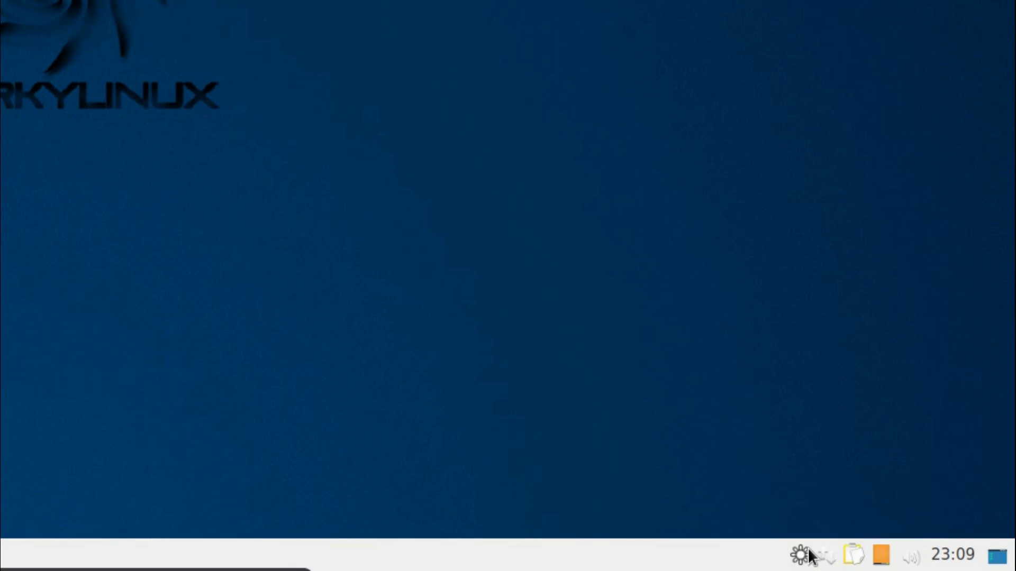
{"action": "mouse_move", "coordinate": [682, 437]}
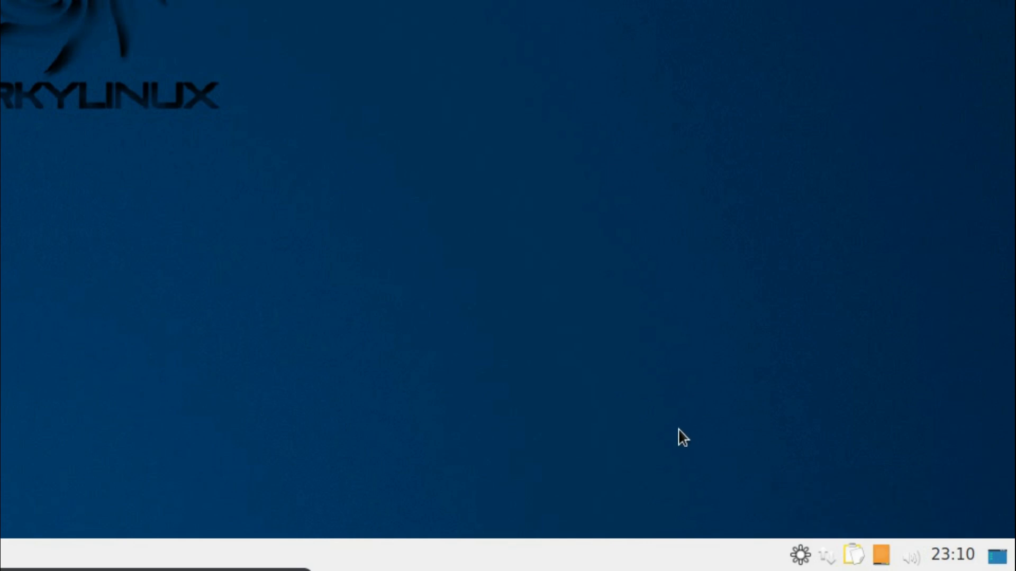
{"action": "mouse_move", "coordinate": [694, 410]}
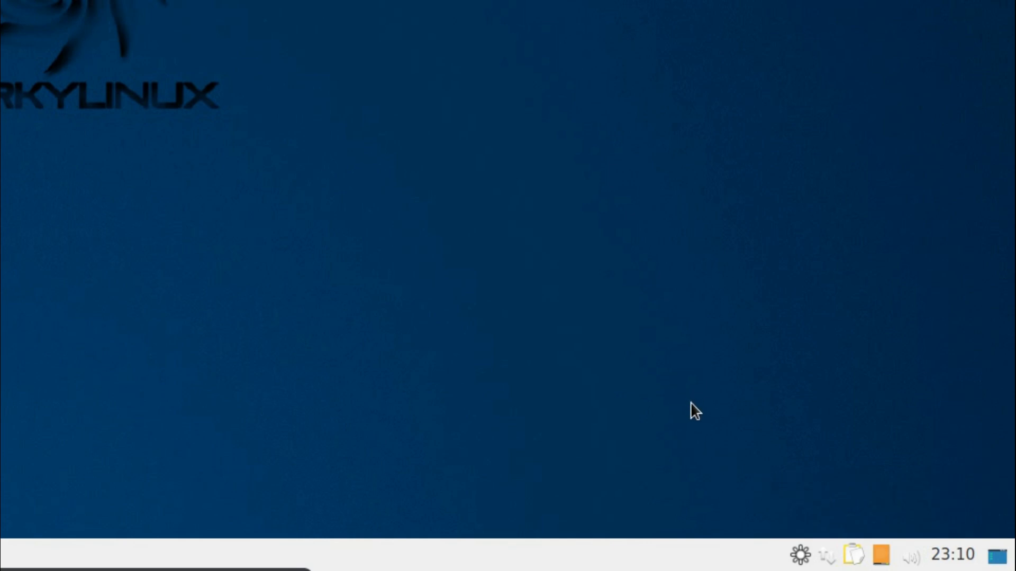
{"action": "mouse_move", "coordinate": [703, 419]}
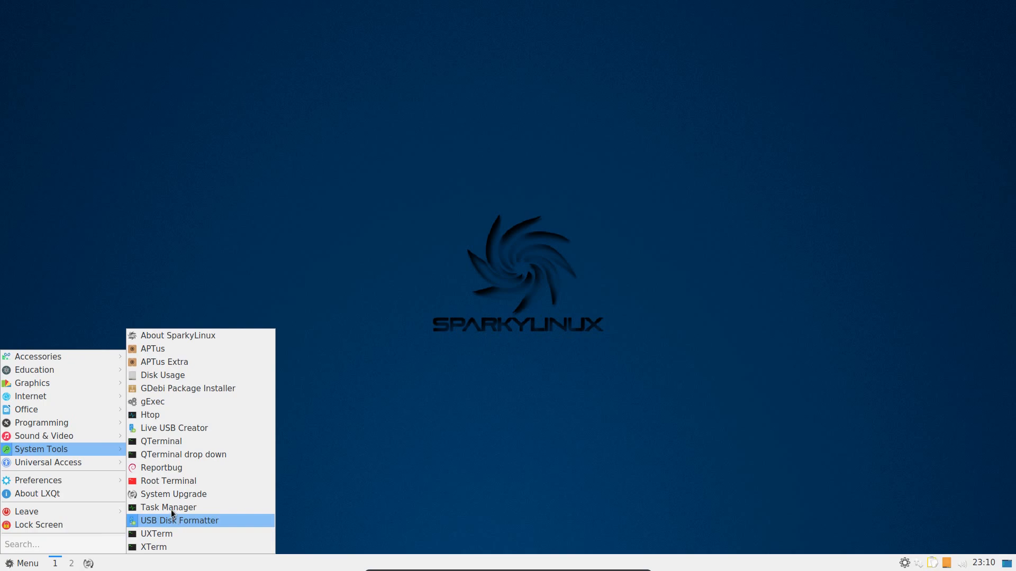
Step: Launch Task Manager from System Tools, then bring the application menu back up
{"action": "left_click", "coordinate": [168, 507]}
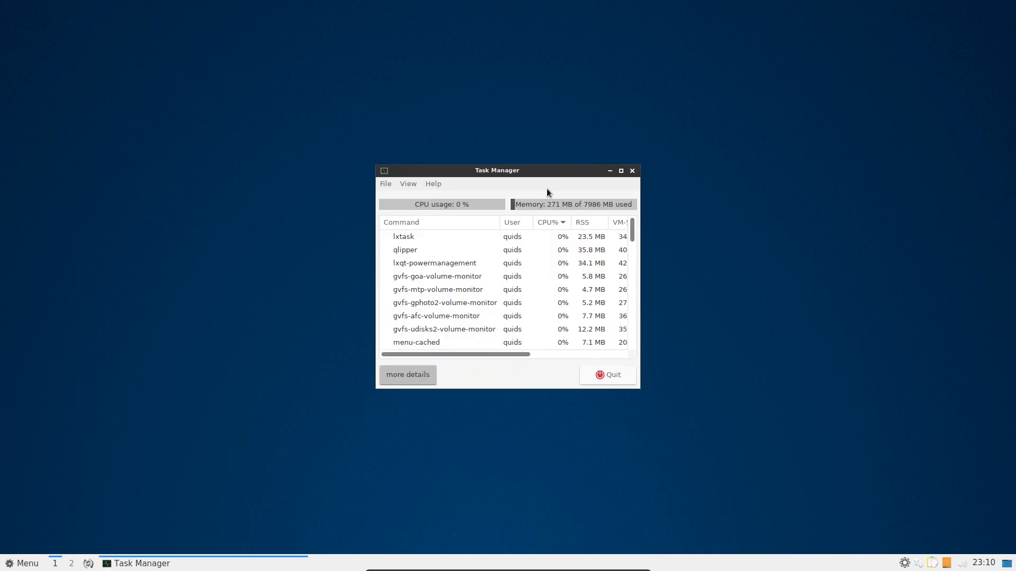
{"action": "mouse_move", "coordinate": [583, 269]}
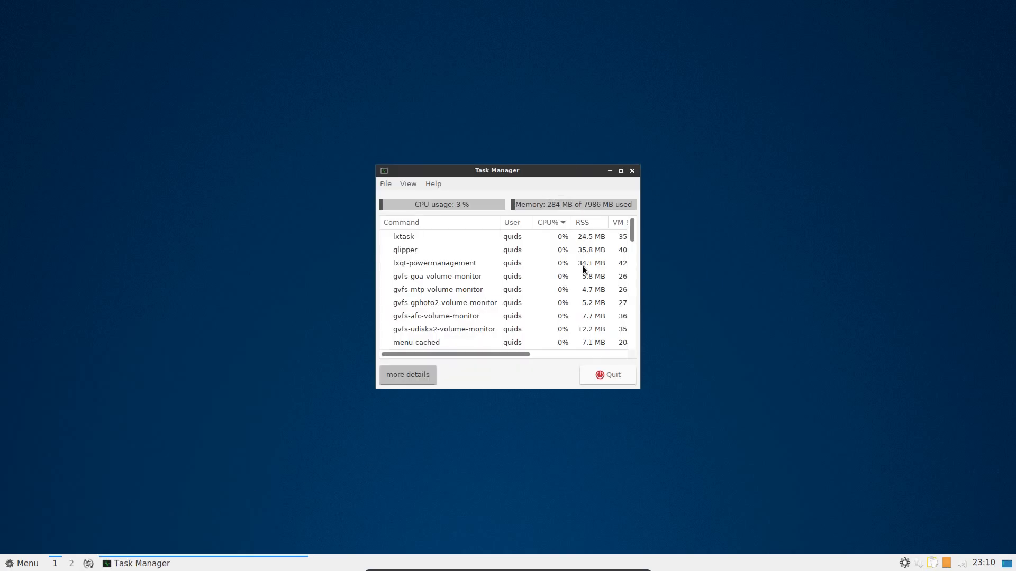
{"action": "left_click", "coordinate": [20, 563]}
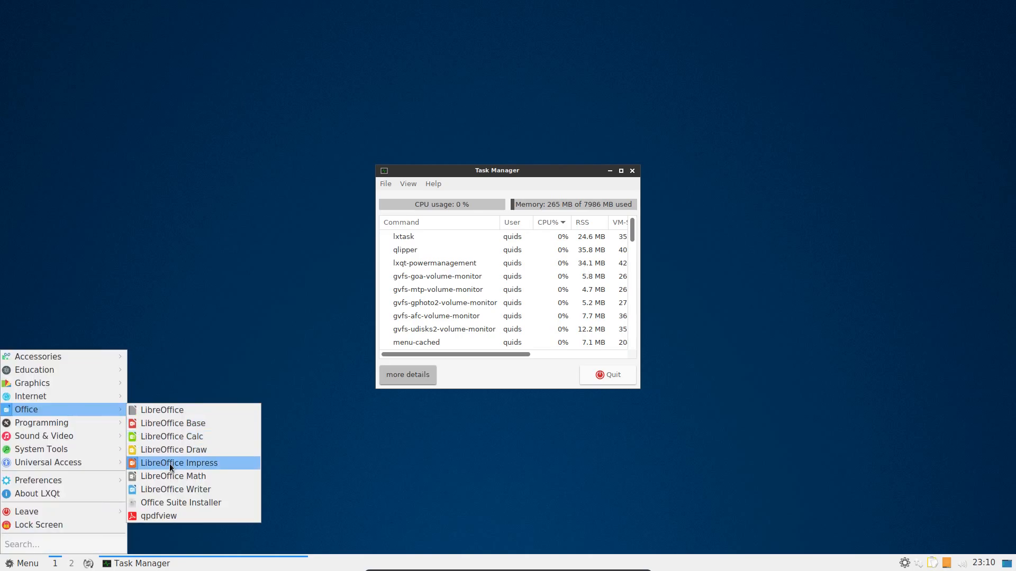
Step: Start a blank LibreOffice Writer document, then view and dismiss its 5.3.4.2 version details
{"action": "left_click", "coordinate": [179, 462]}
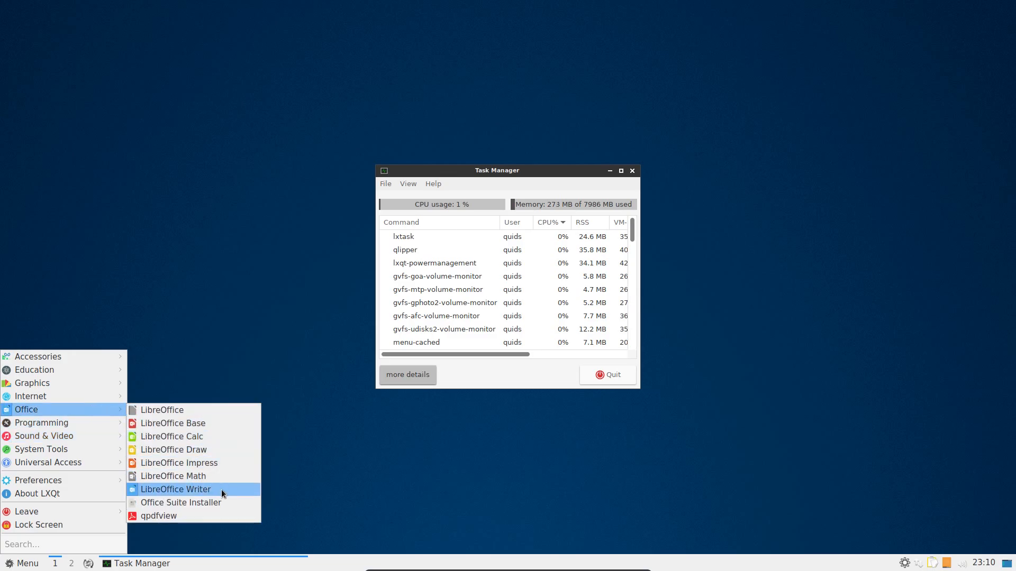
{"action": "left_click", "coordinate": [175, 489]}
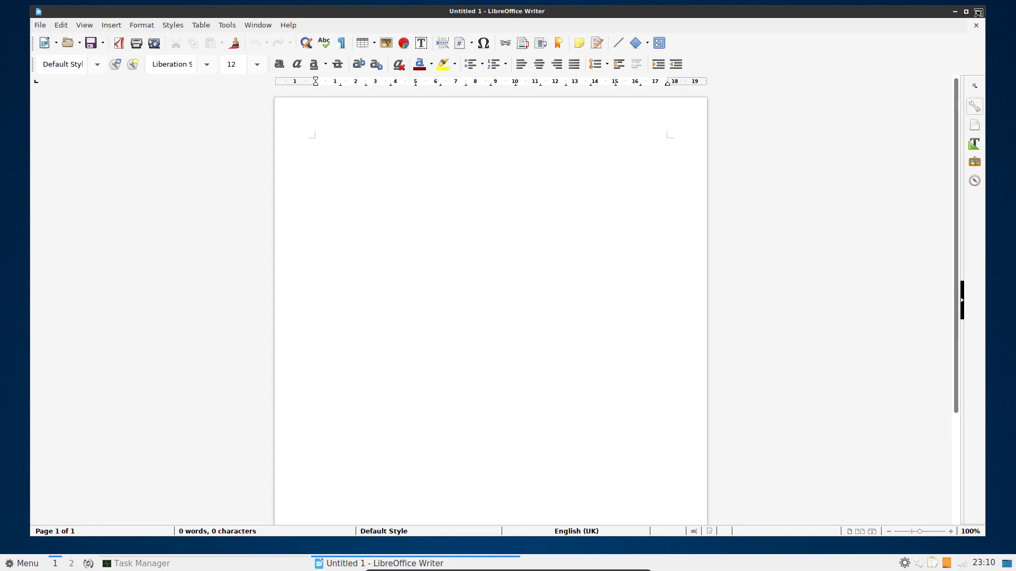
{"action": "left_click", "coordinate": [288, 25]}
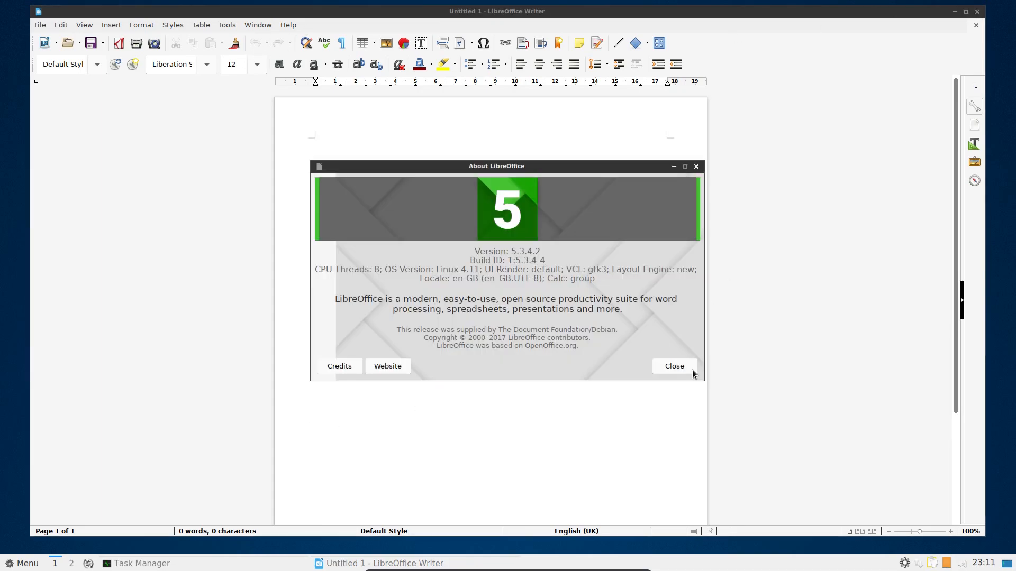
{"action": "left_click", "coordinate": [673, 366]}
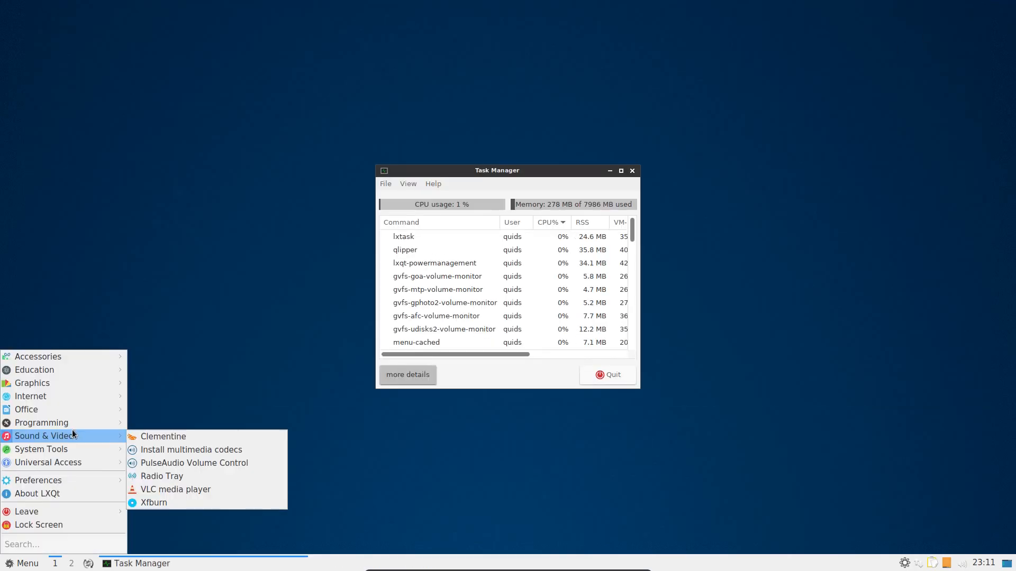
{"action": "mouse_move", "coordinate": [162, 476]}
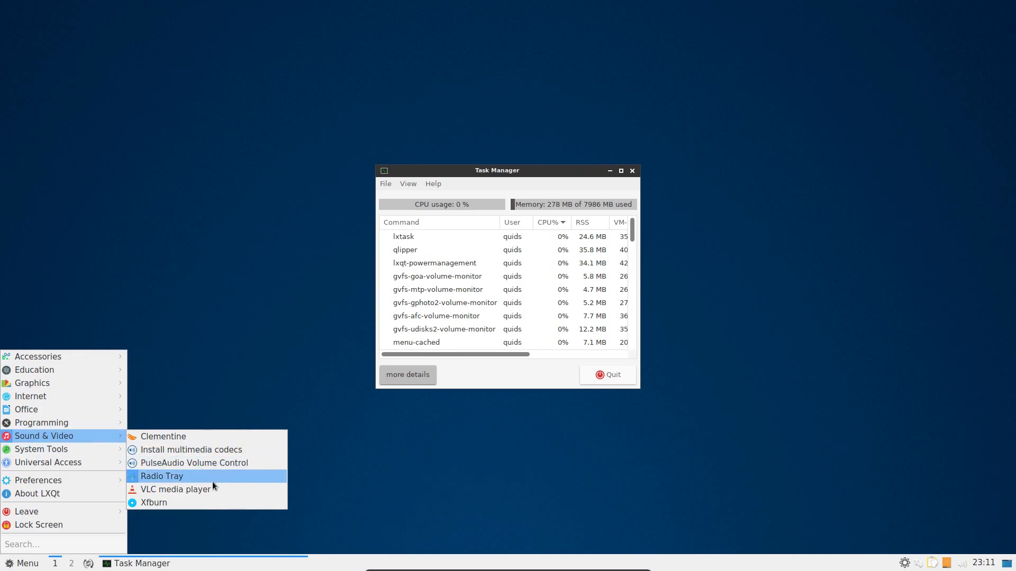
Step: Launch APTus from System Tools, showing its Install tools page
{"action": "left_click", "coordinate": [175, 489]}
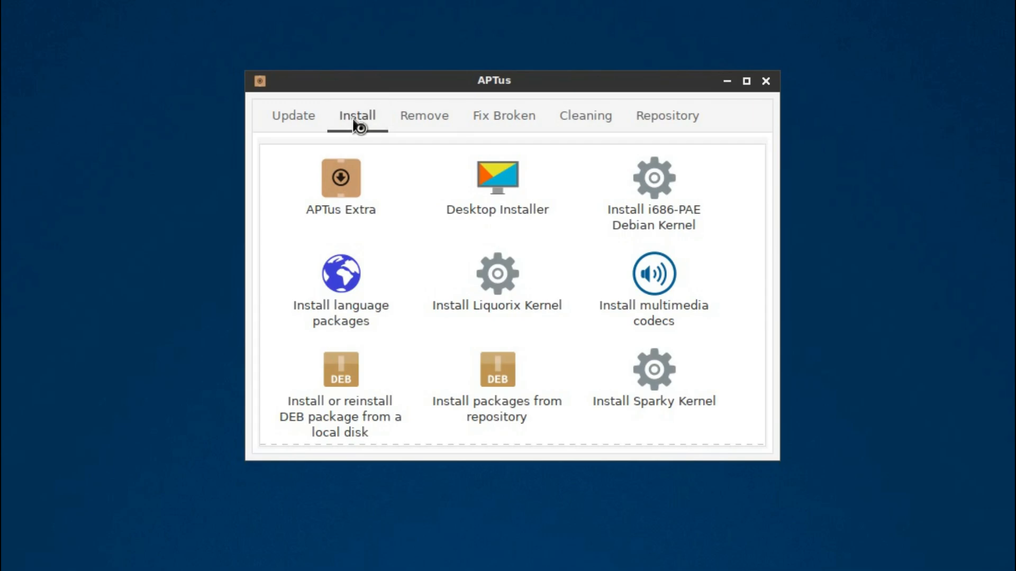
Step: Open APTus's Desktop Installer listing desktops from awesome and bspwm through KDE
{"action": "left_click", "coordinate": [496, 178]}
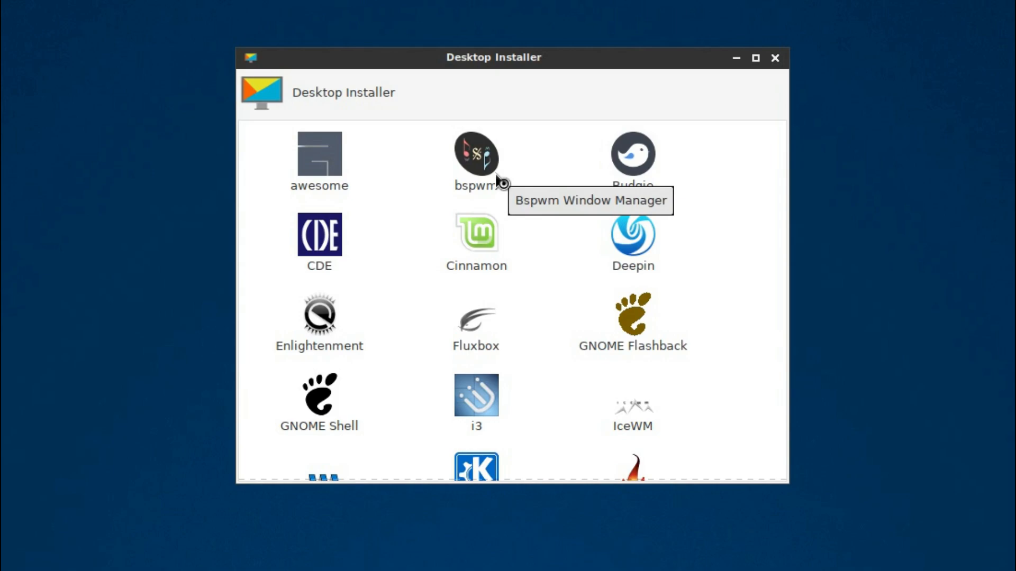
{"action": "mouse_move", "coordinate": [533, 214]}
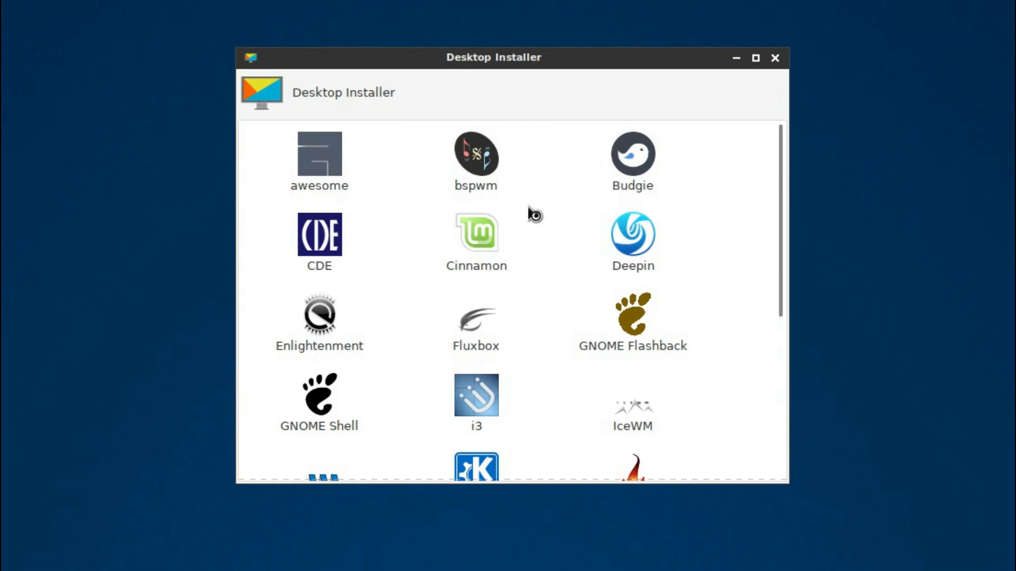
{"action": "mouse_move", "coordinate": [476, 243]}
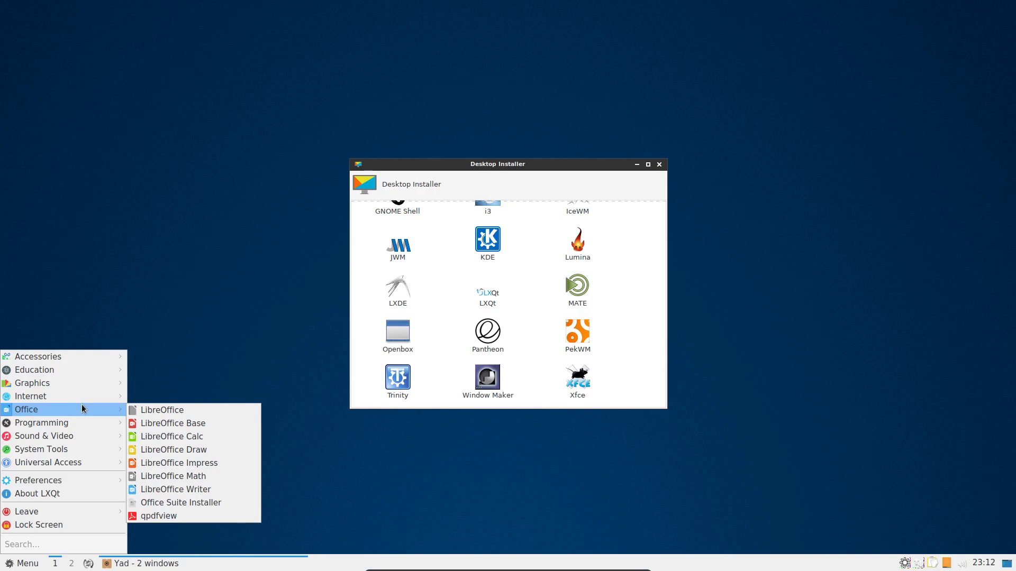
{"action": "mouse_move", "coordinate": [41, 422]}
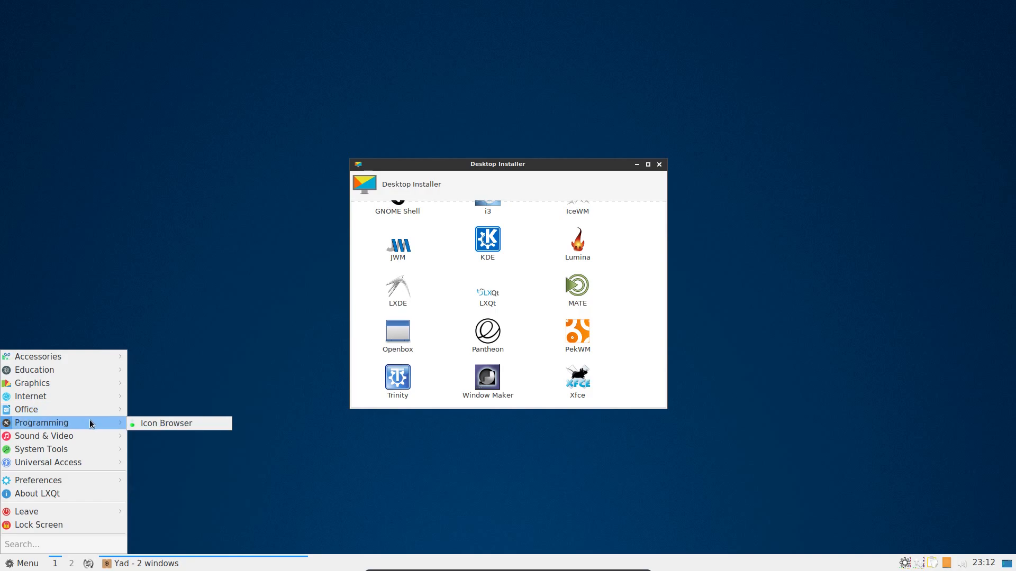
{"action": "mouse_move", "coordinate": [26, 409]}
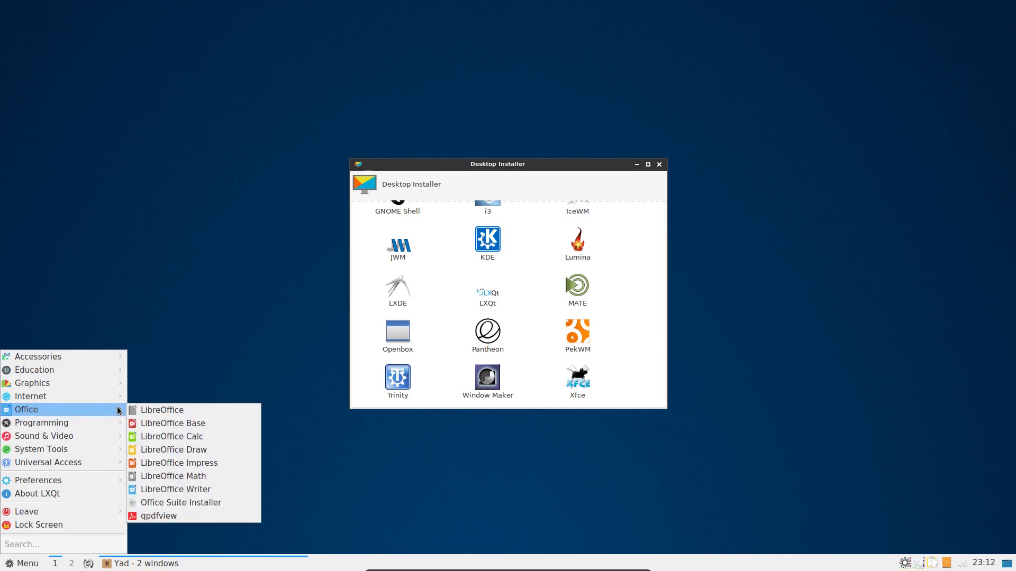
{"action": "mouse_move", "coordinate": [161, 409]}
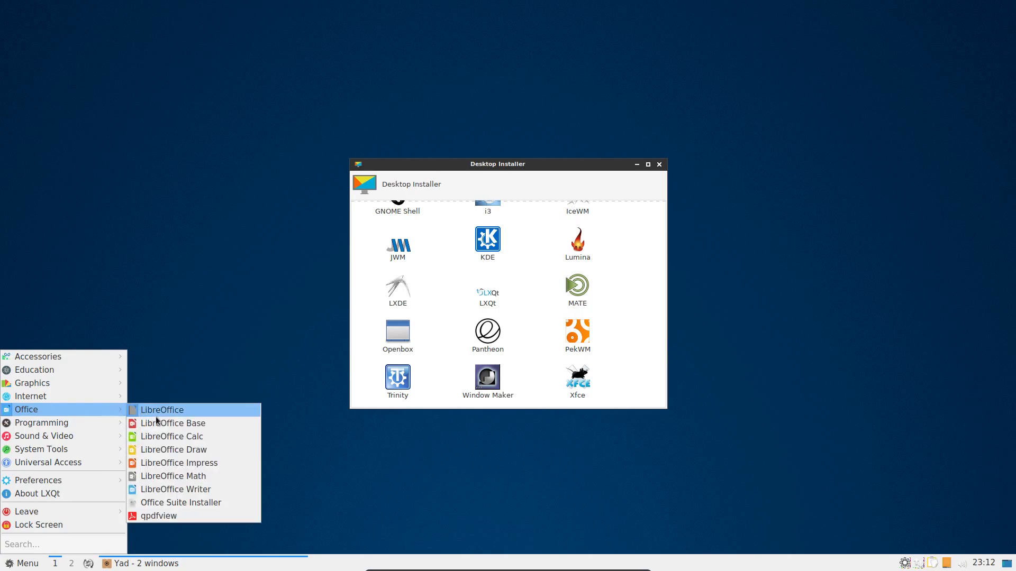
{"action": "mouse_move", "coordinate": [172, 436]}
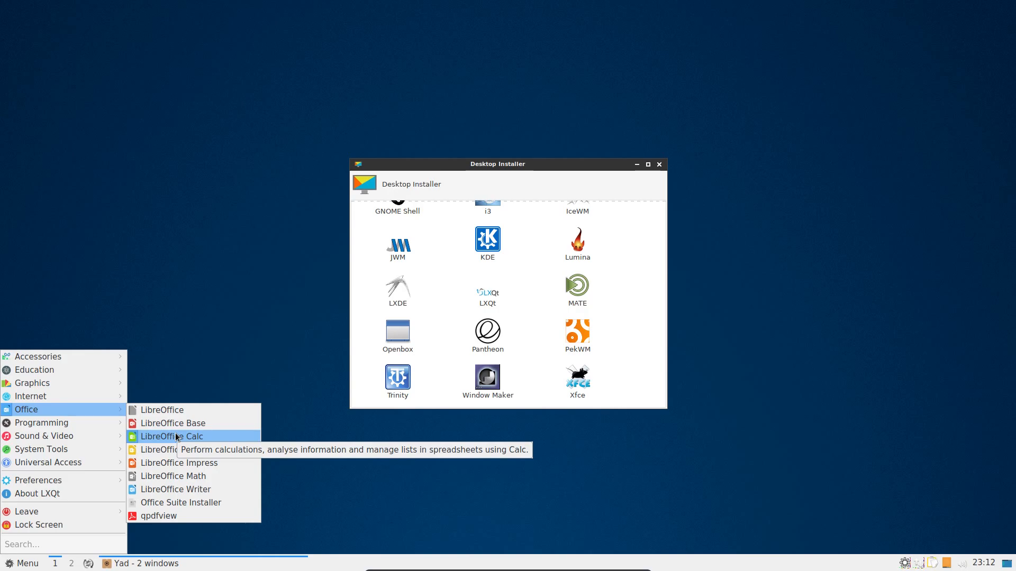
{"action": "mouse_move", "coordinate": [29, 396]}
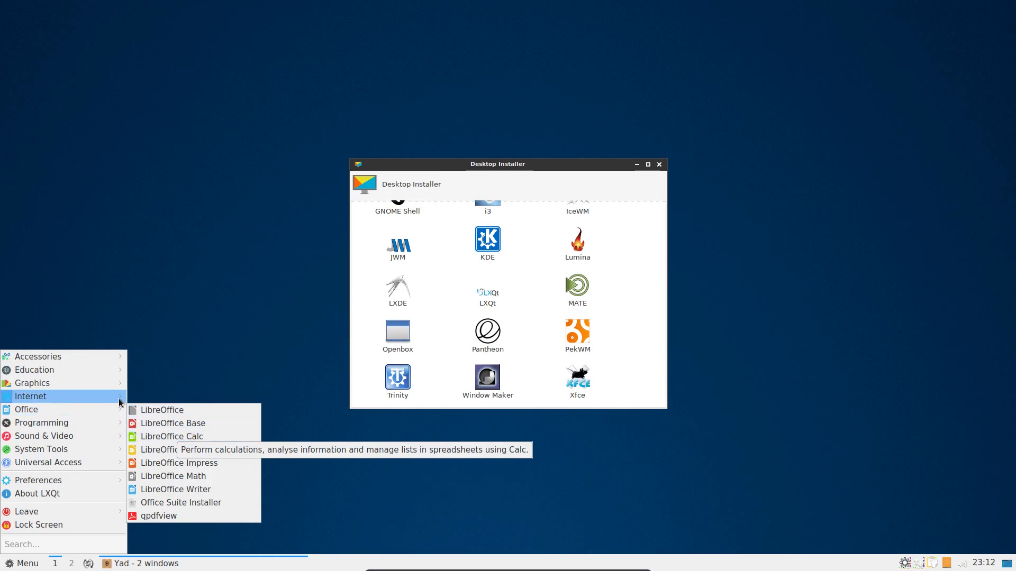
{"action": "mouse_move", "coordinate": [30, 396]}
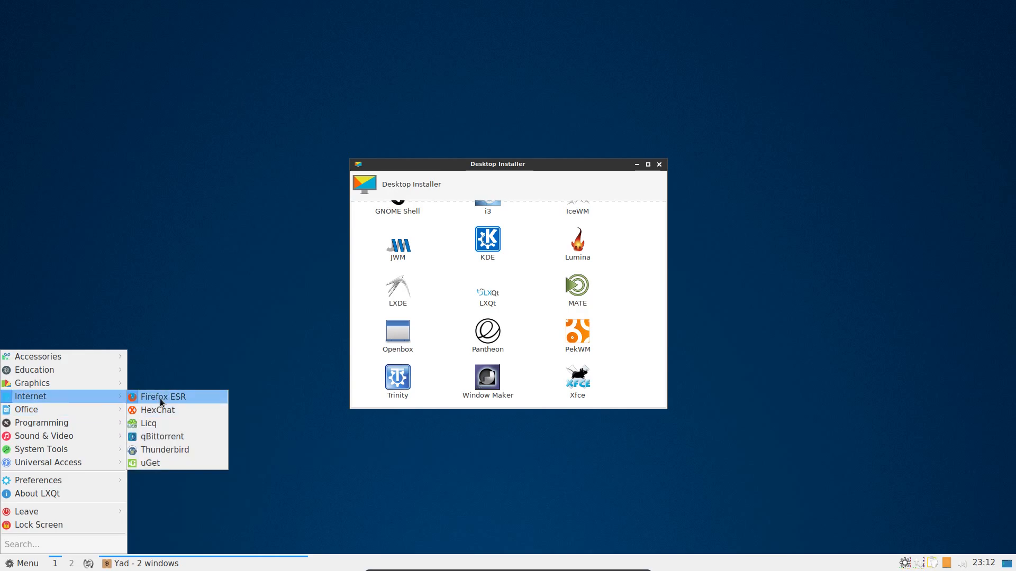
{"action": "mouse_move", "coordinate": [163, 396]}
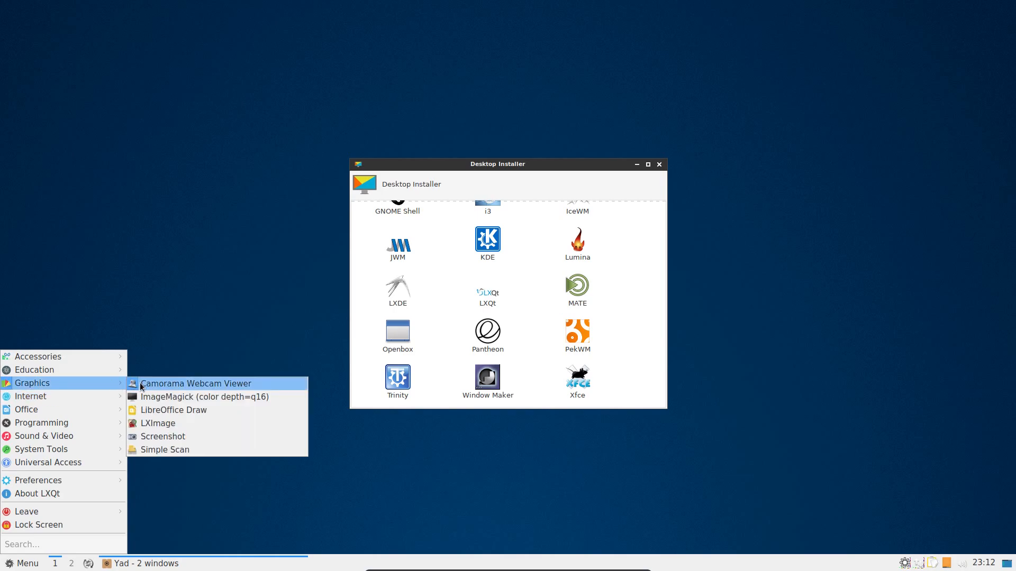
{"action": "mouse_move", "coordinate": [165, 389]}
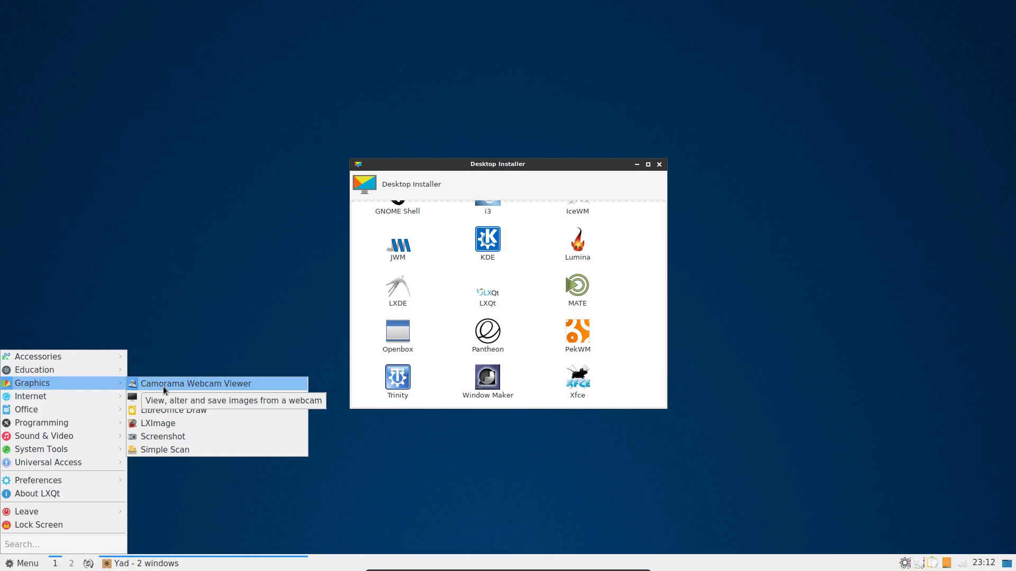
{"action": "mouse_move", "coordinate": [62, 435]}
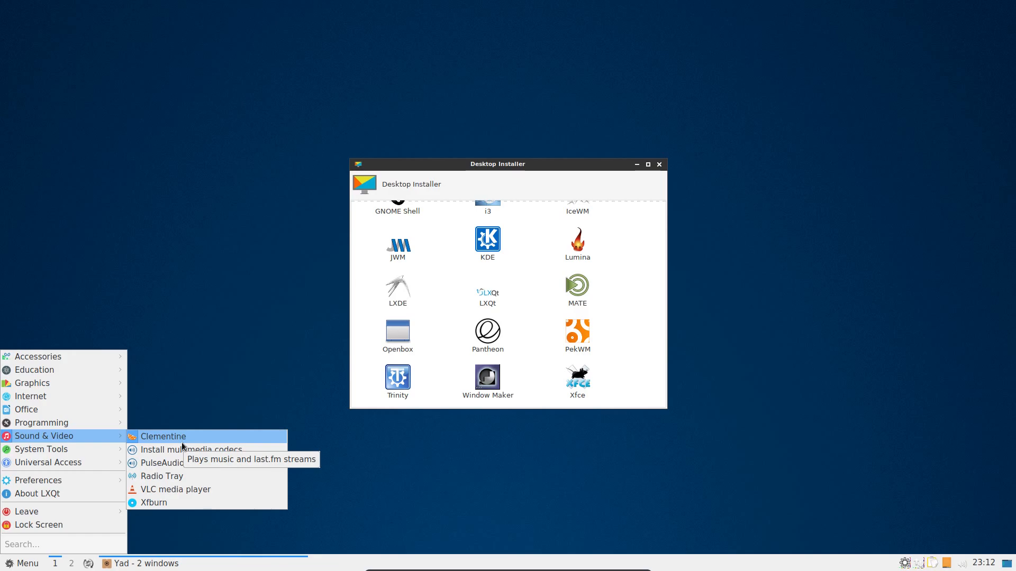
{"action": "mouse_move", "coordinate": [176, 489]}
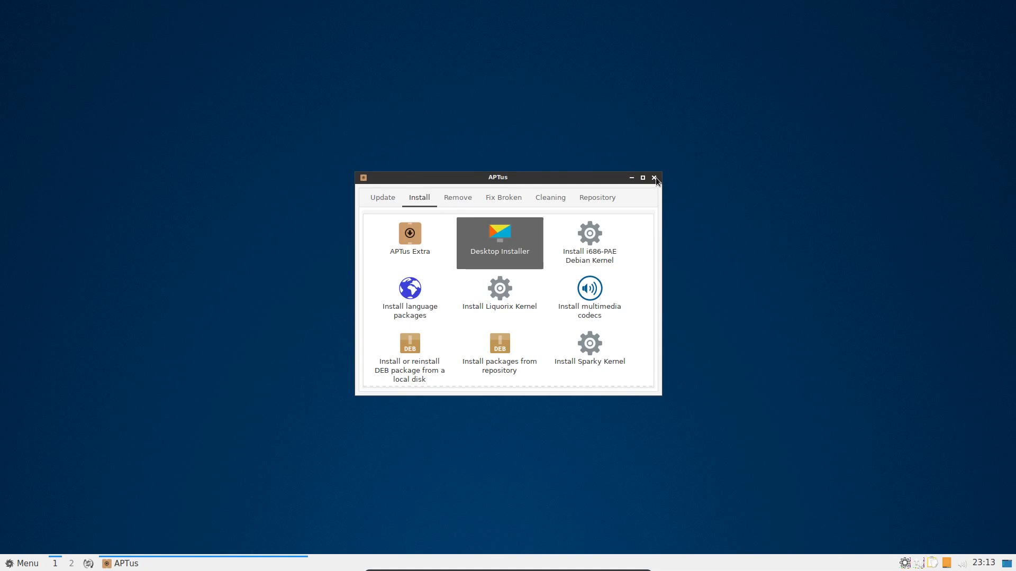
Step: Close the APTus window, leaving no windows open on the desktop
{"action": "left_click", "coordinate": [653, 178]}
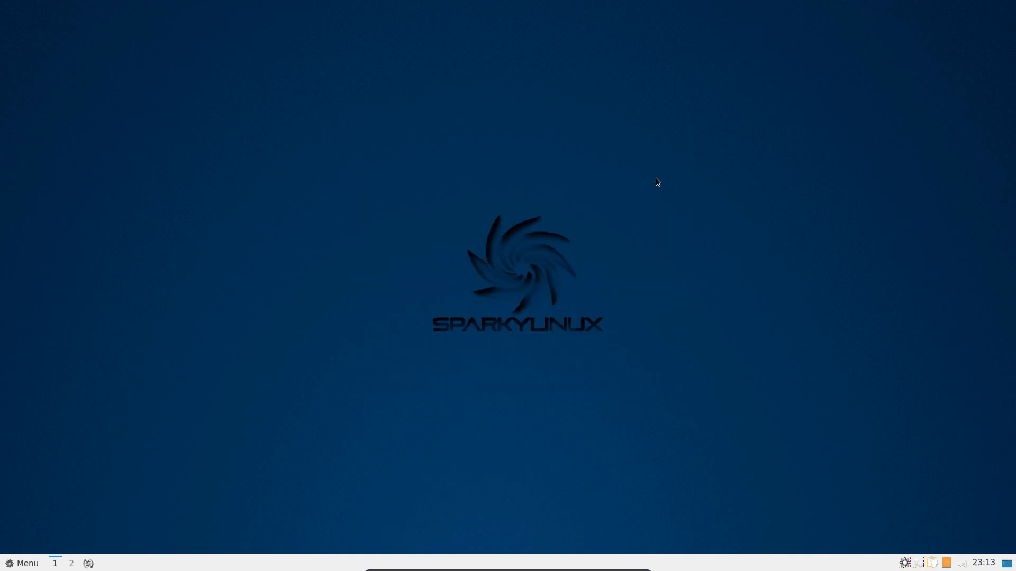